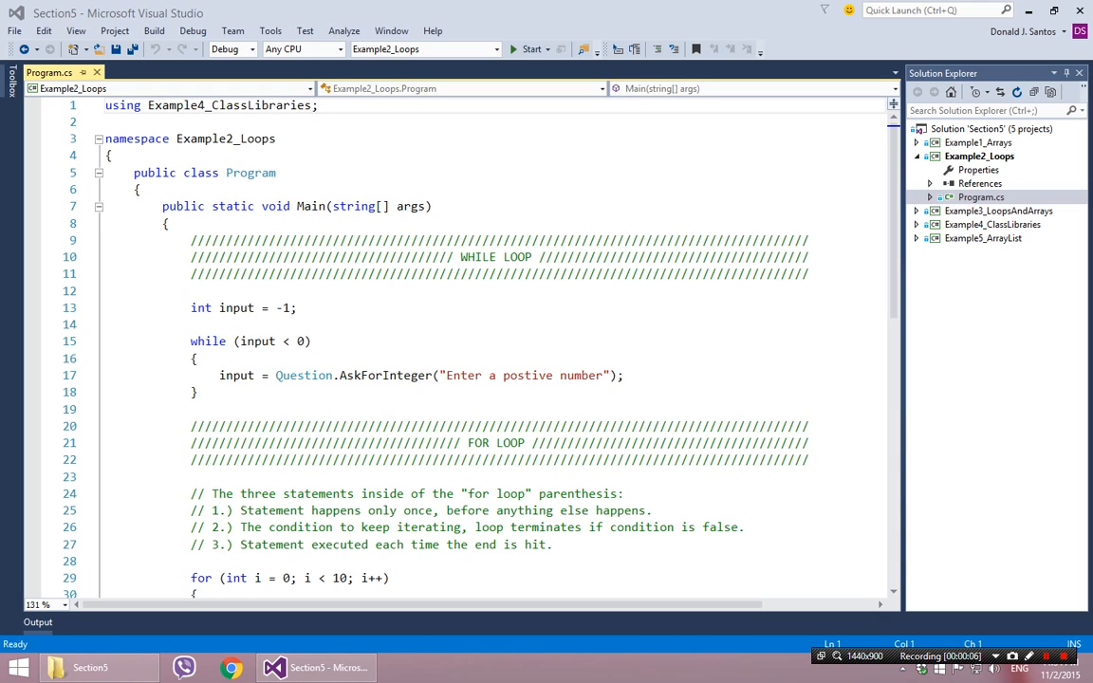
Step: Review the while loop, highlighting the condition (input < 0) and the line that asks for an integer
left_click(295, 307)
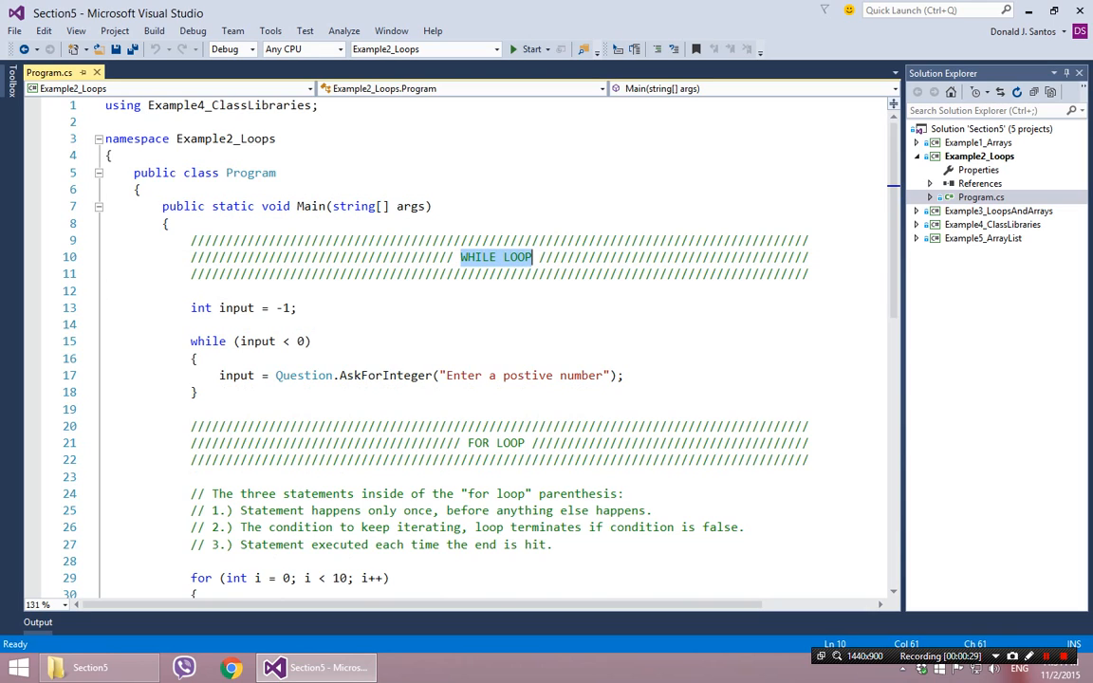
left_click(296, 308)
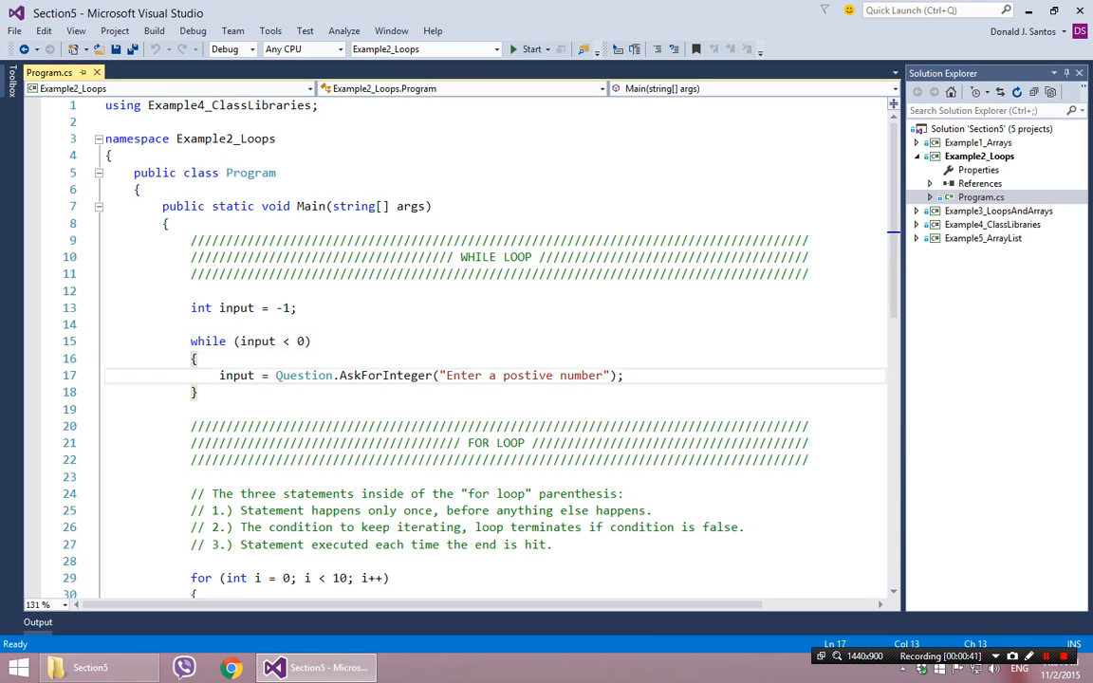
left_click(312, 342)
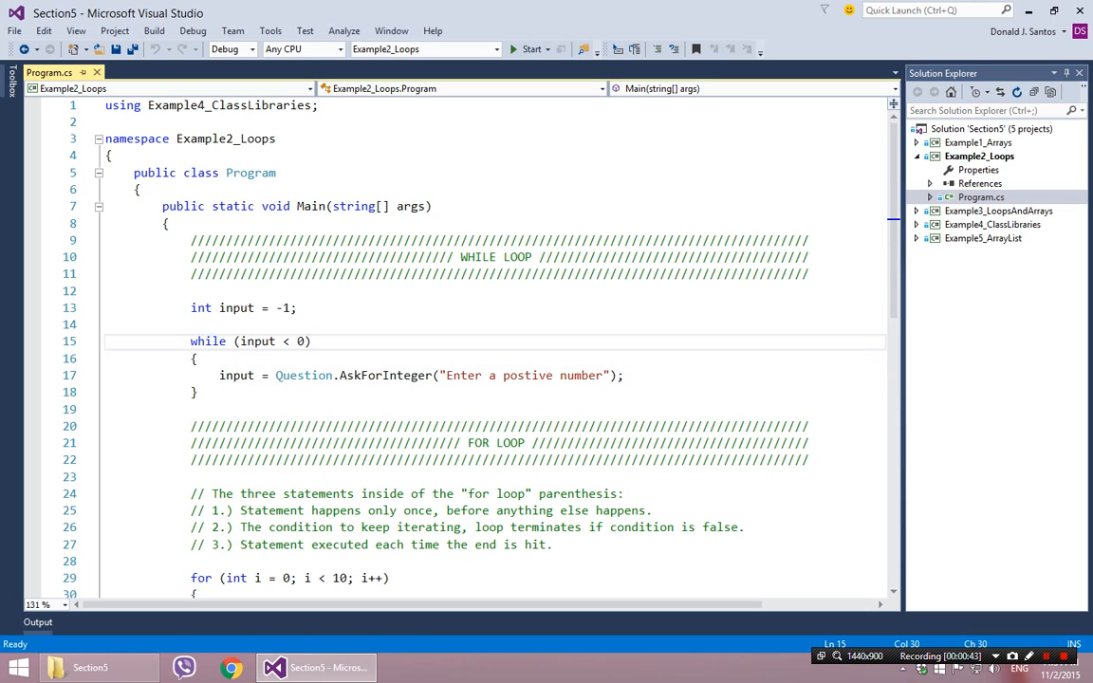
double_click(300, 342)
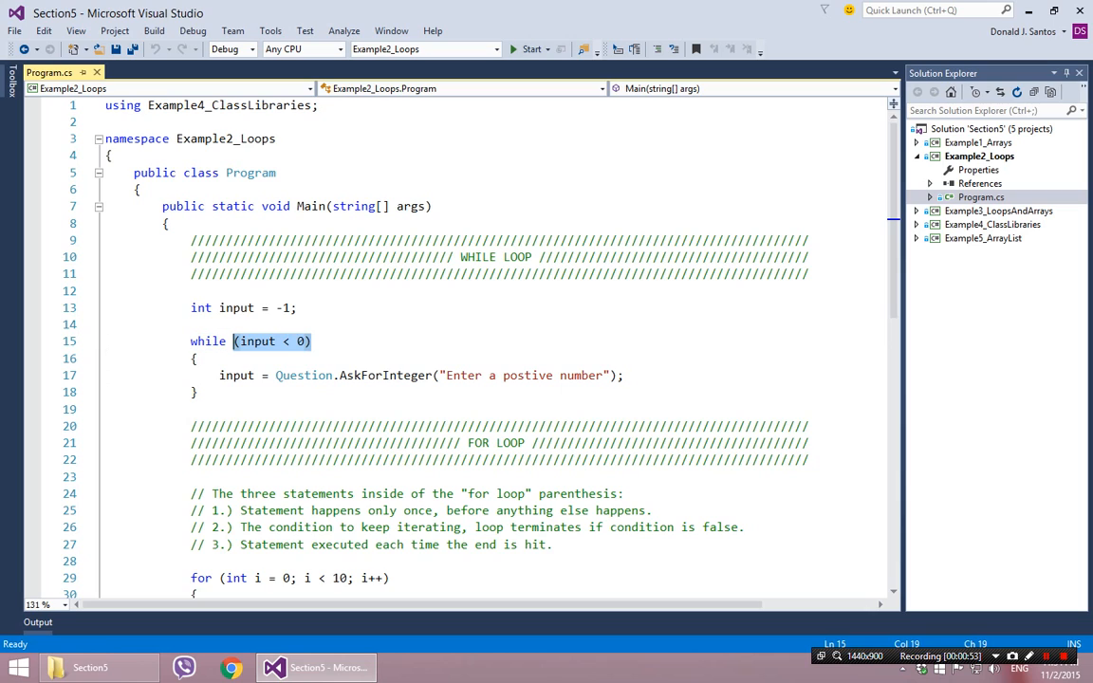
left_click(313, 341)
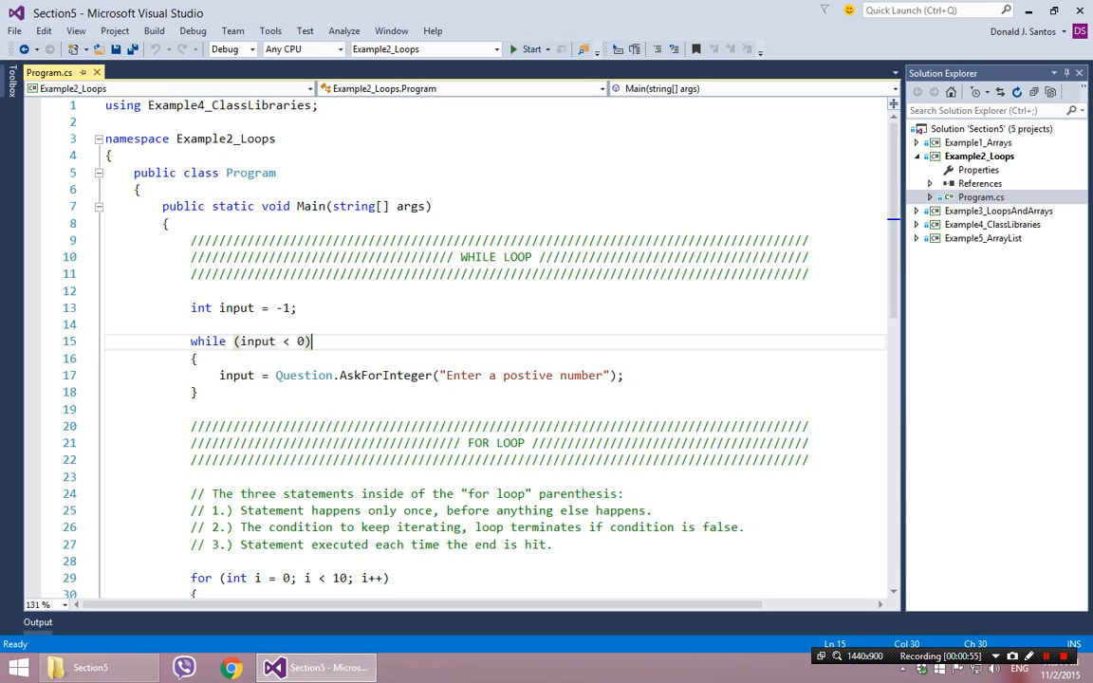
double_click(207, 342)
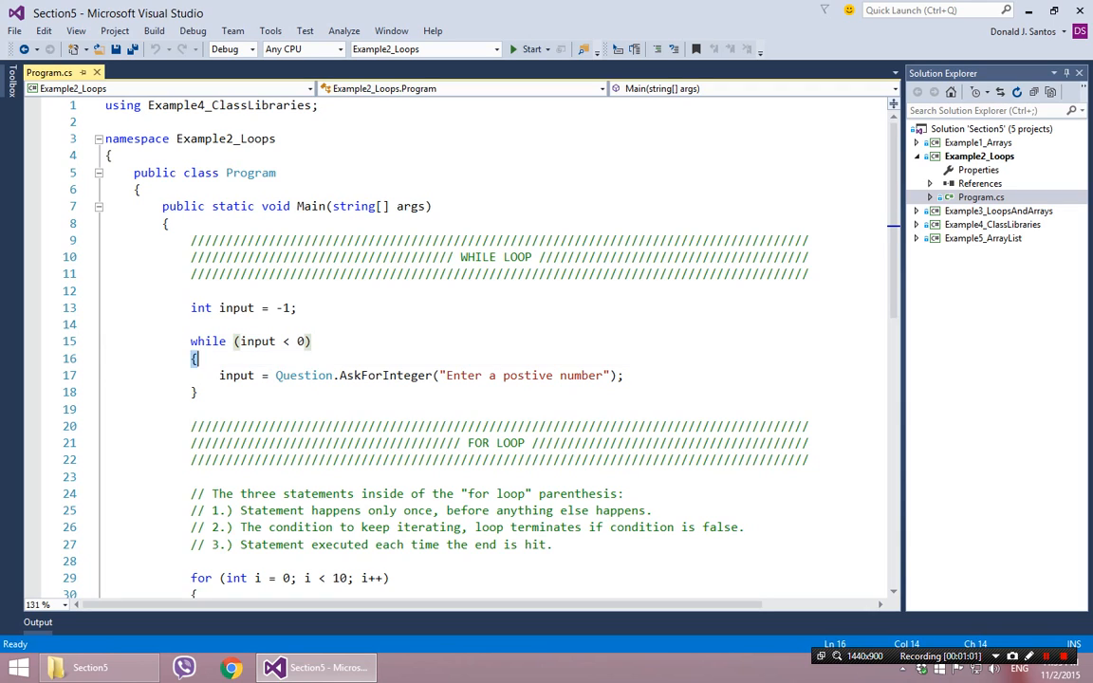
triple_click(418, 376)
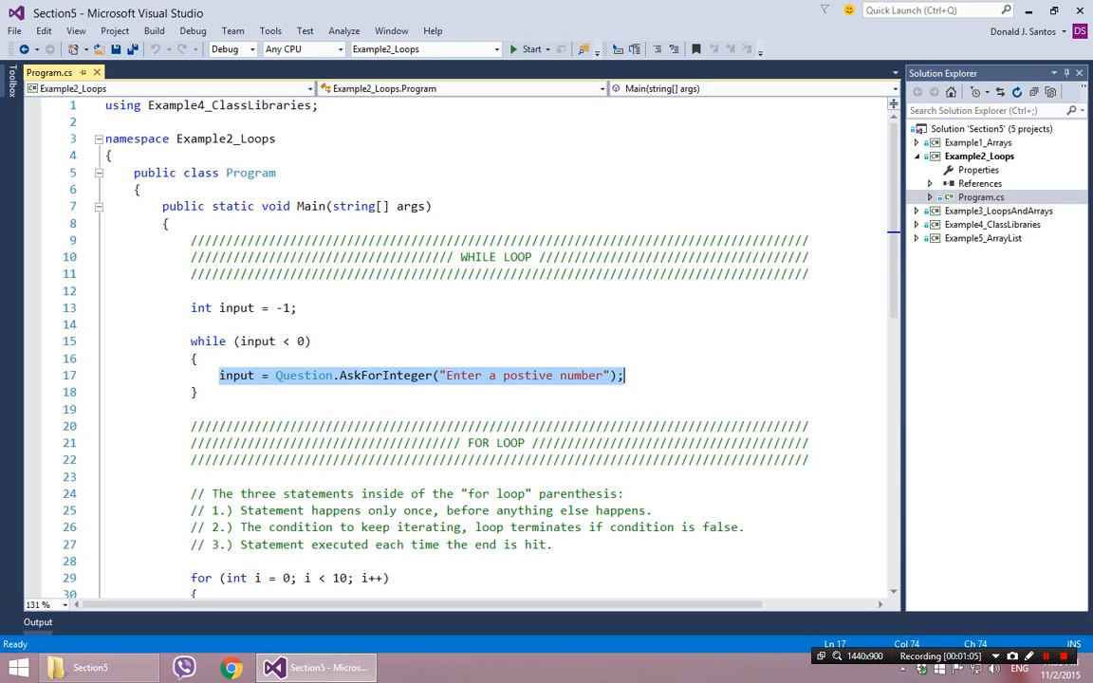
left_click(194, 391)
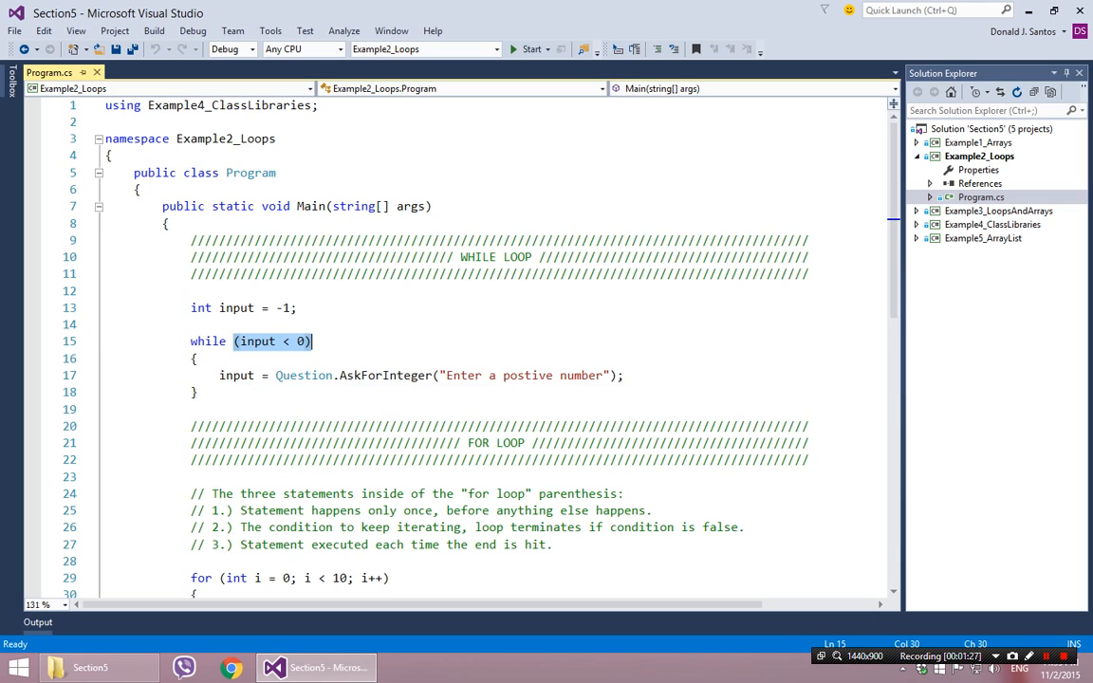
left_click(190, 410)
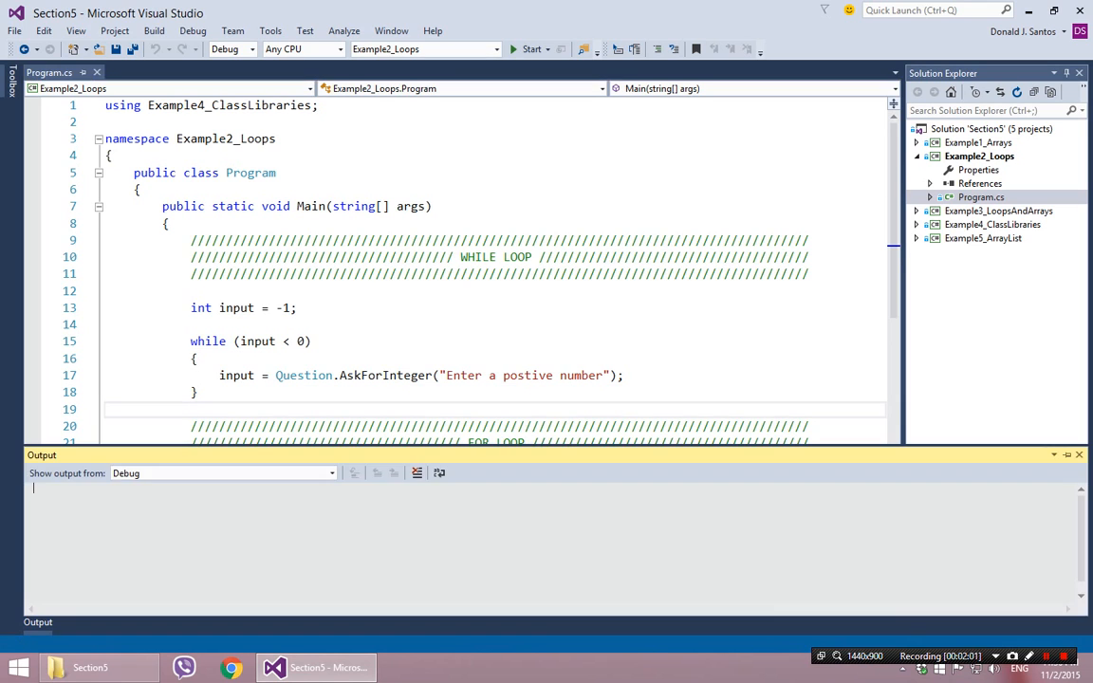
Step: Run the program and enter -2, -4, -5 so the positive-number prompt repeats each time
left_click(531, 49)
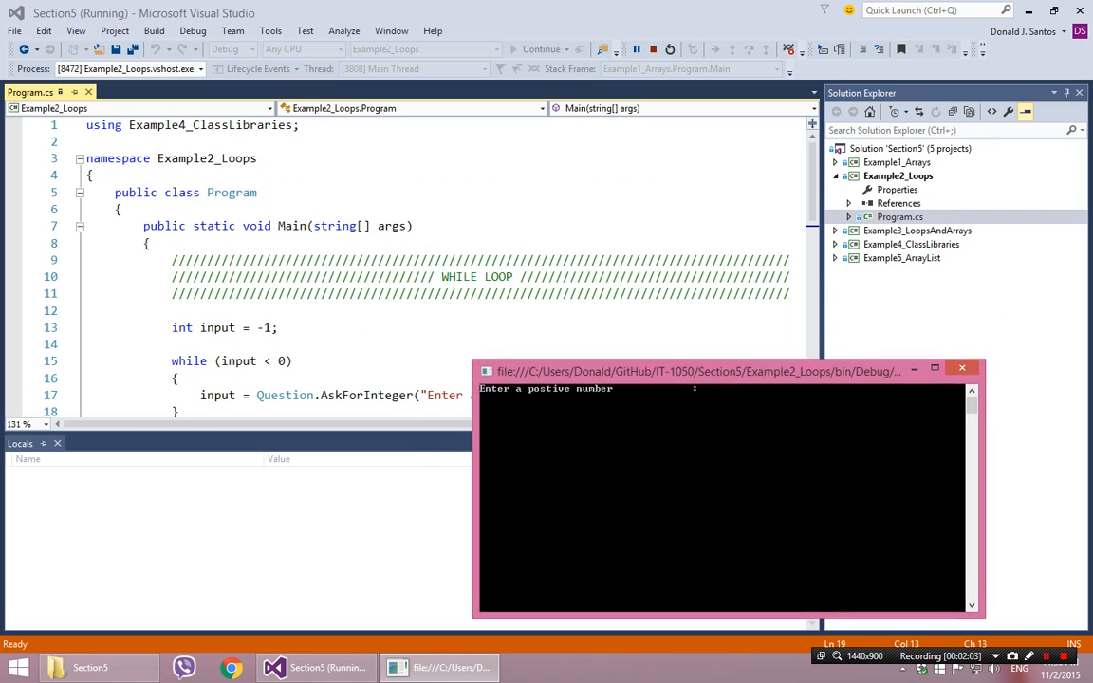
type("-2")
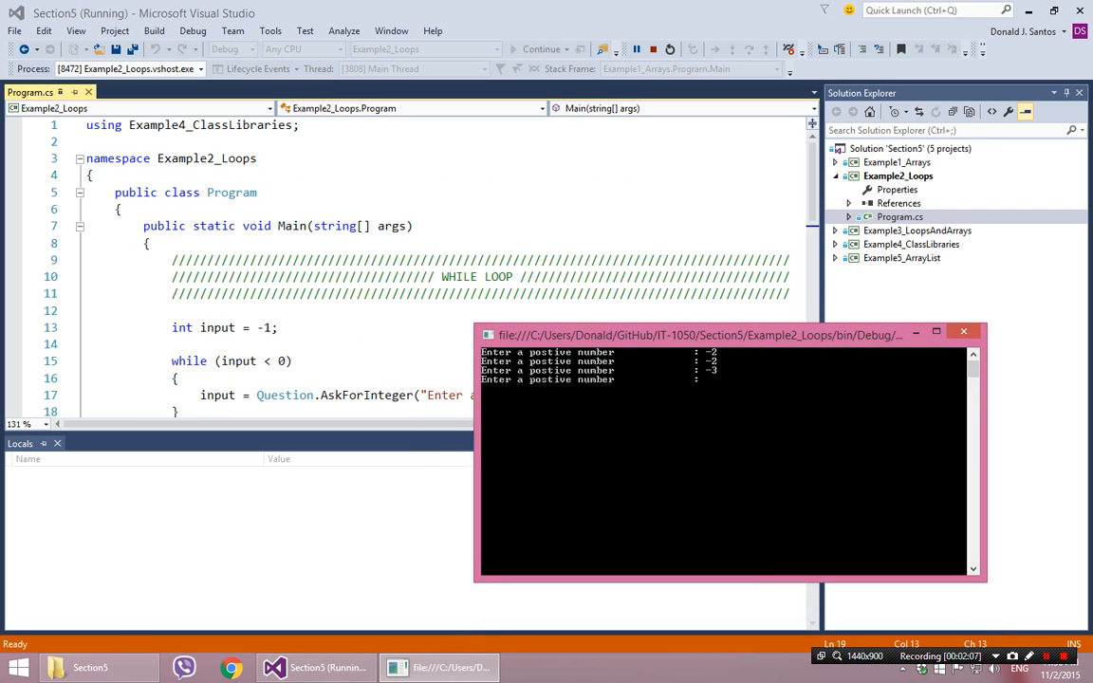
type("-4")
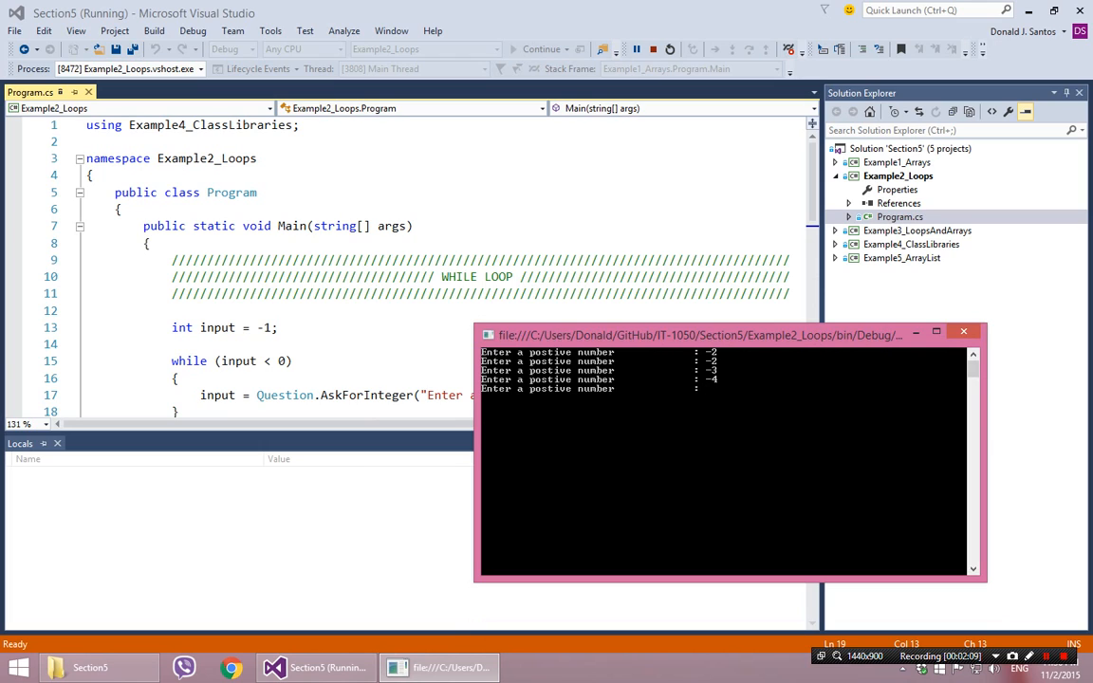
type("-5")
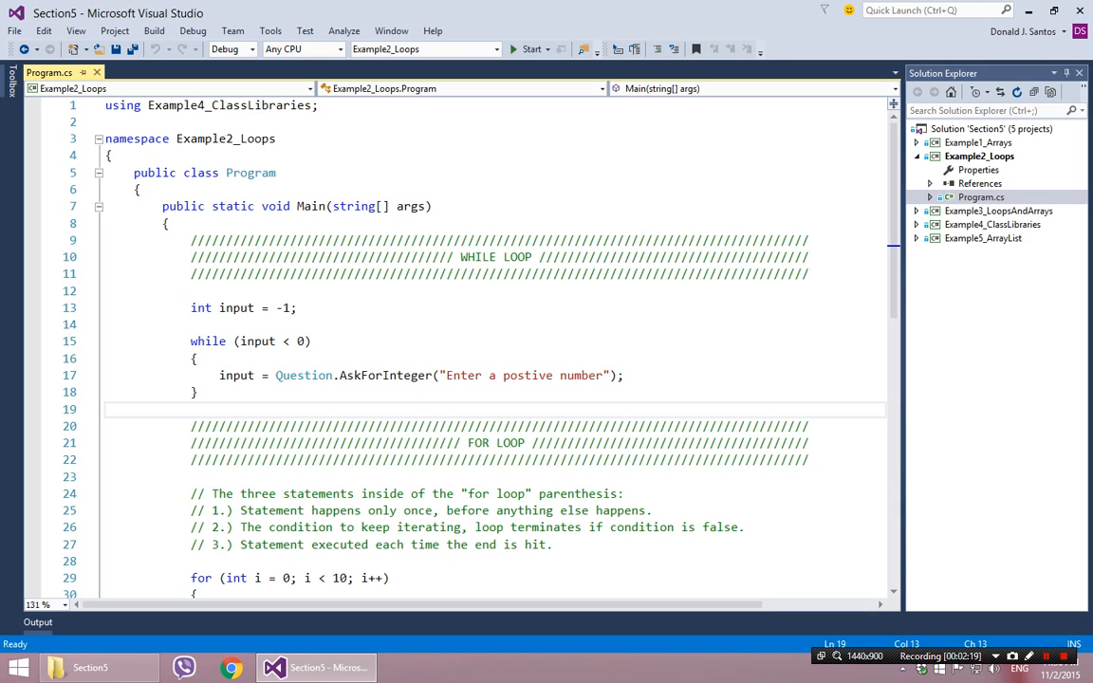
Step: Start debugging at the while line and step with F10 through the prompt and back to the condition
left_click(531, 49)
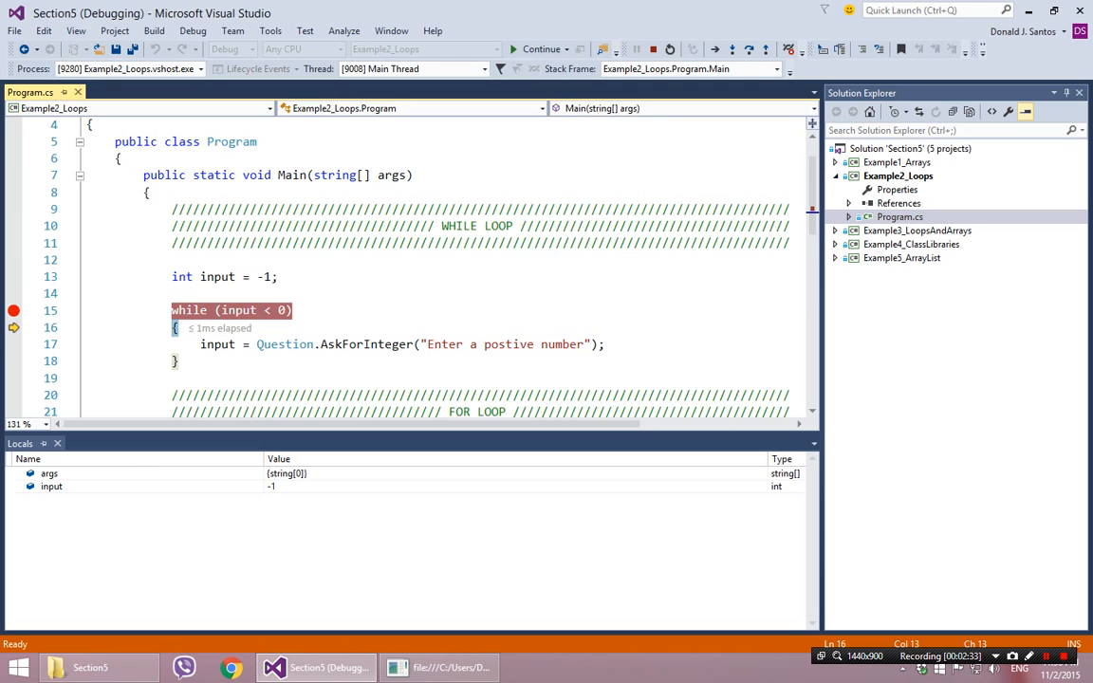
key("F10")
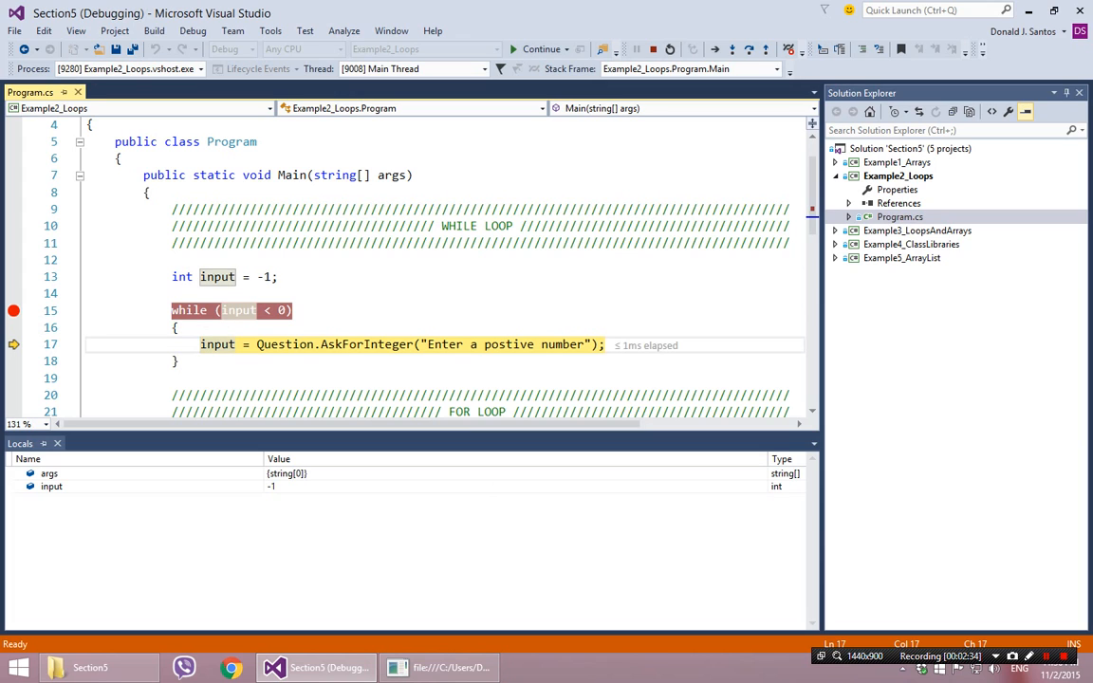
left_click(539, 49)
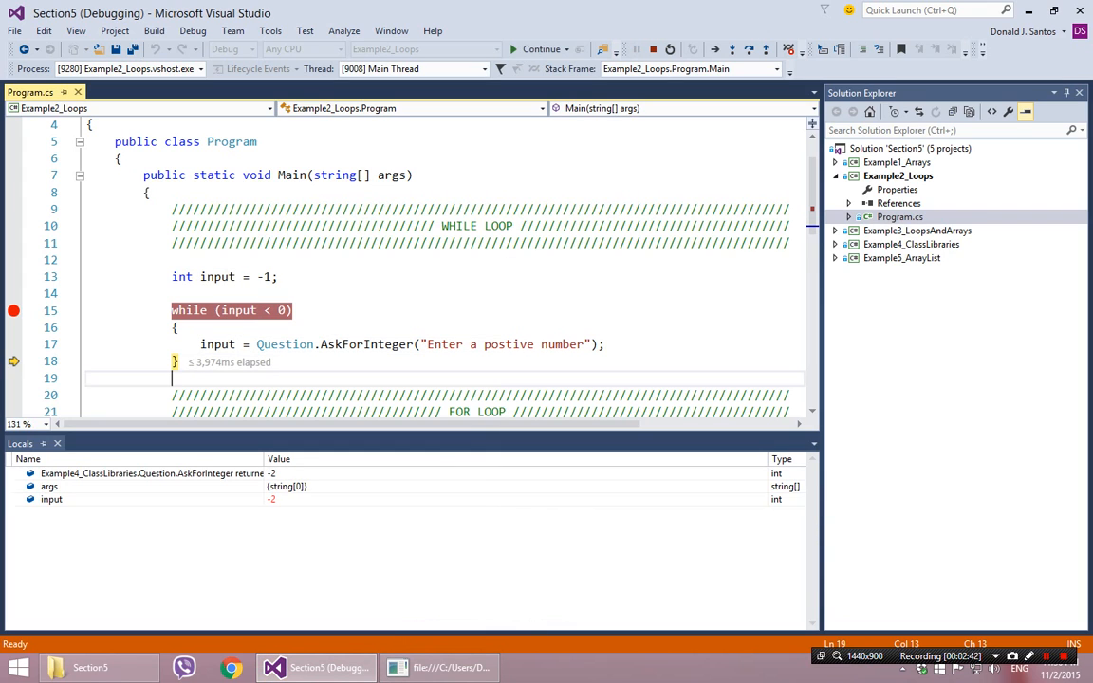
key("F10")
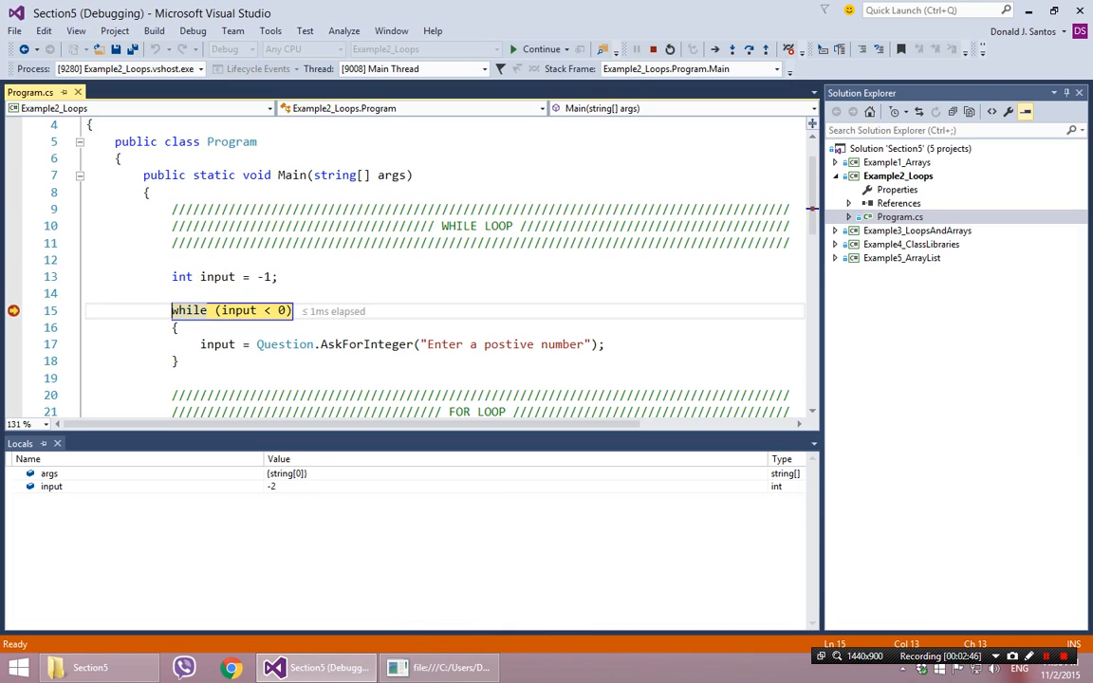
mouse_move(235, 311)
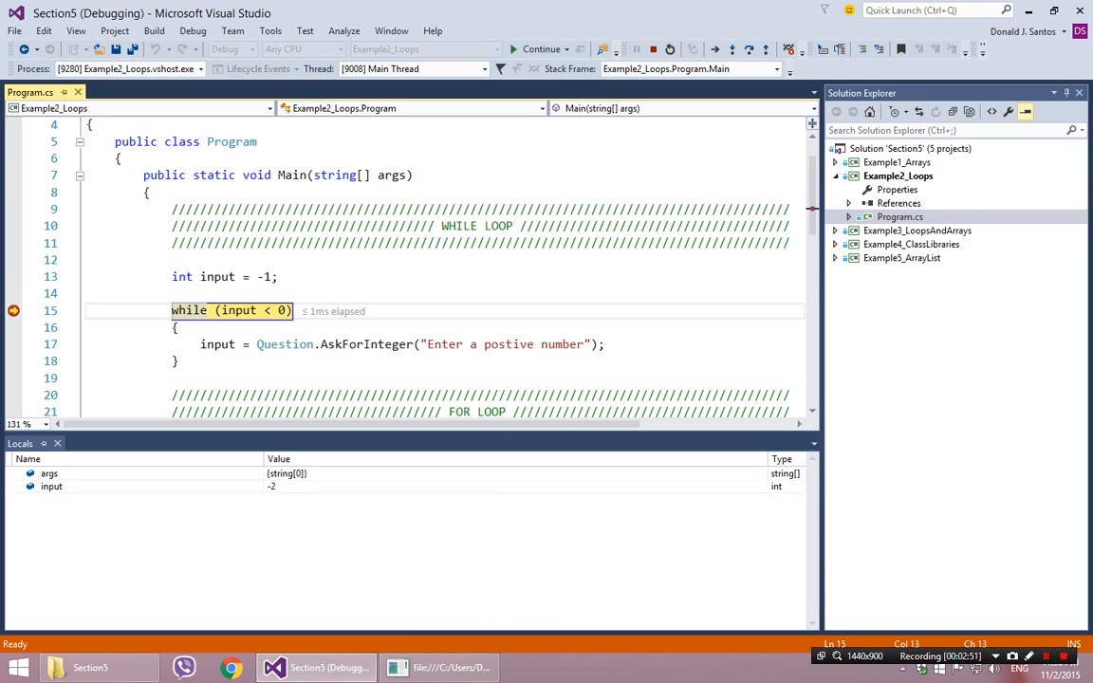
Step: Check input now reading -2, step into the body again, then continue once 5 exits the loop
left_click(51, 486)
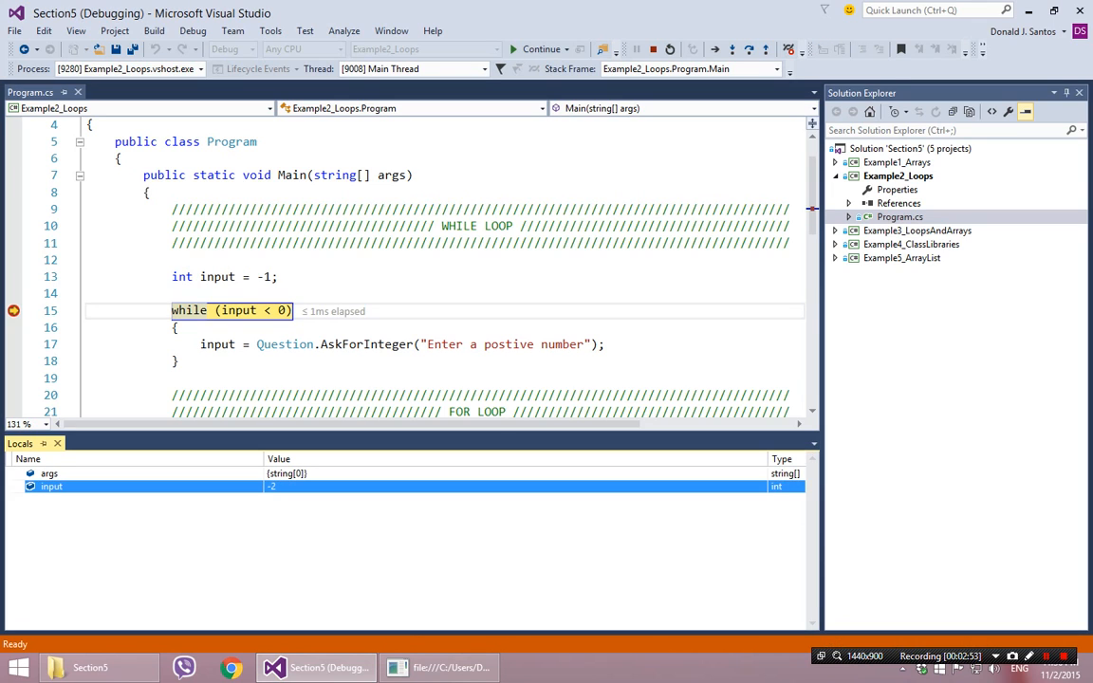
key("F10")
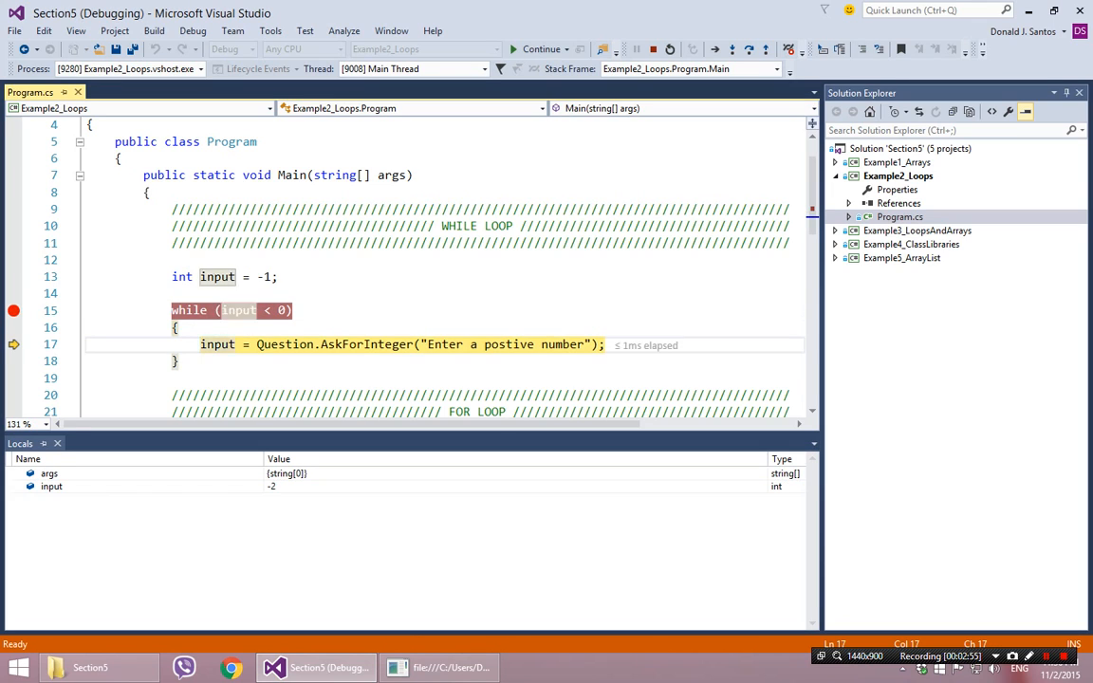
left_click(541, 50)
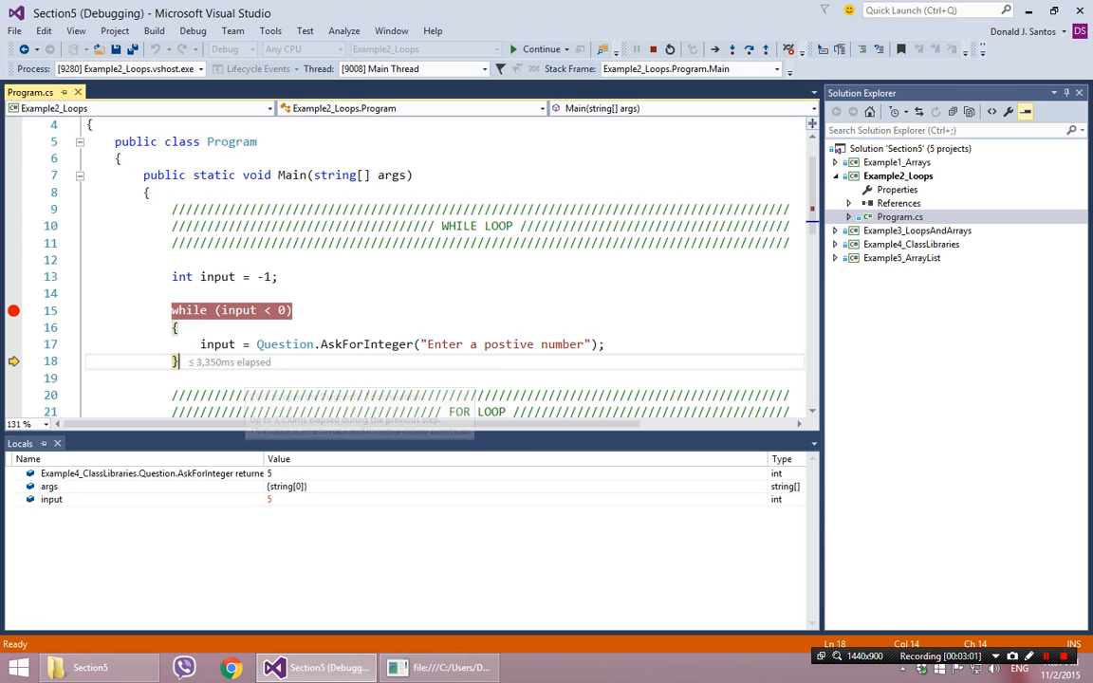
left_click(719, 49)
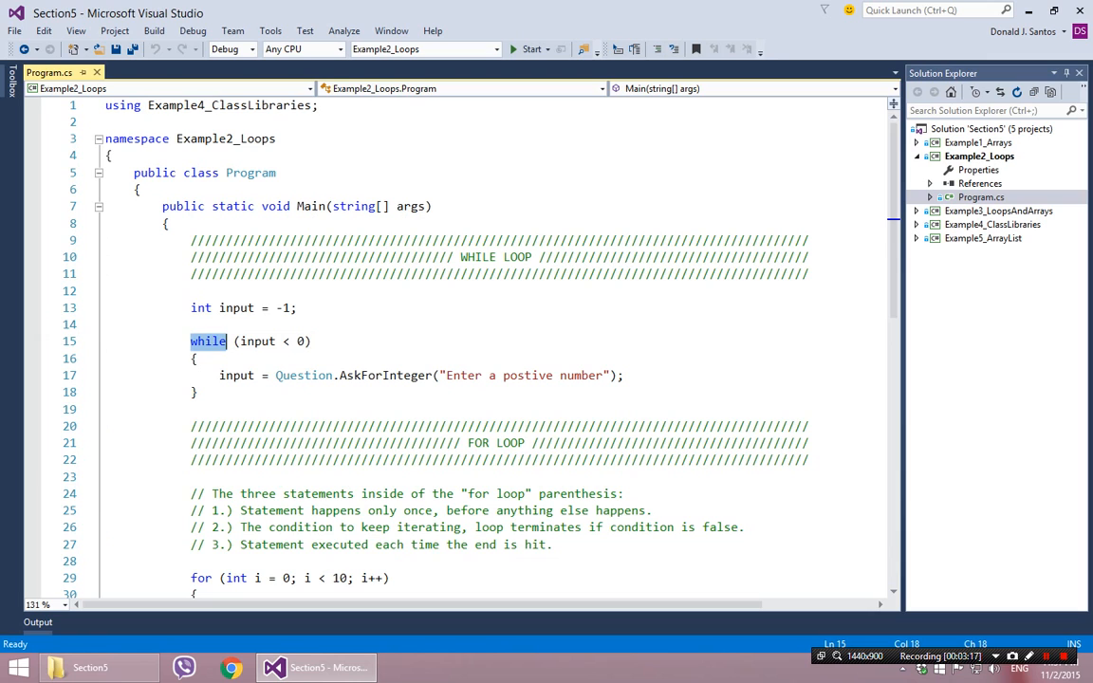
left_click(311, 342)
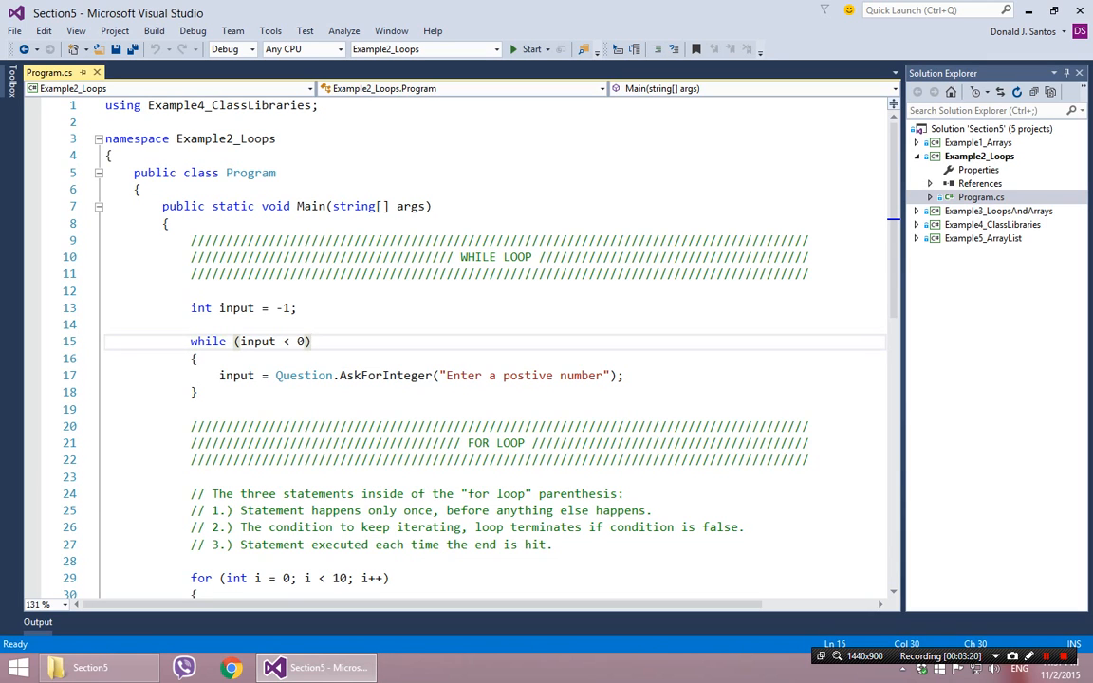
scroll("down", 3)
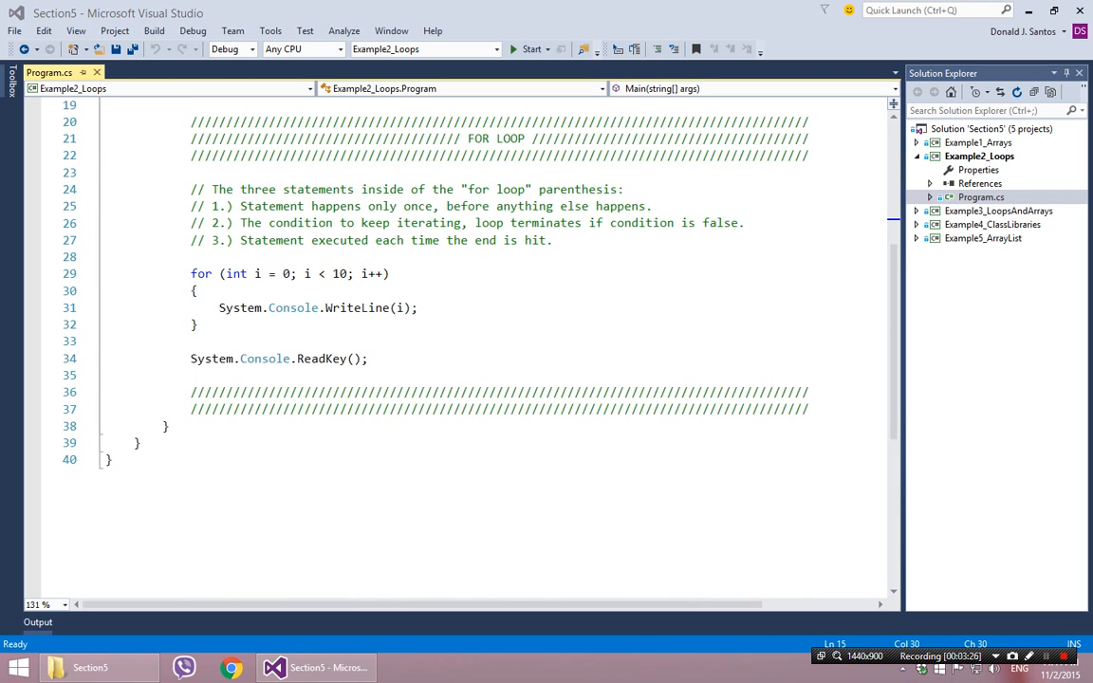
double_click(201, 273)
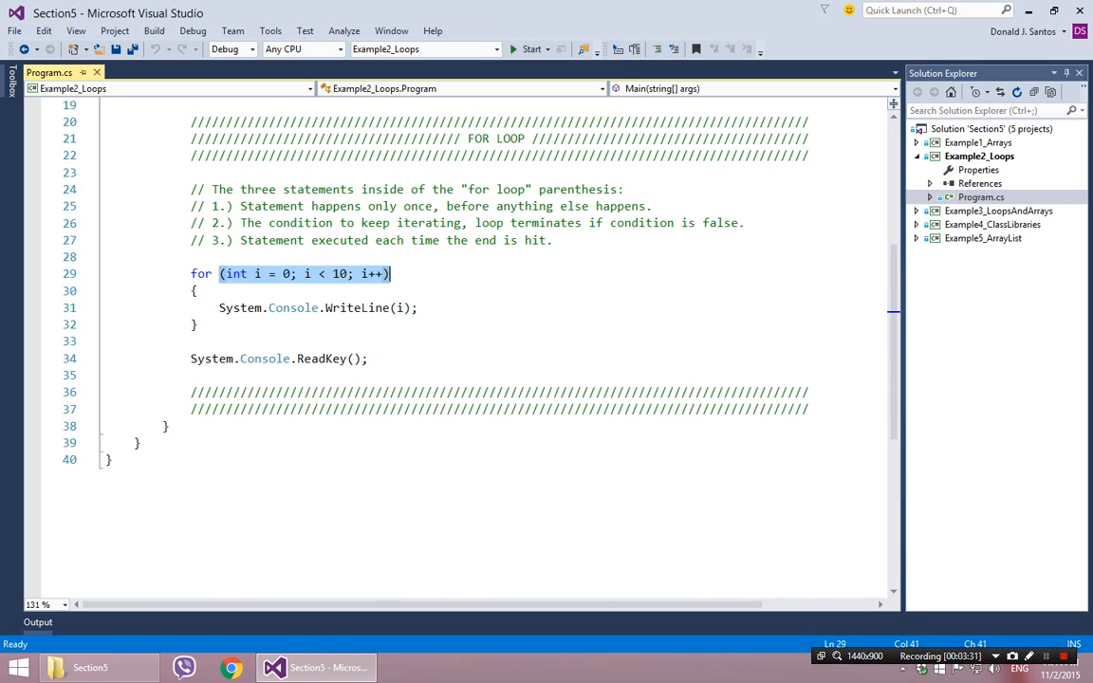
left_click(194, 290)
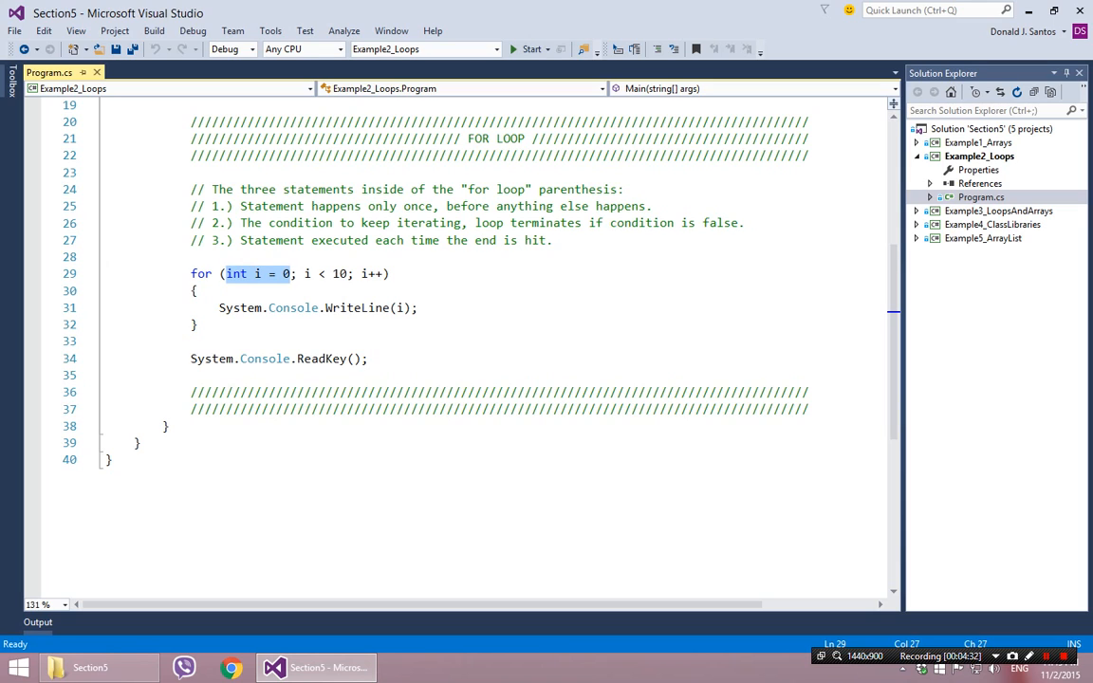
left_click(285, 307)
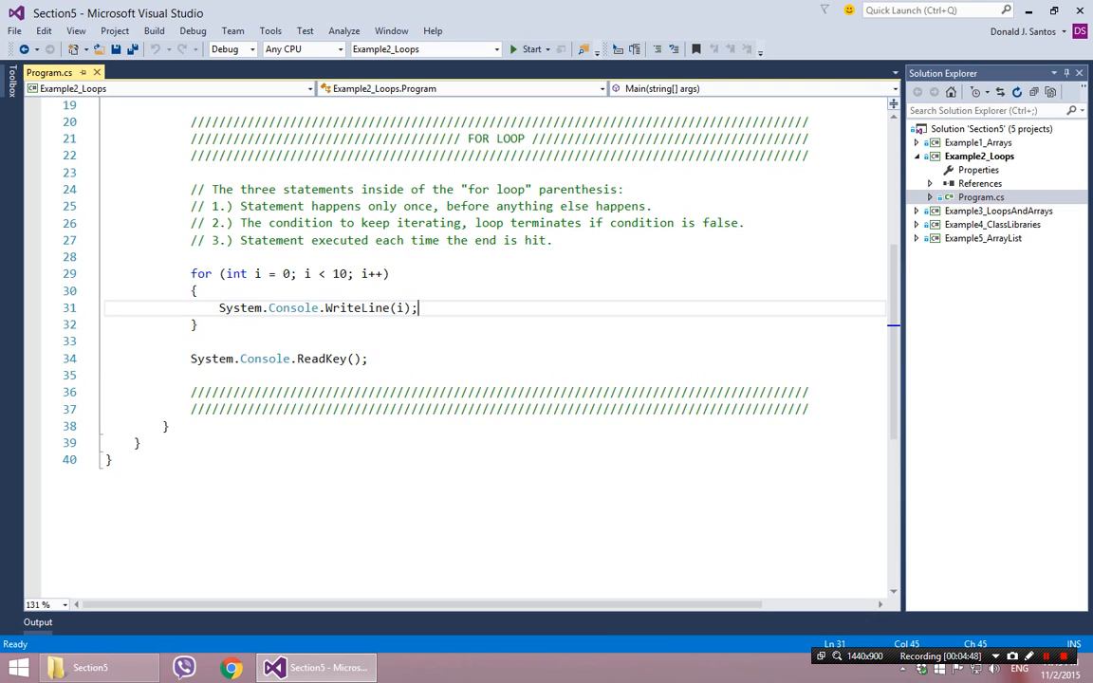
double_click(398, 307)
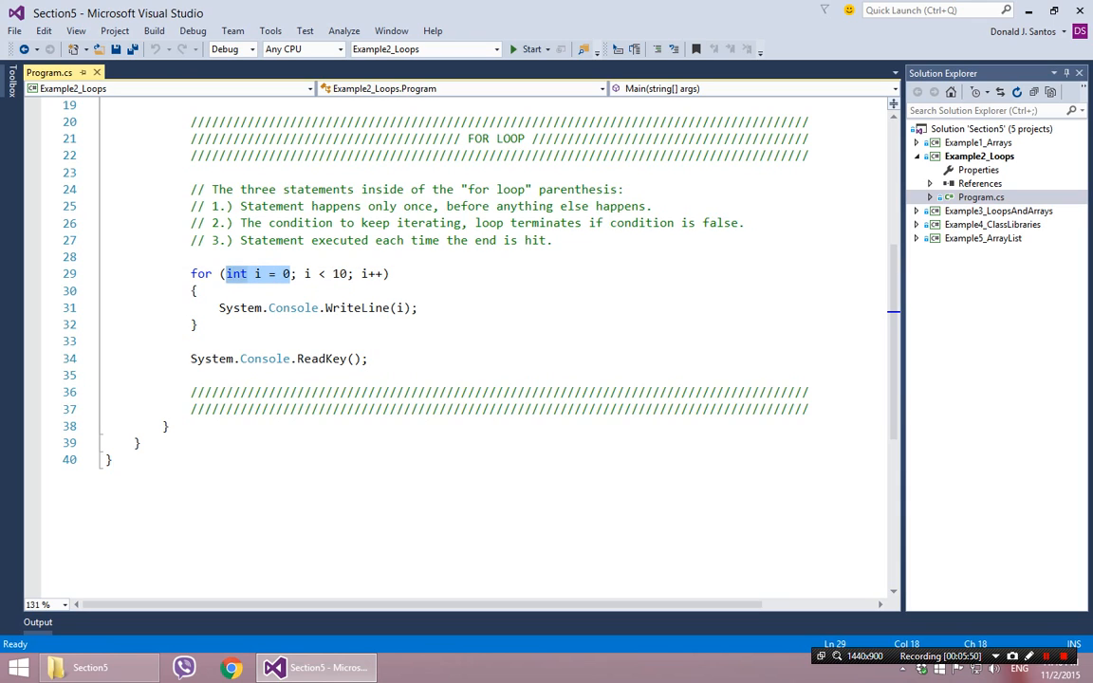
mouse_move(235, 273)
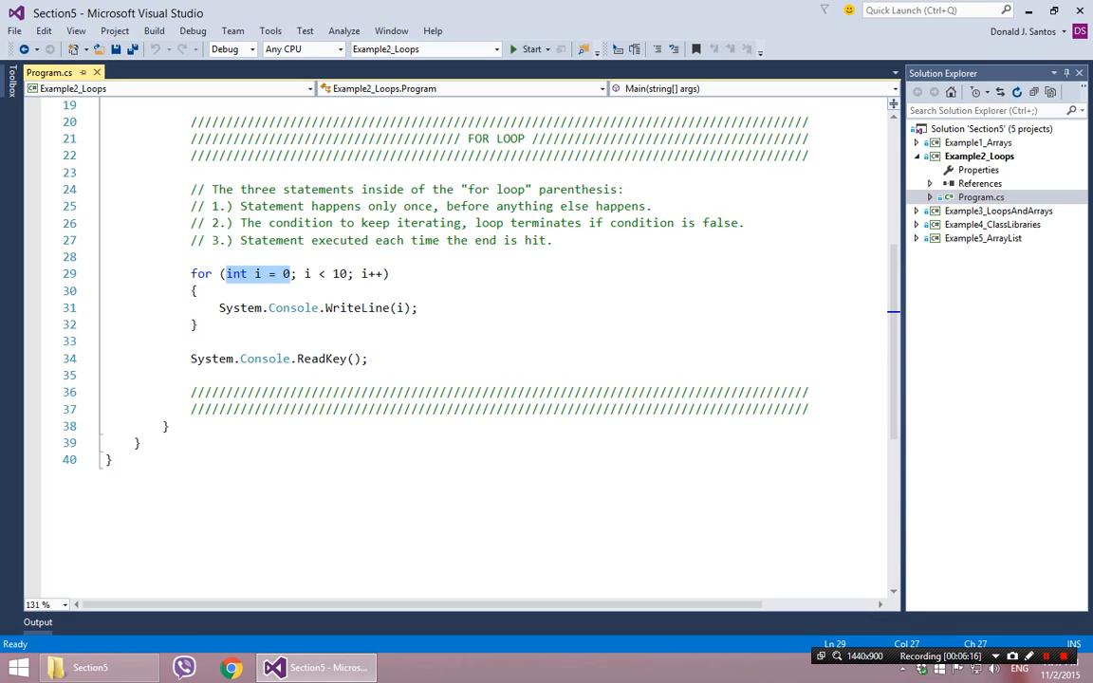
left_click(361, 273)
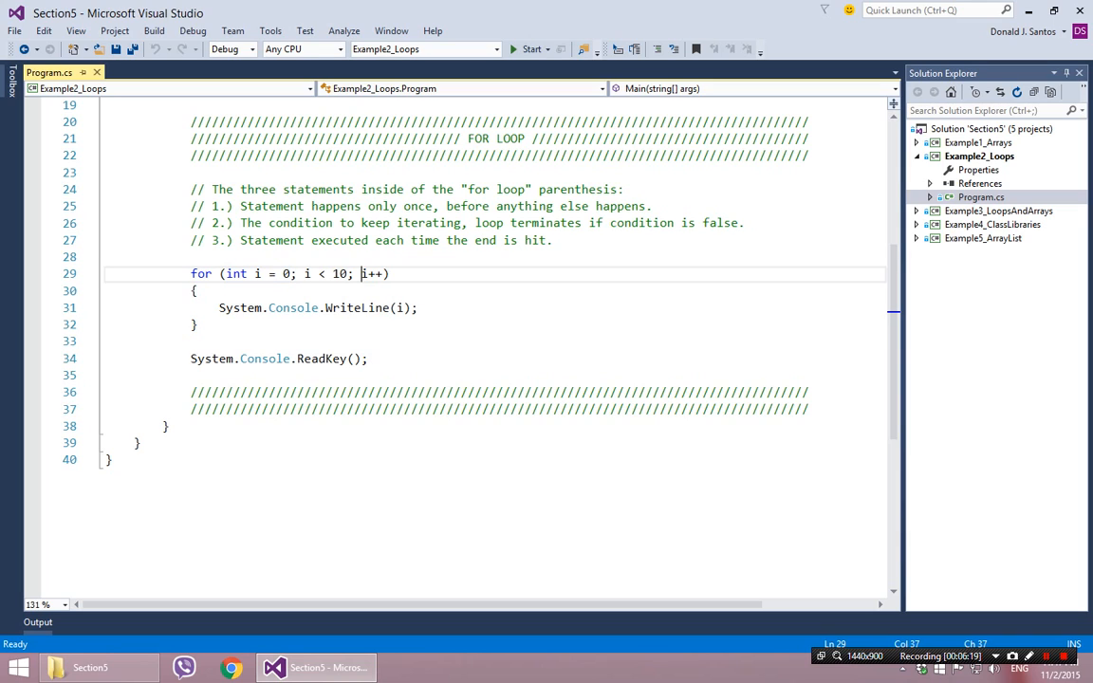
left_click(198, 324)
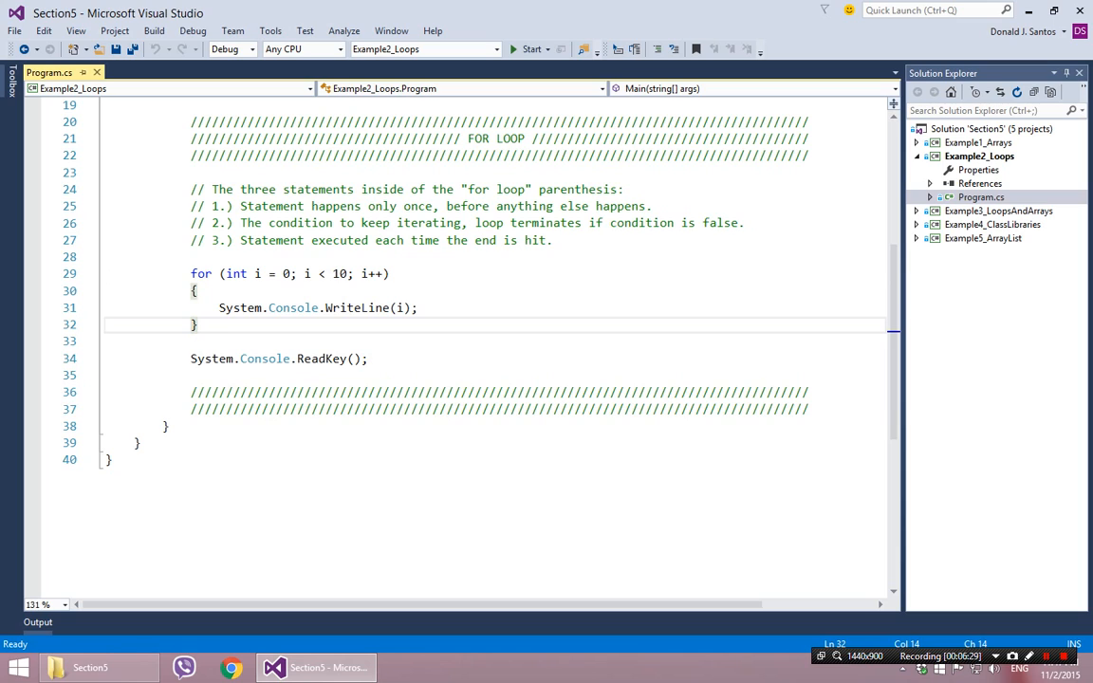
double_click(372, 273)
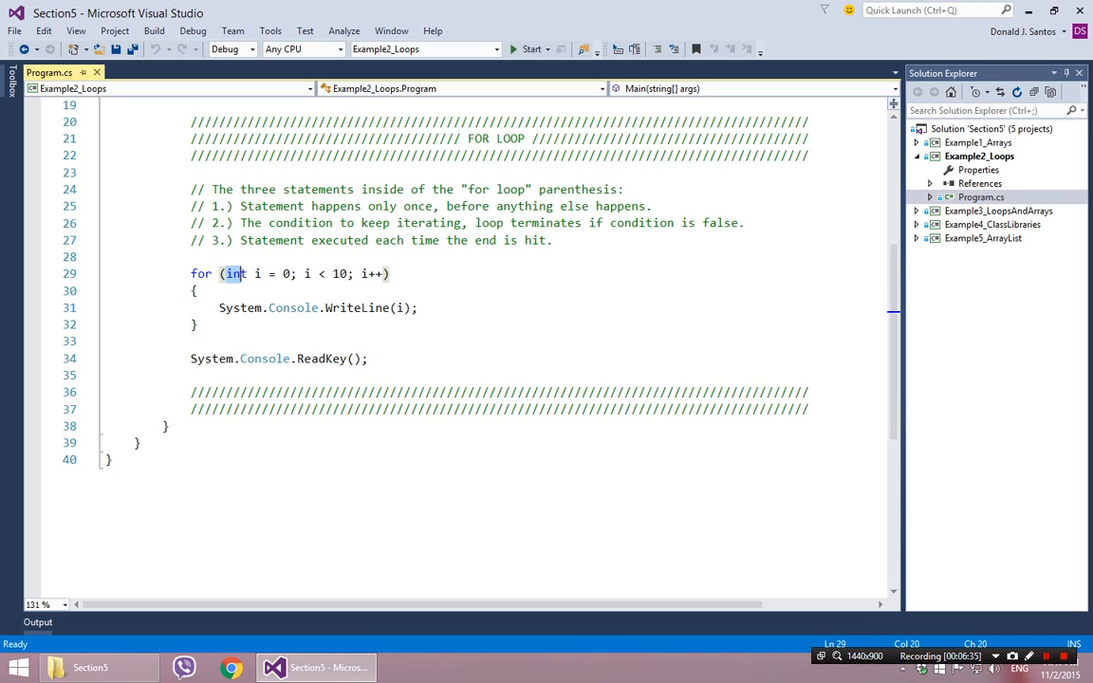
left_click_drag(224, 274, 296, 273)
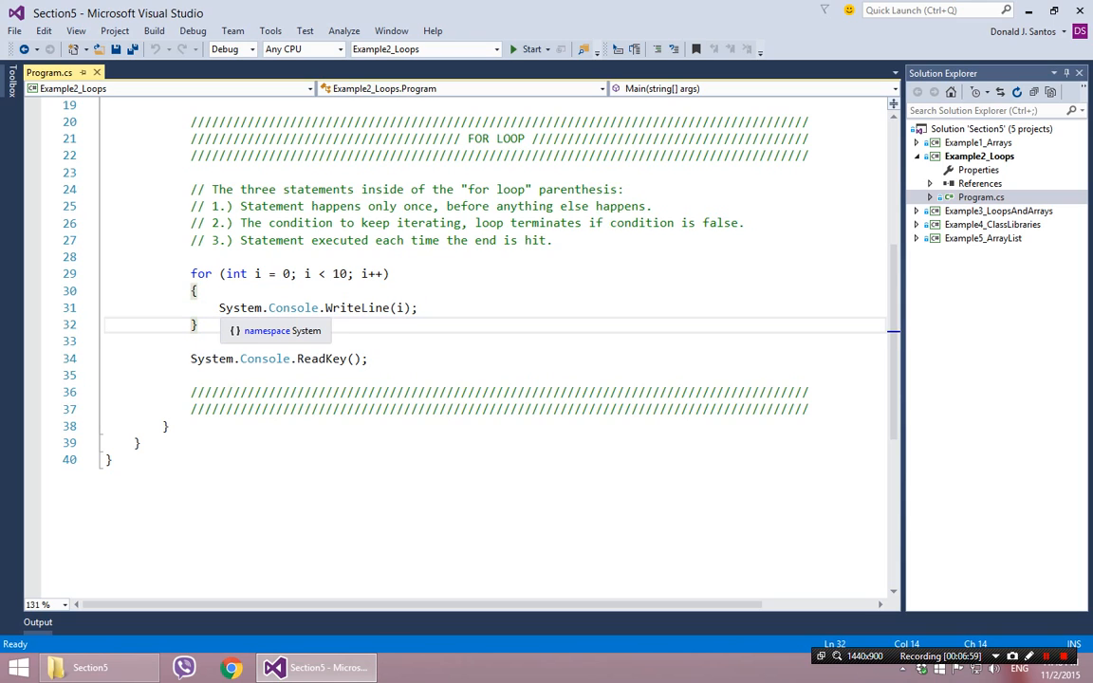
triple_click(318, 308)
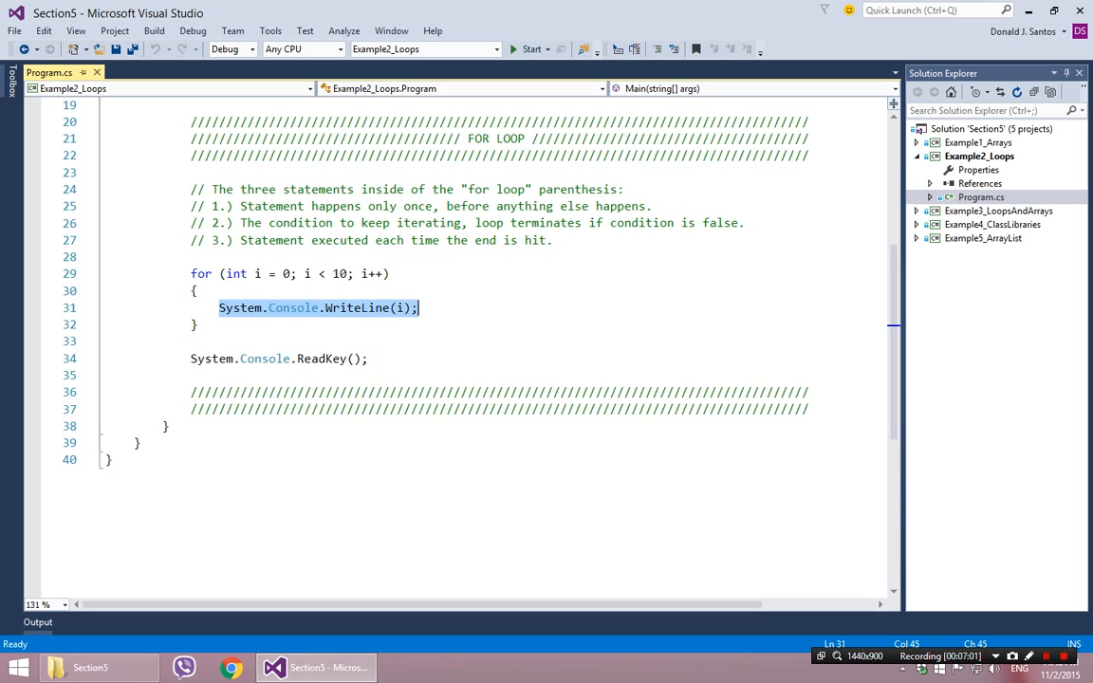
left_click(197, 324)
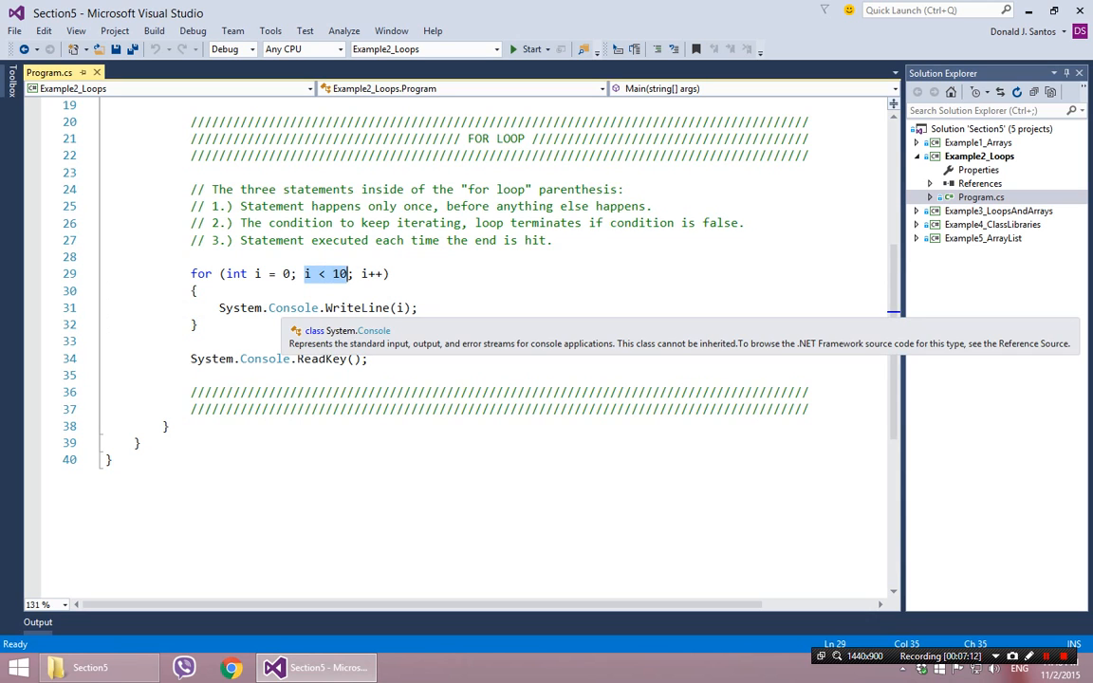
left_click(198, 325)
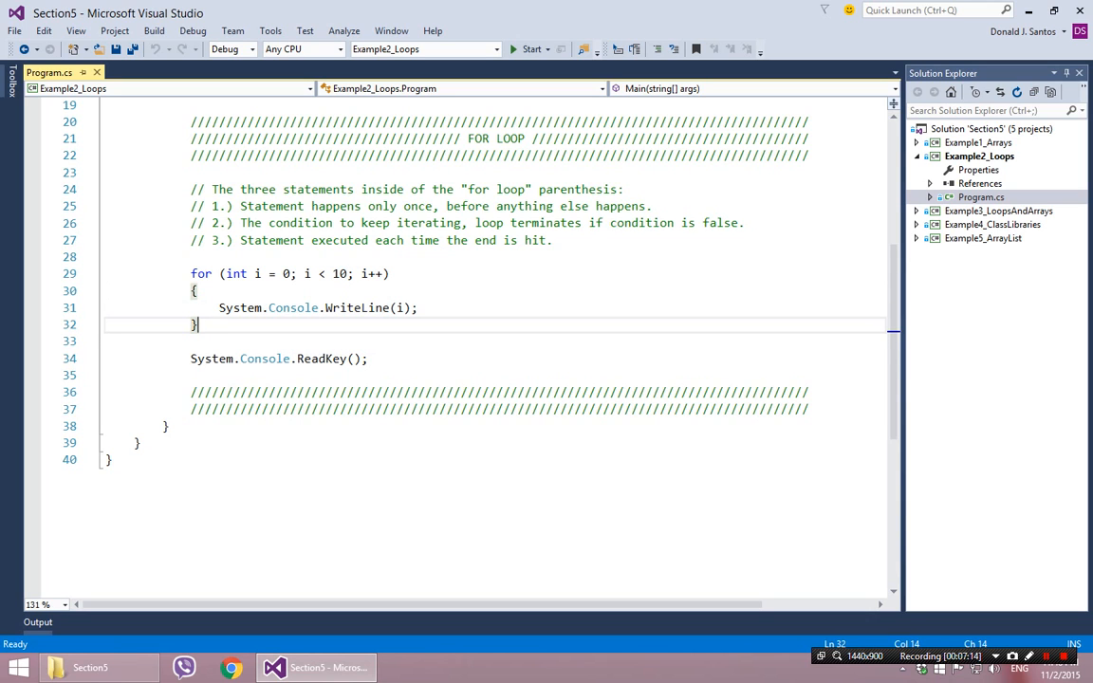
left_click(532, 49)
type("5")
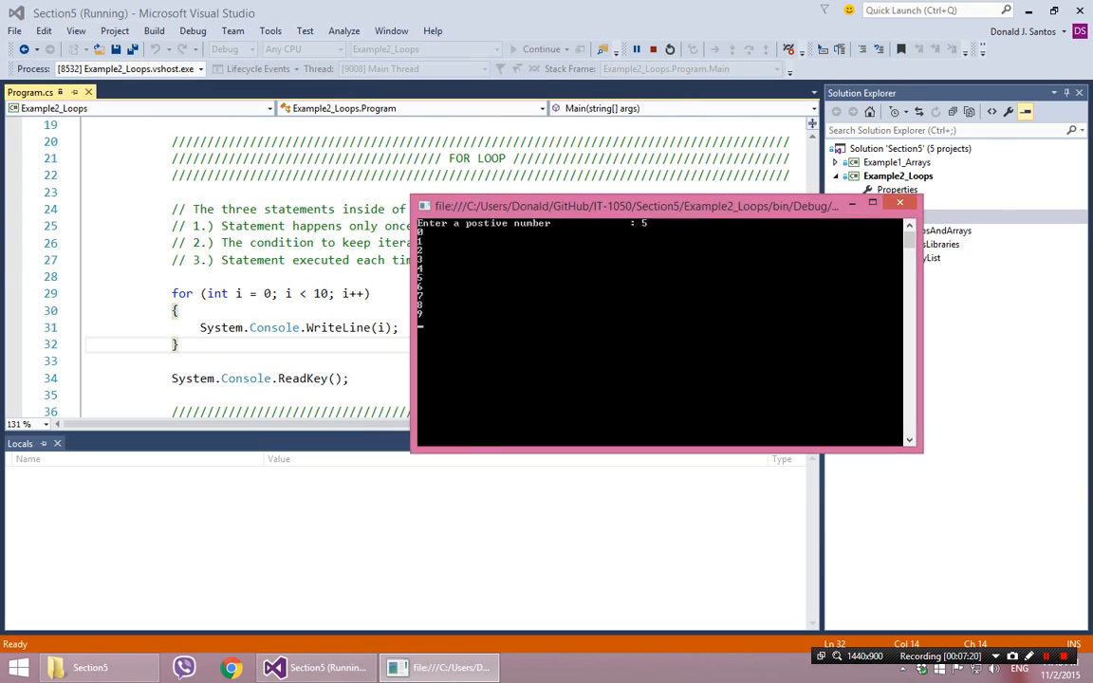
left_click_drag(636, 205, 691, 254)
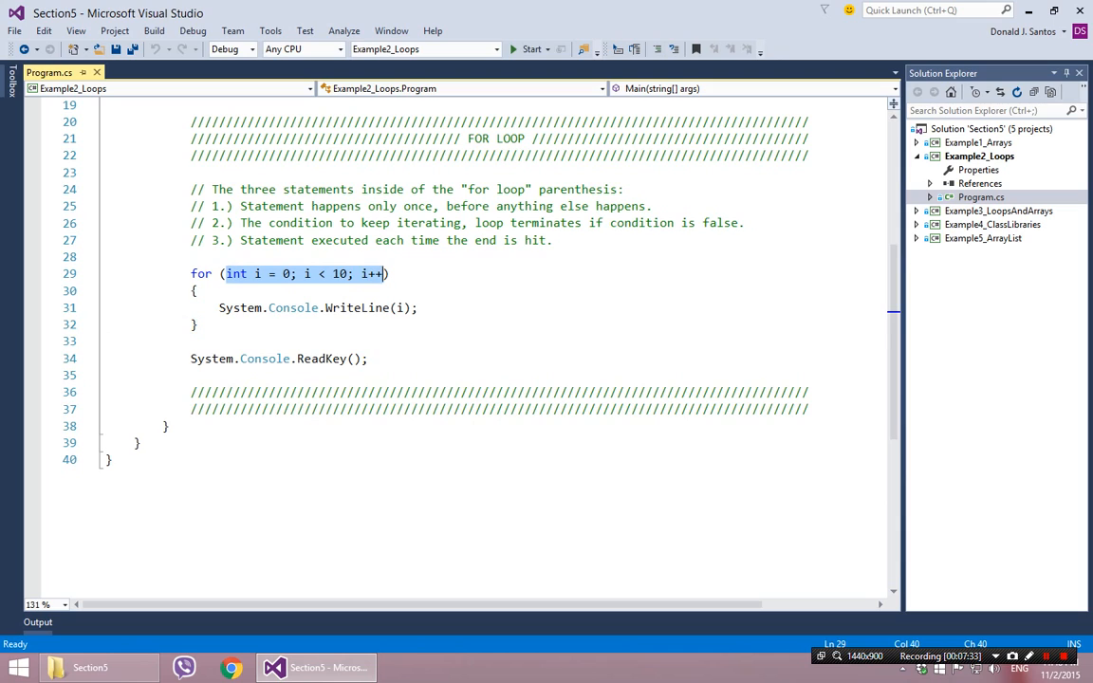
Step: Write for (int i = 0; i < 20; i++) with empty braces above the existing loop
left_click(193, 324)
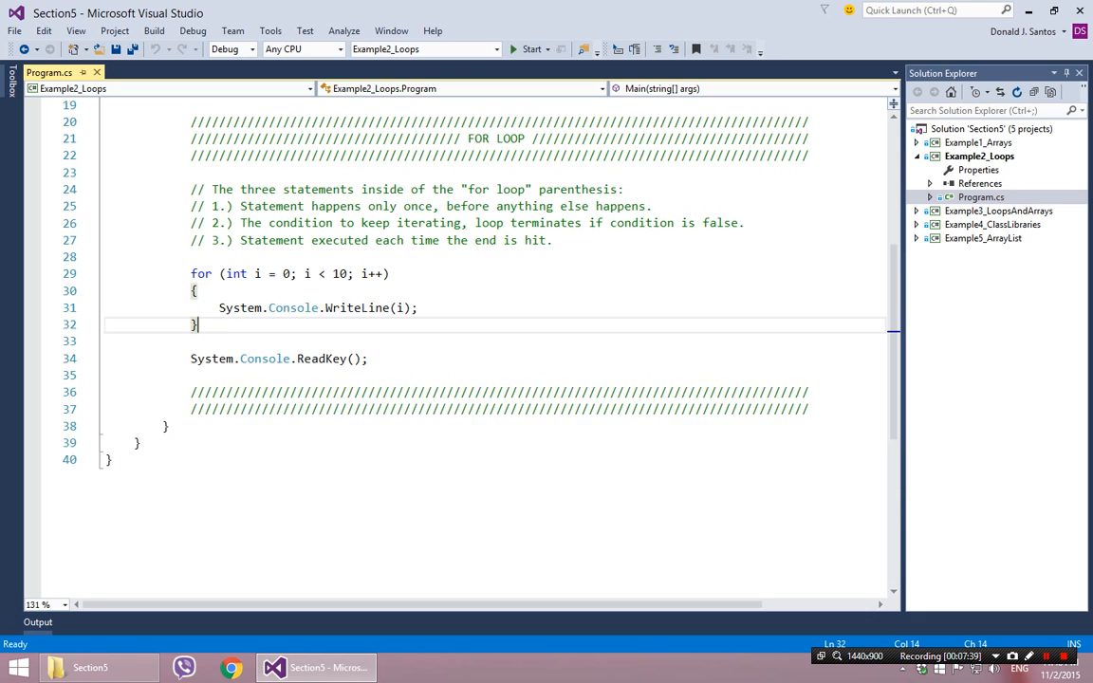
left_click_drag(200, 324, 148, 307)
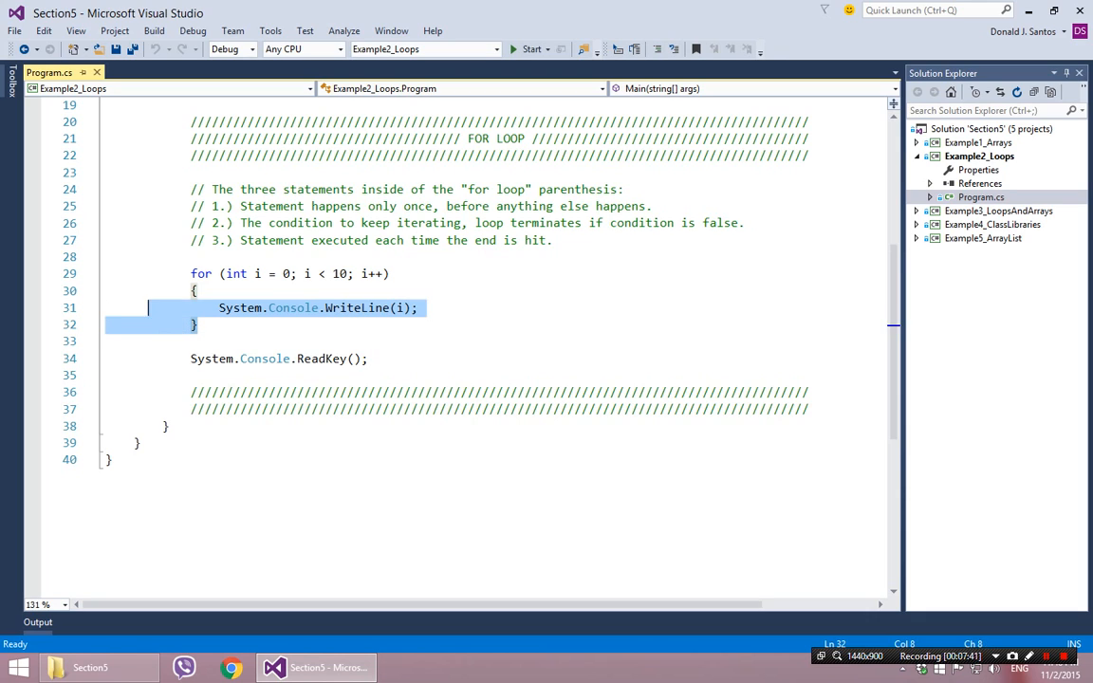
left_click(197, 324)
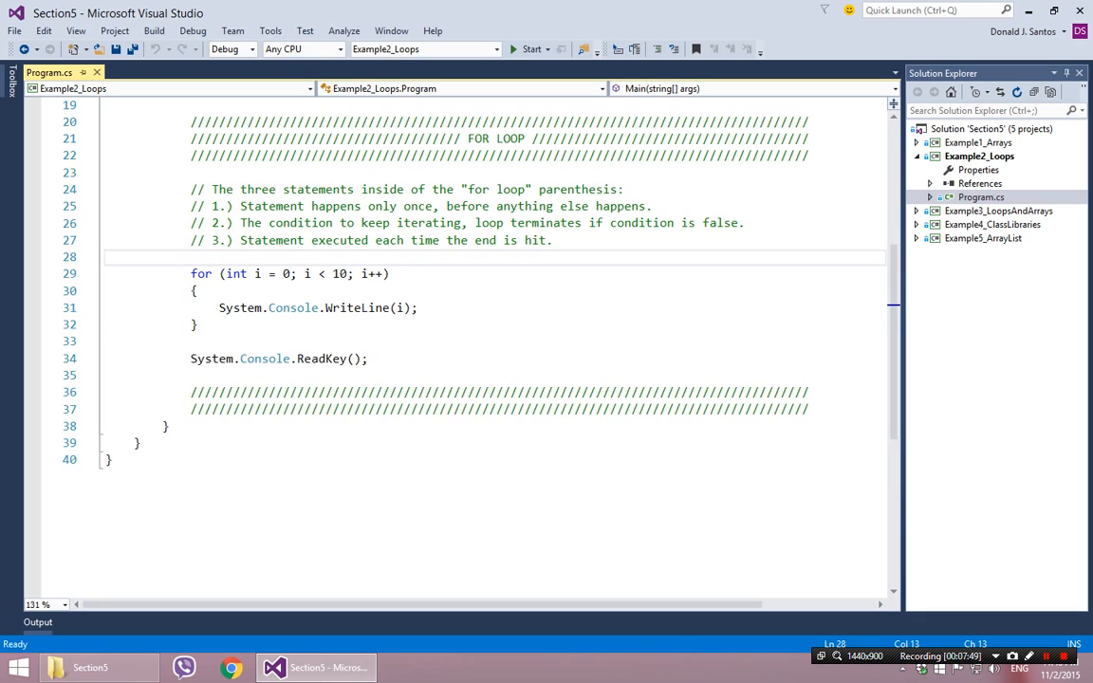
type("for (")
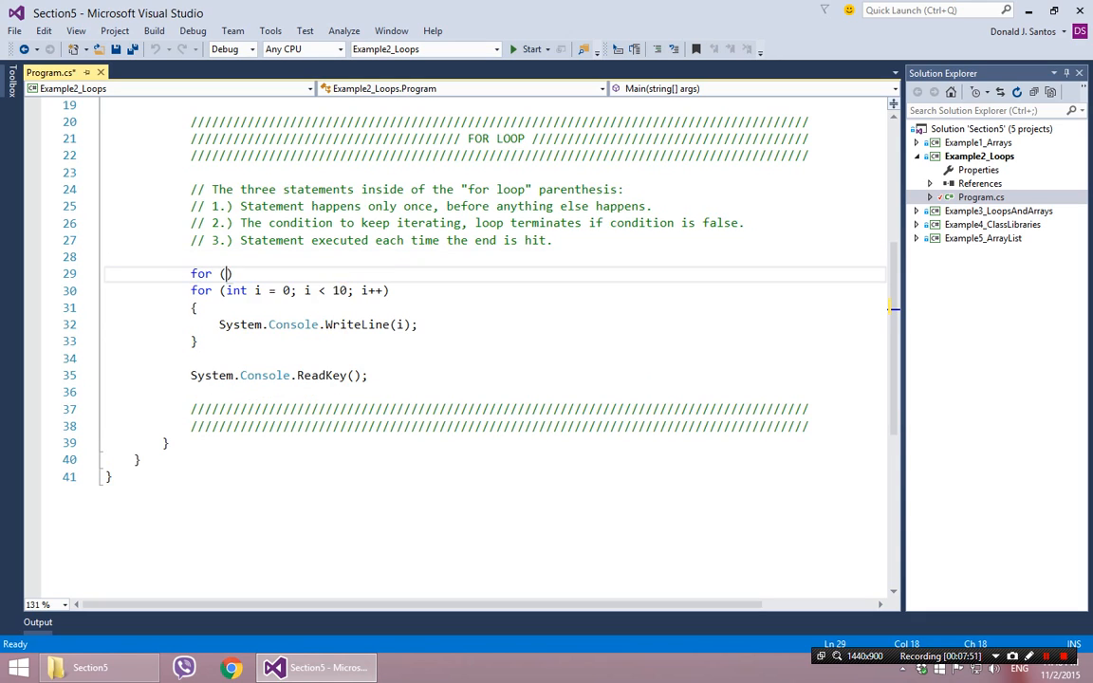
type("int i-")
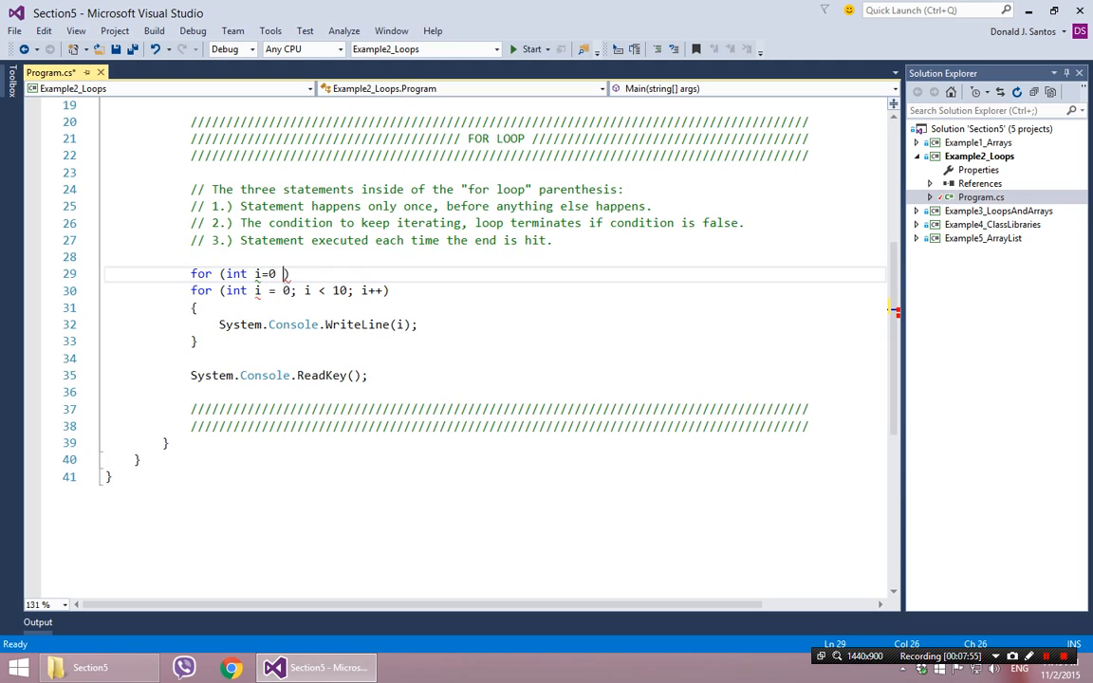
type("; i<")
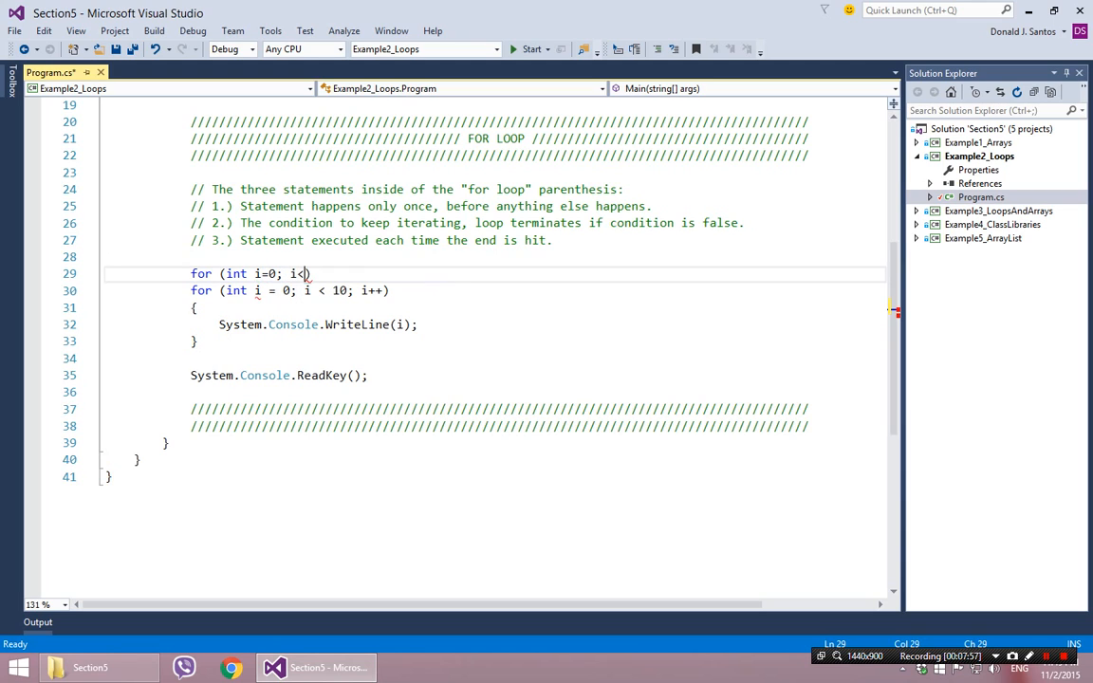
type("20;)")
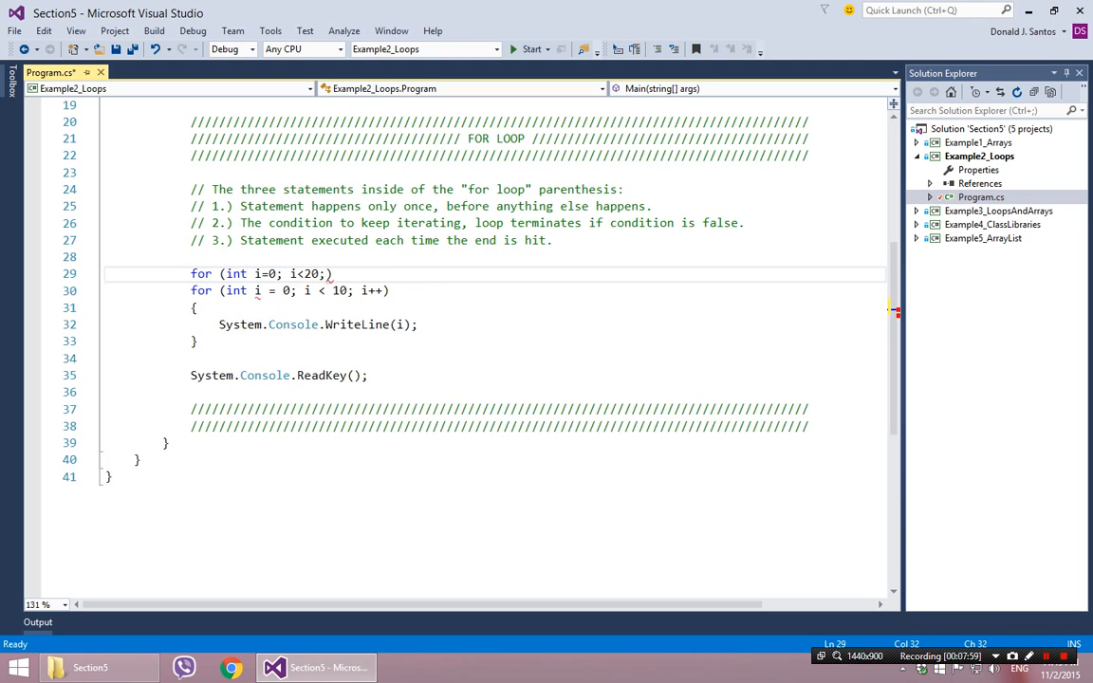
type("++")
type("{")
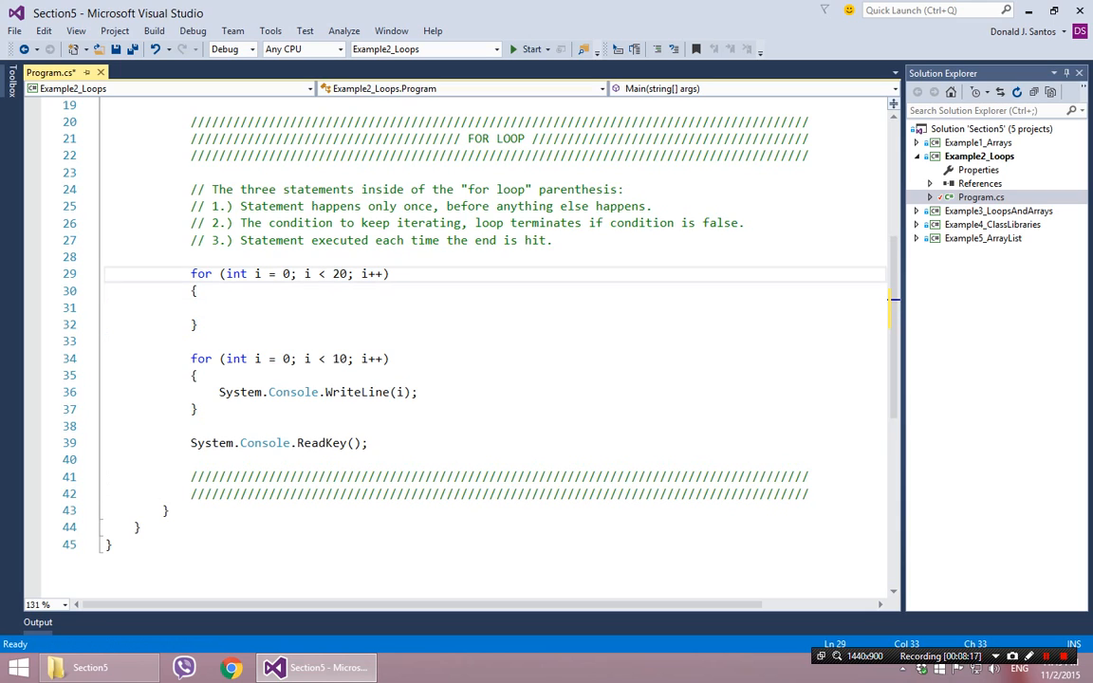
double_click(339, 273)
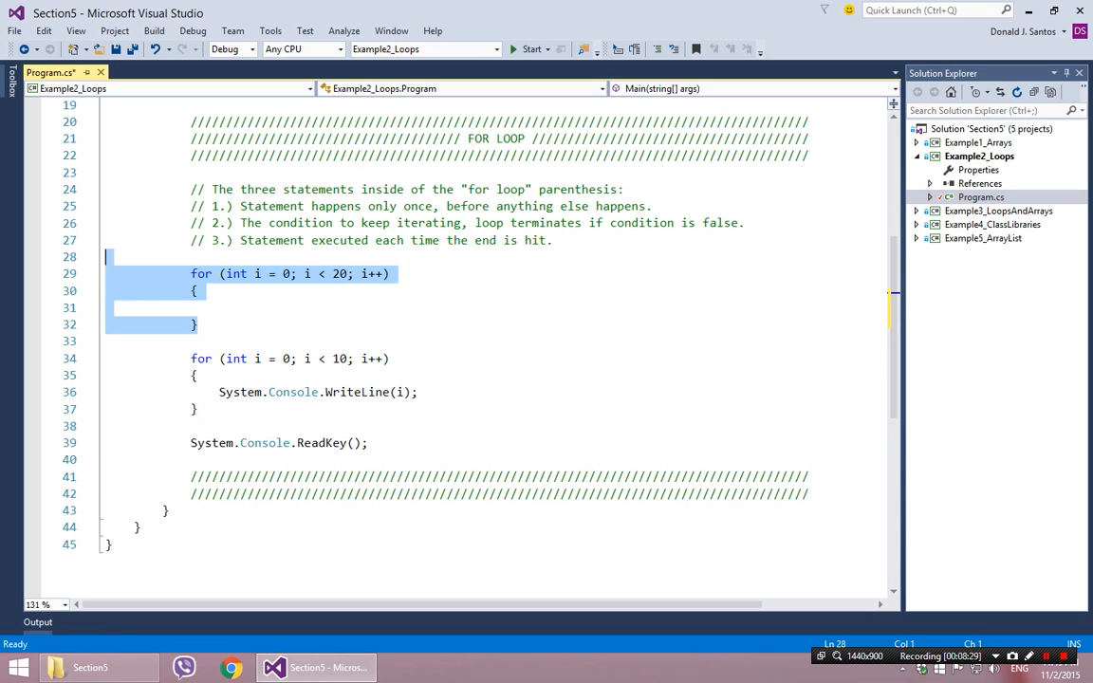
Step: Remove the empty loop, have the remaining loop WriteLine("Hello") and keep its limit at 10
key("Delete")
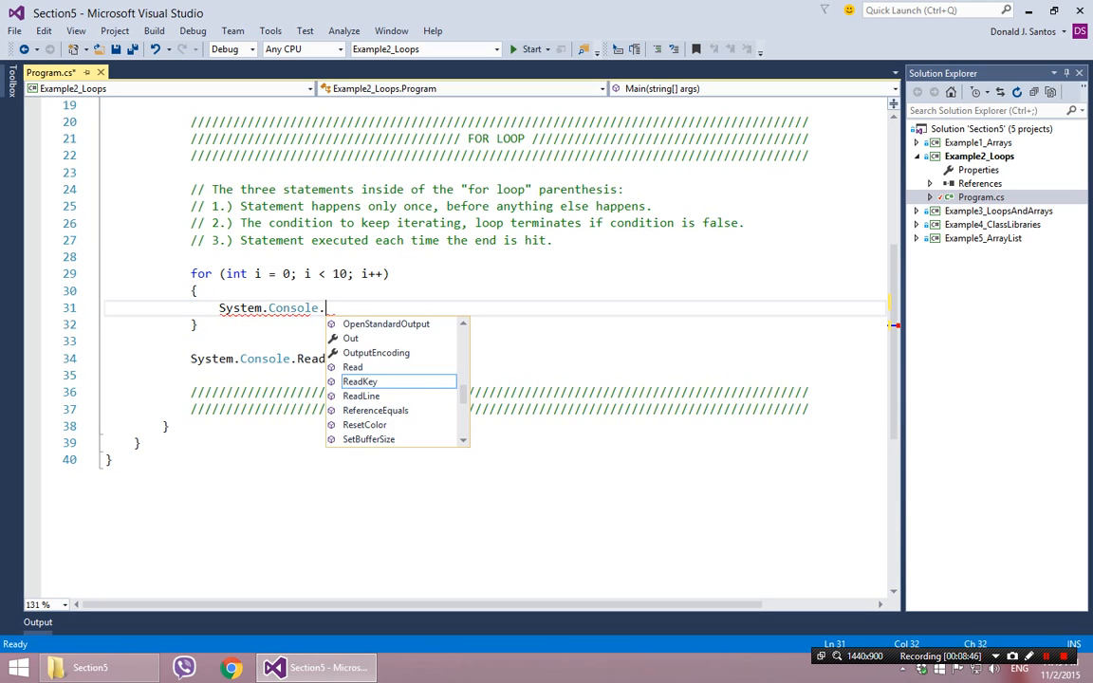
type("WriteLine")
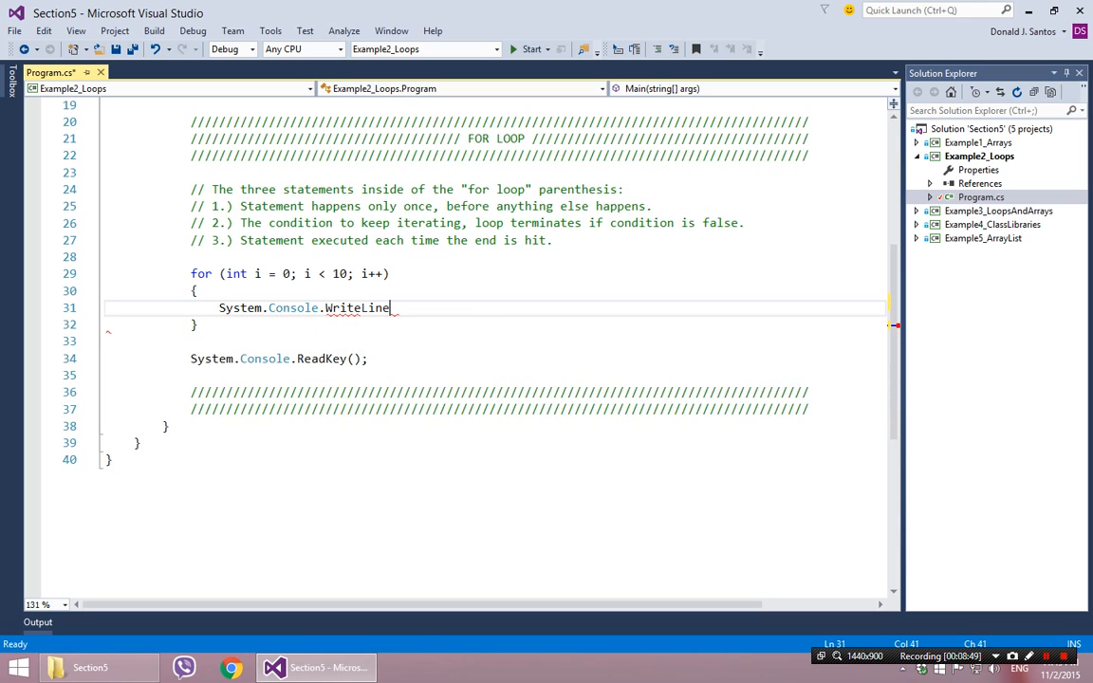
type("(\"Hello\");")
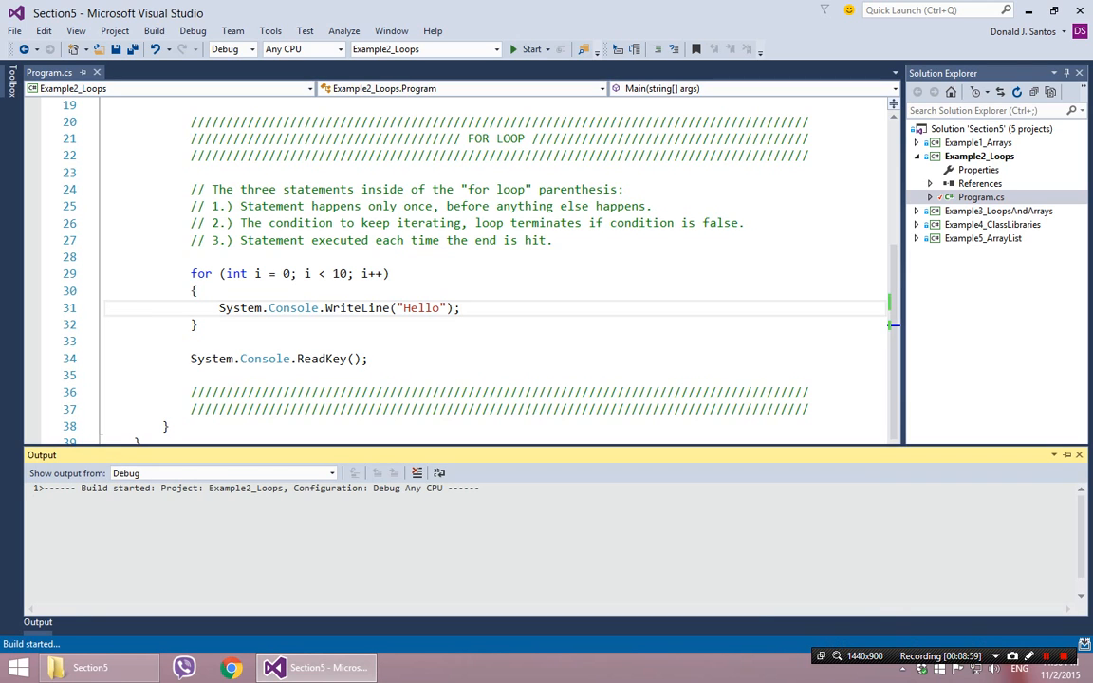
left_click(531, 50)
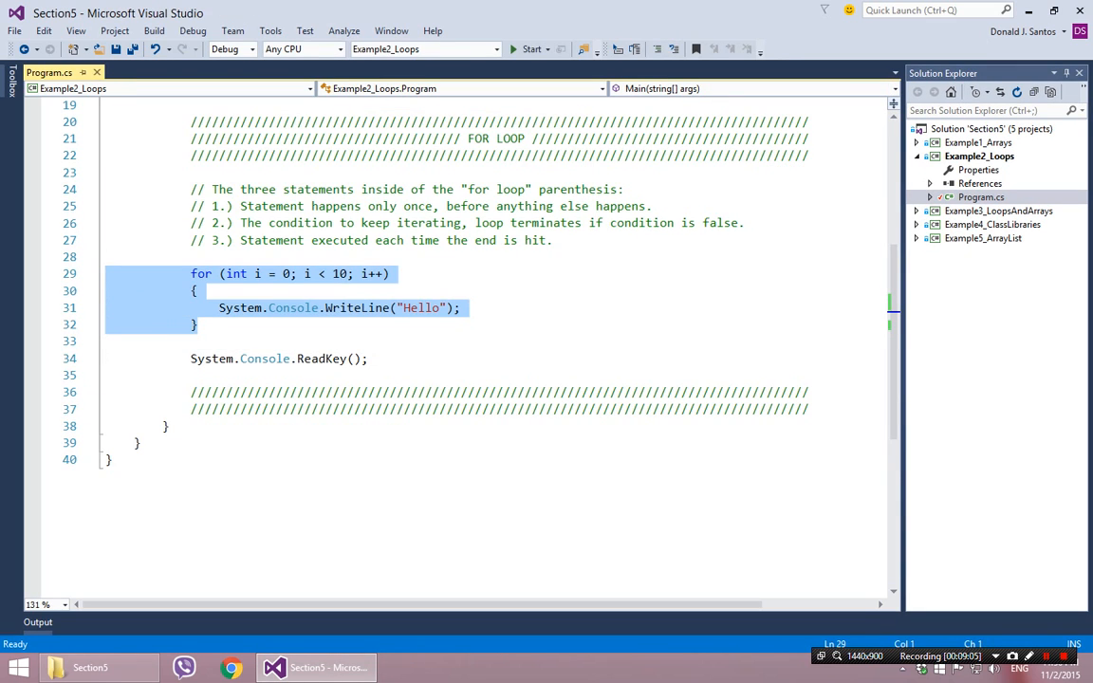
left_click(294, 273)
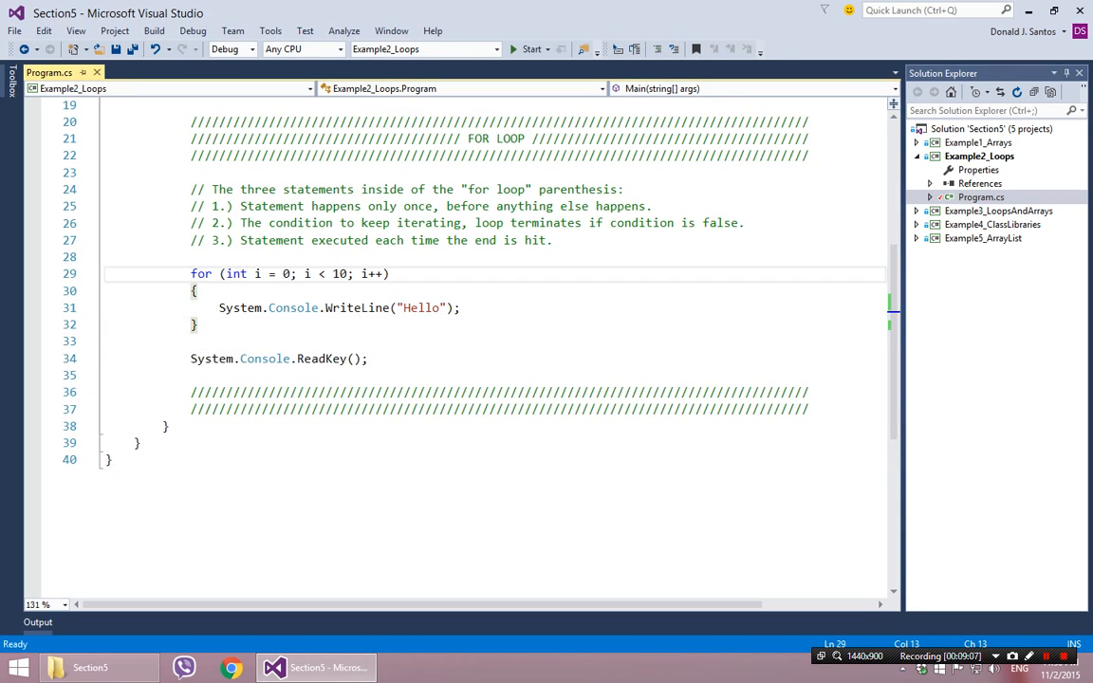
mouse_move(236, 273)
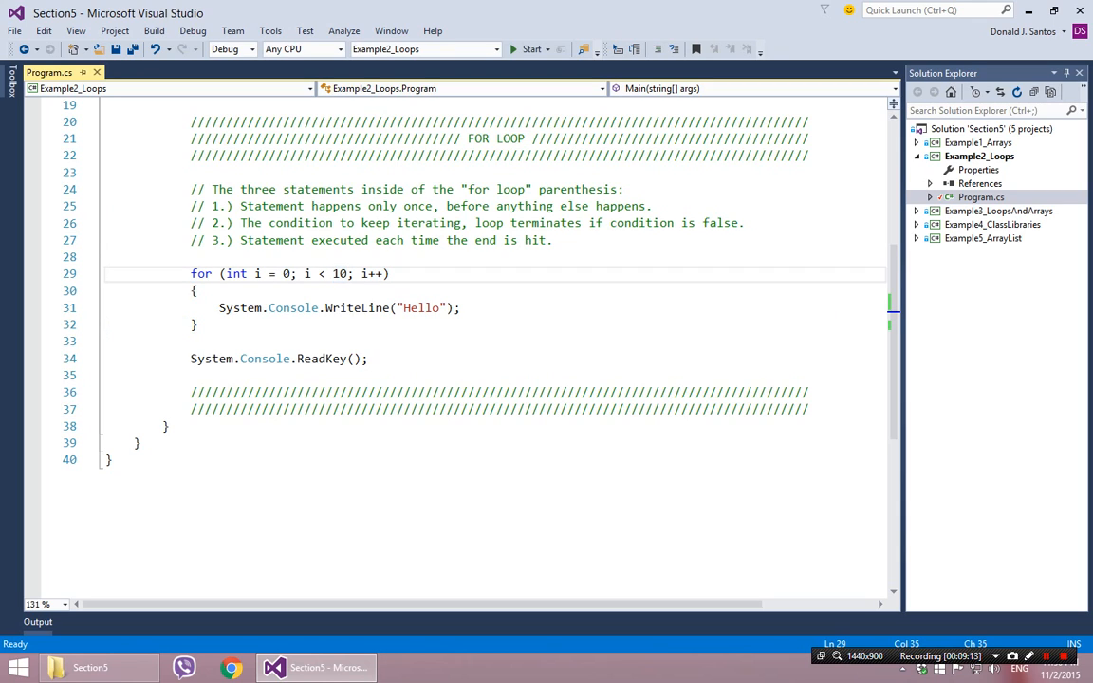
type("0")
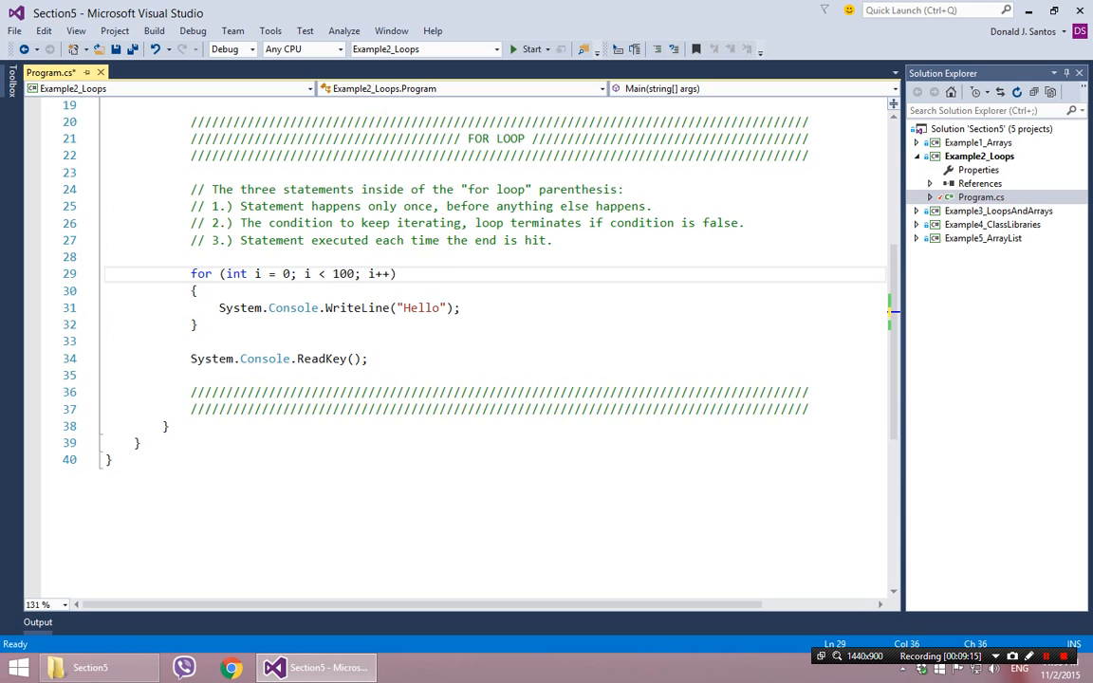
Step: Change the printed text to "This is the " + i + "th iteration."
left_click(531, 50)
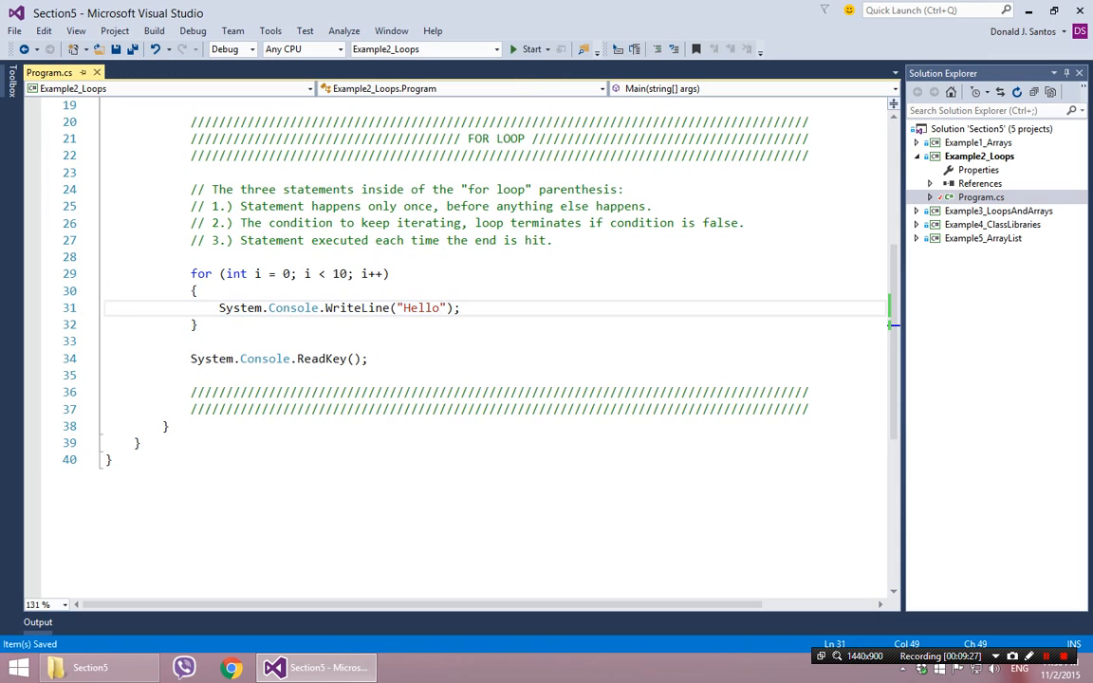
type("+")
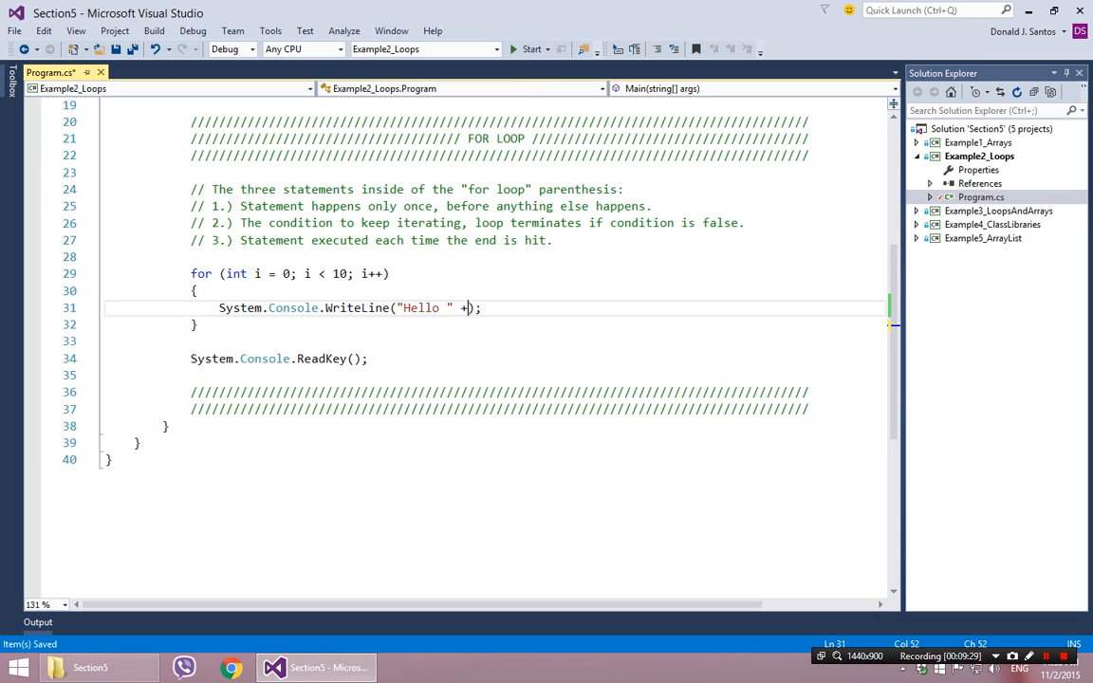
key("Backspace")
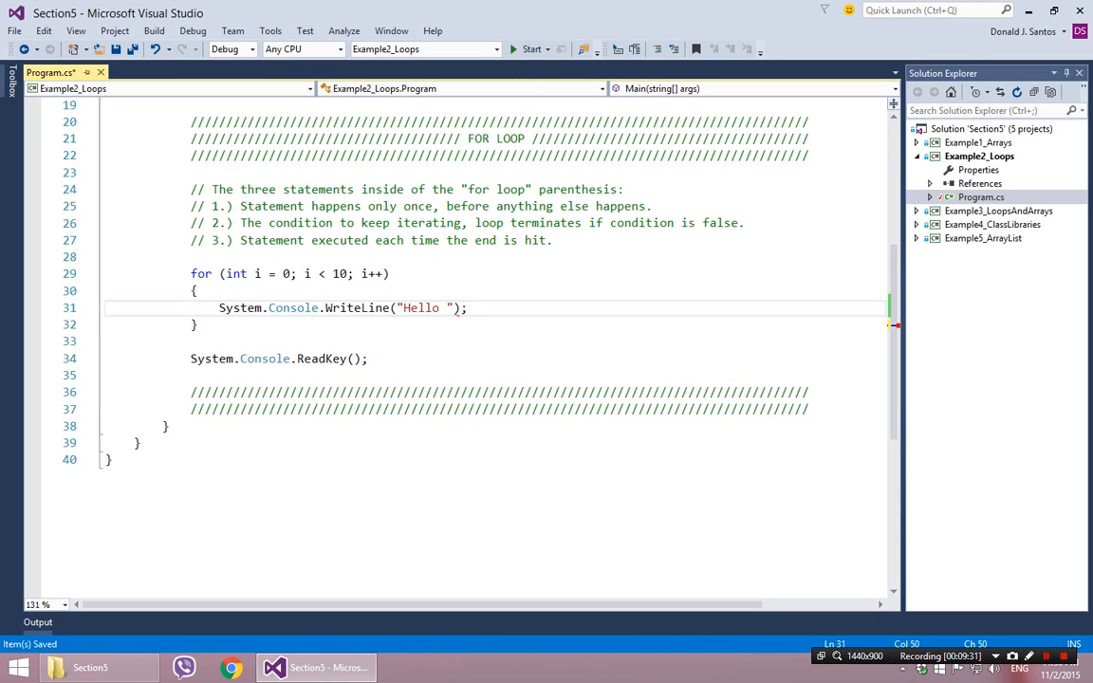
type("This is t")
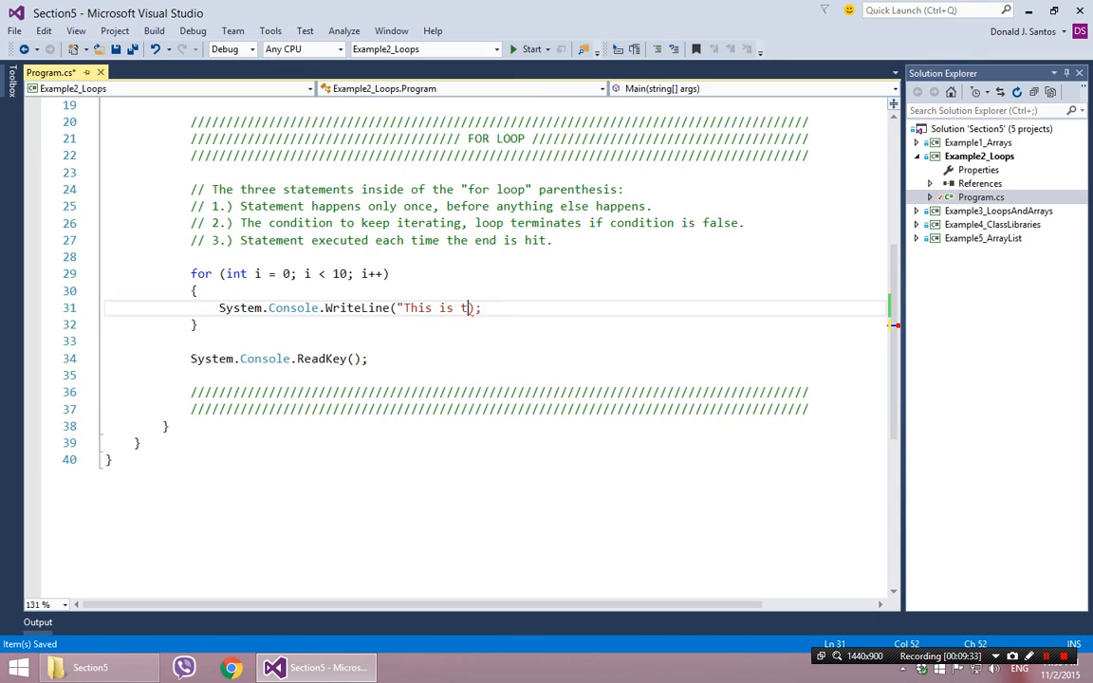
type("he \" + i + \"th")
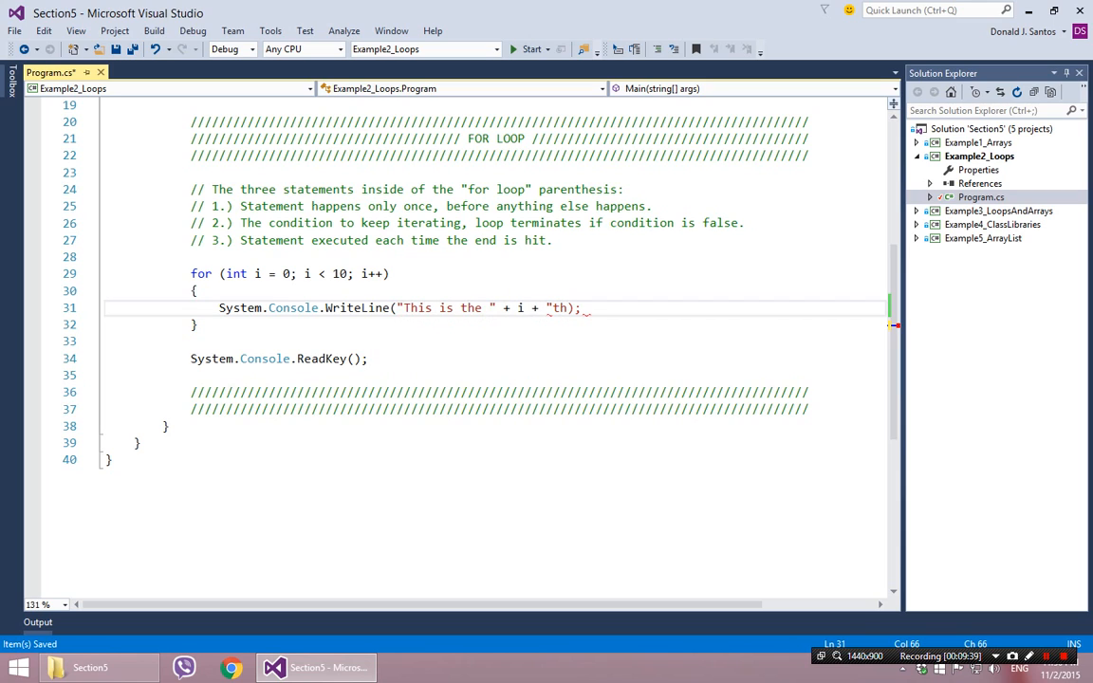
type("iteration.")
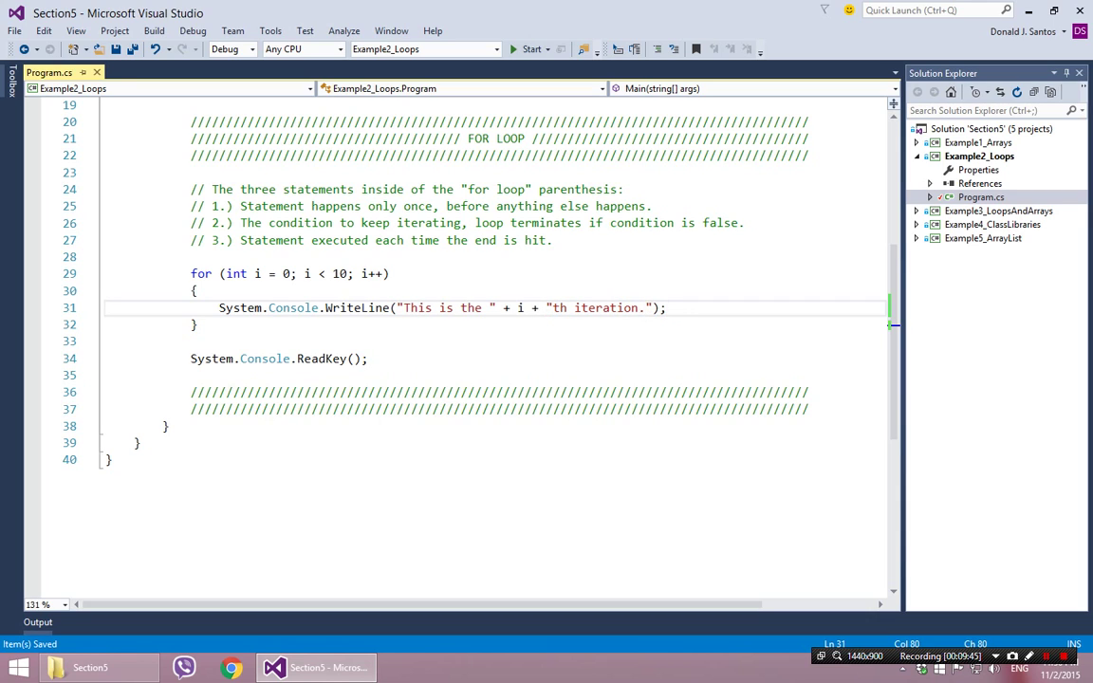
Step: Run with the limit at 20 to list the 0th through 19th iteration, then close the console
left_click(532, 49)
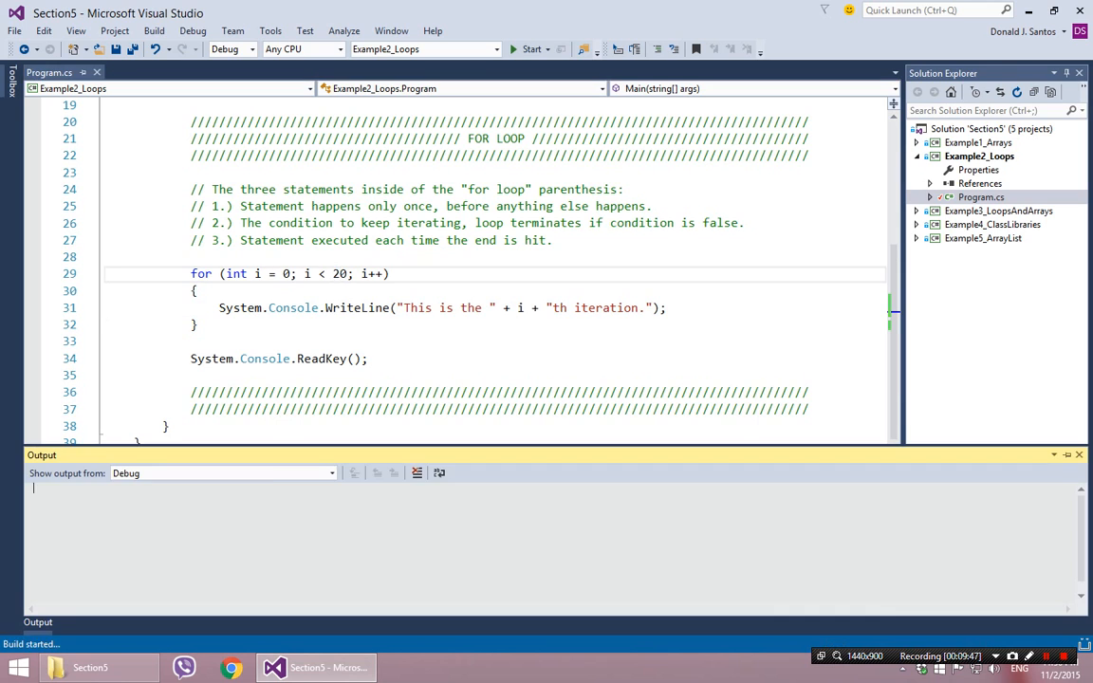
left_click(532, 49)
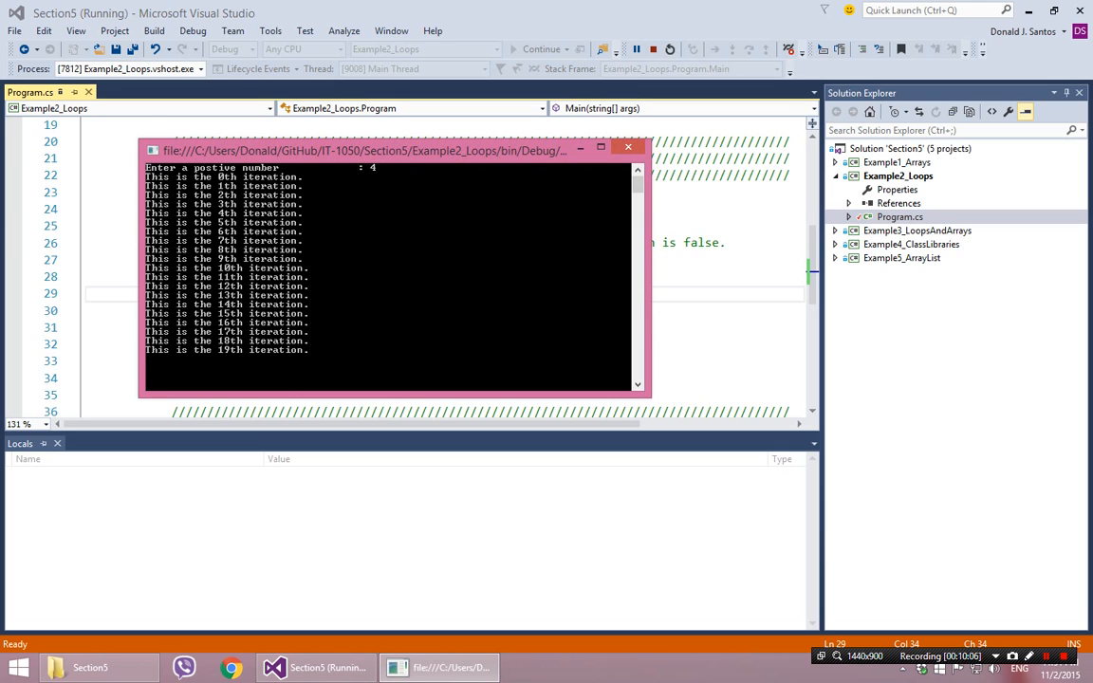
left_click(626, 146)
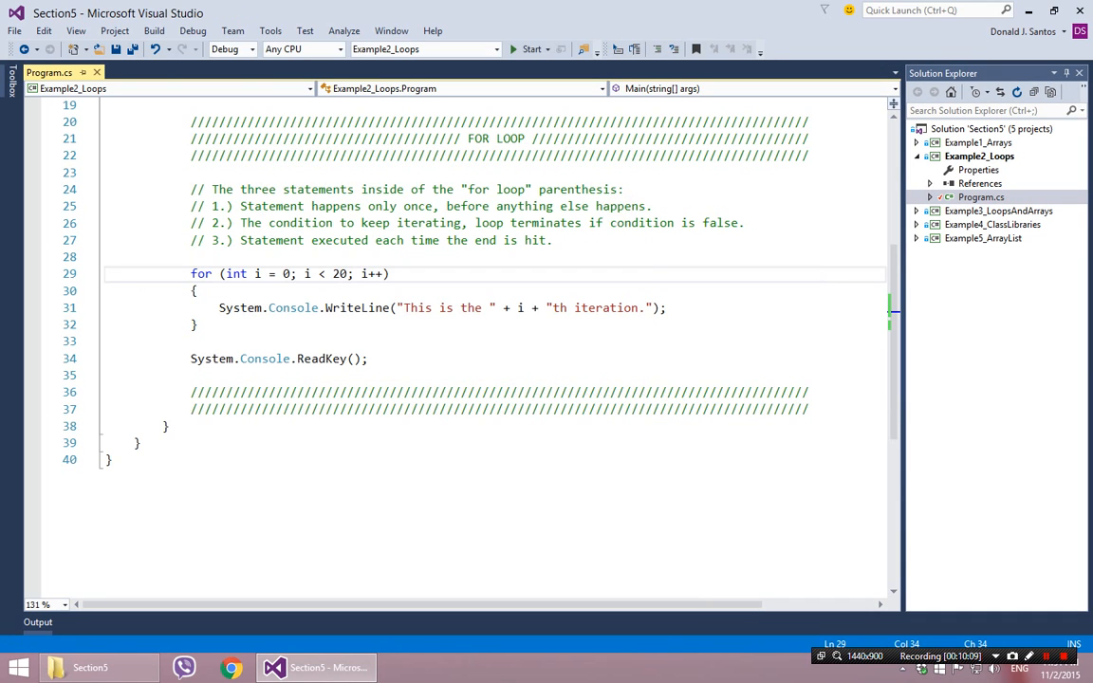
Step: Empty the first loop's body and write a second header for (int start = 20; start <= 31; start++)
key("ctrl+s")
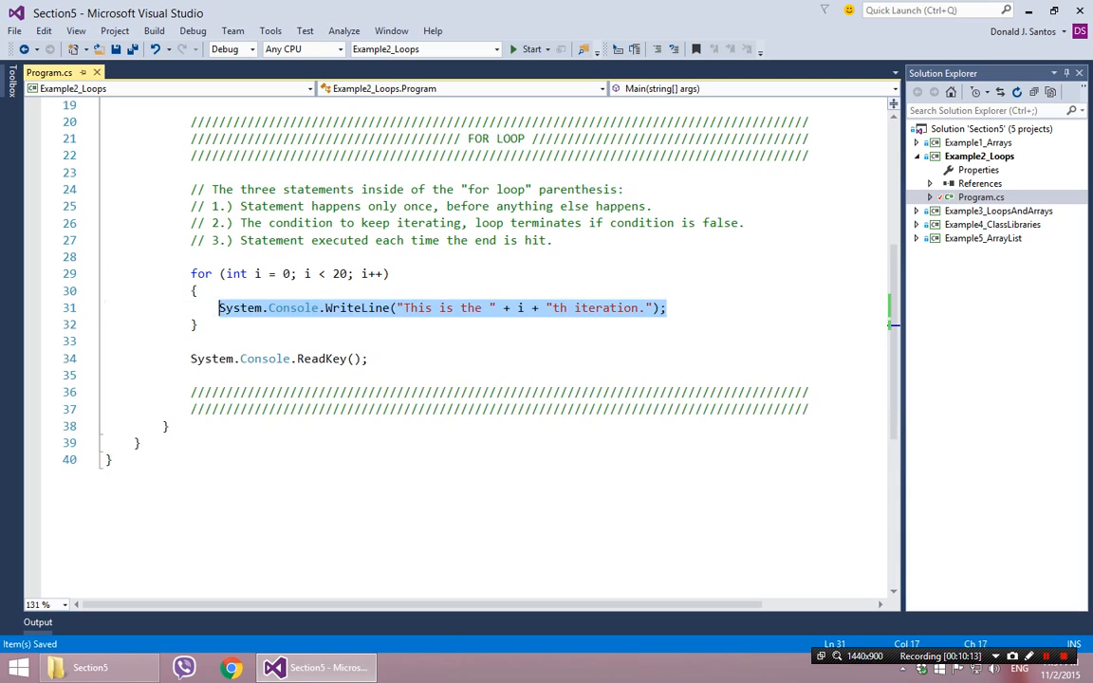
key("Delete")
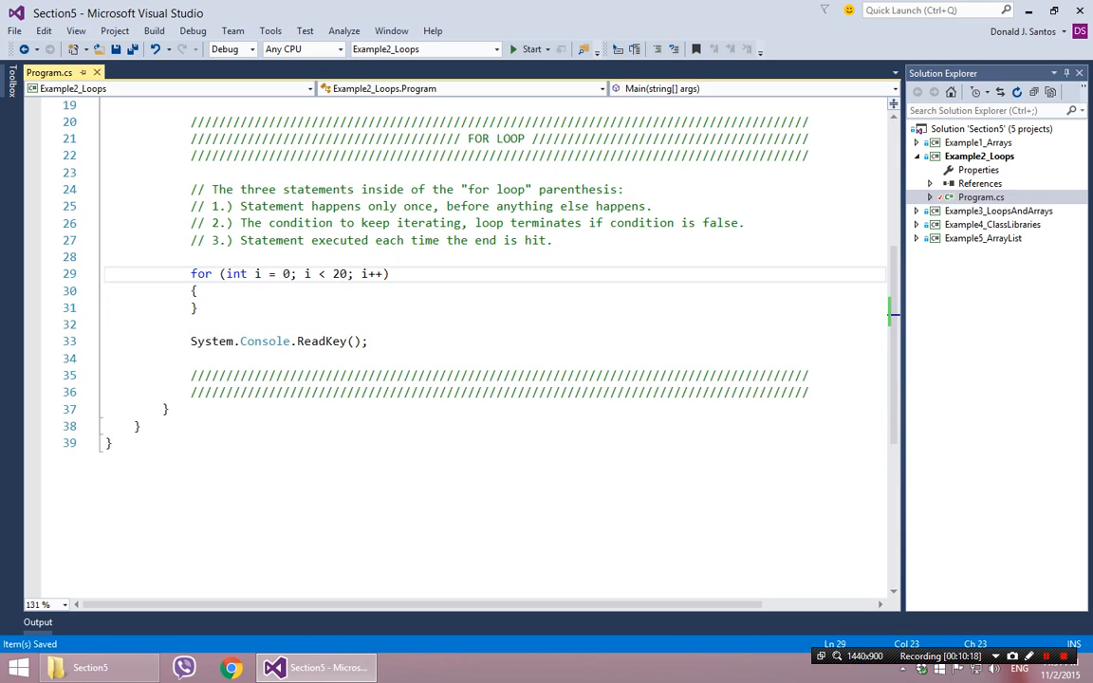
left_click(197, 307)
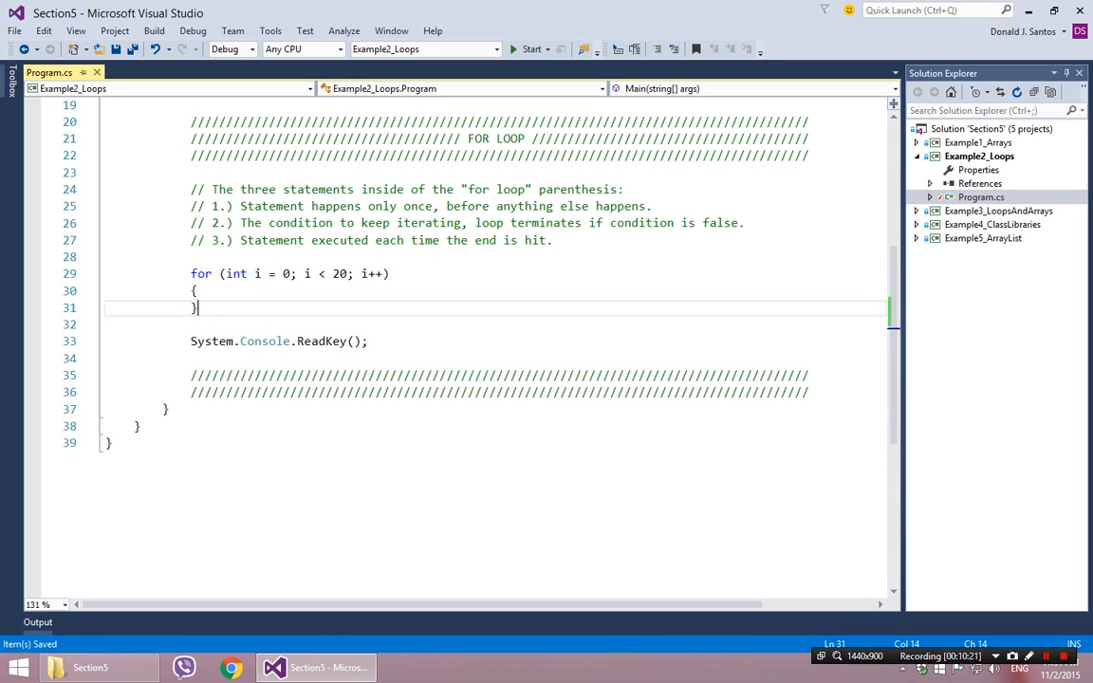
left_click(387, 273)
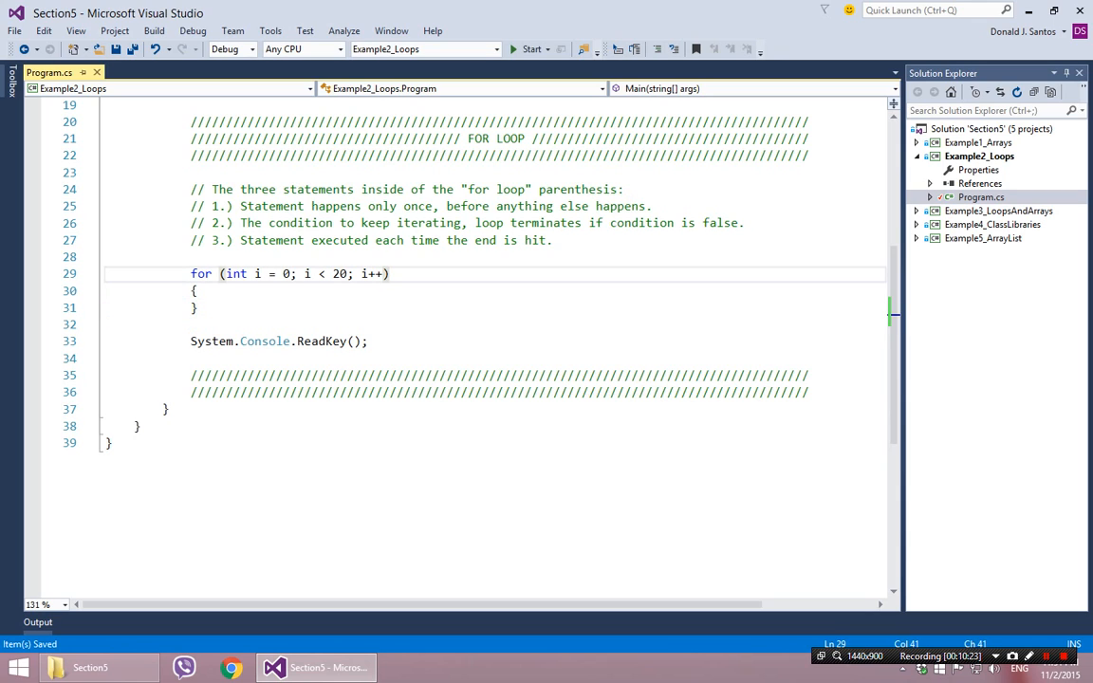
type("for (int")
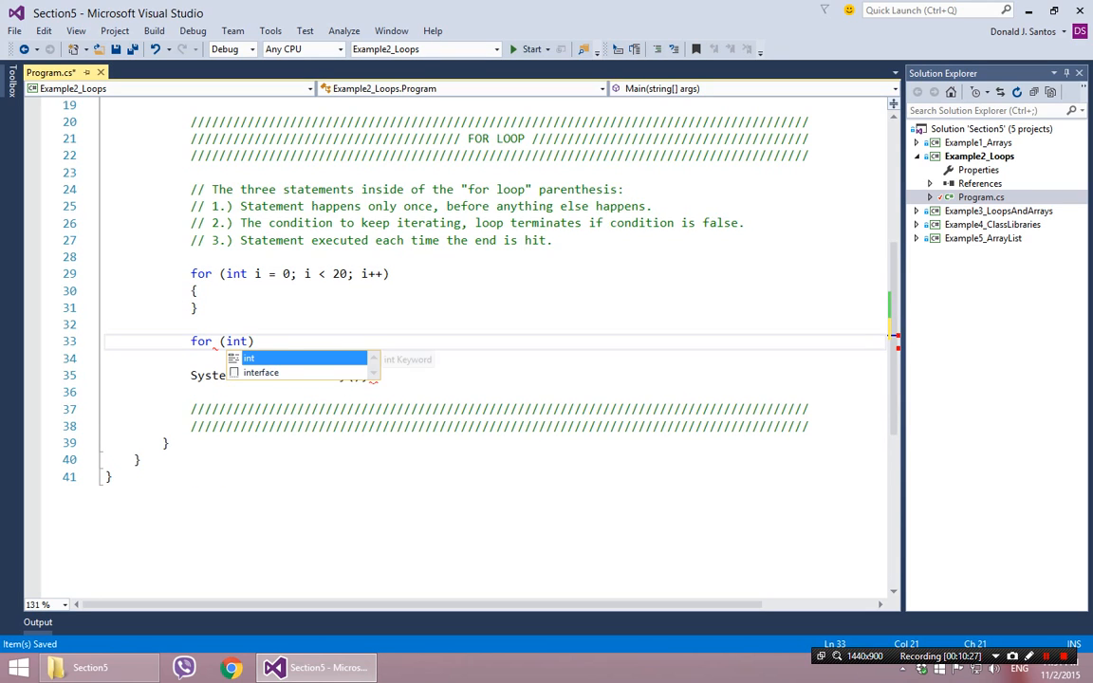
type("current =")
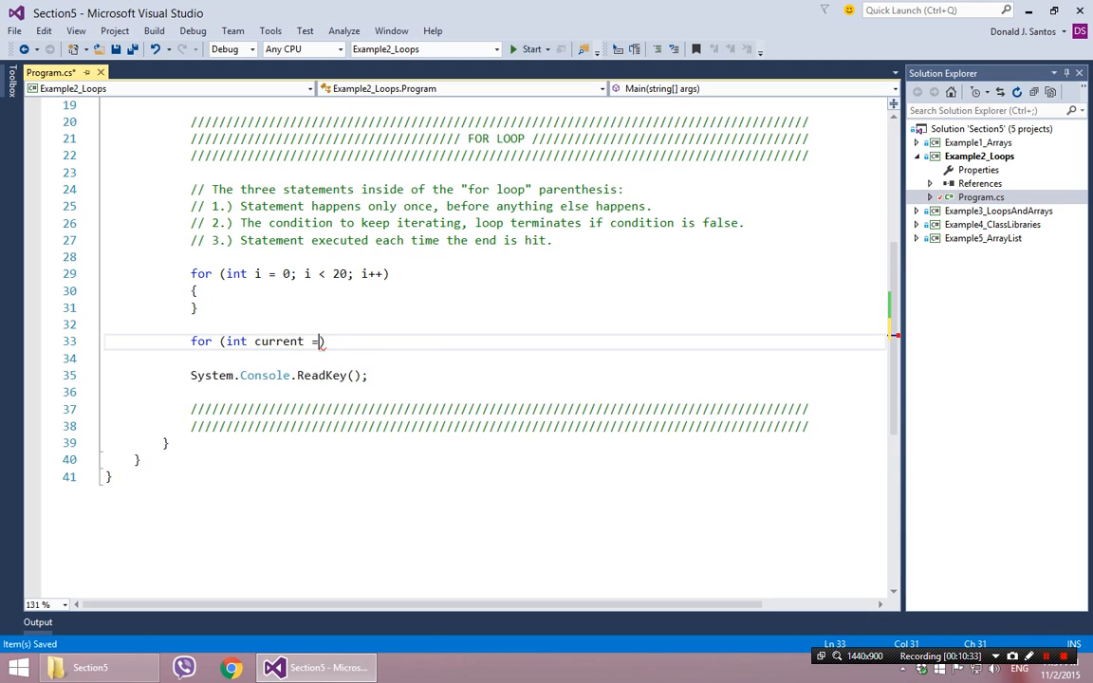
type("start")
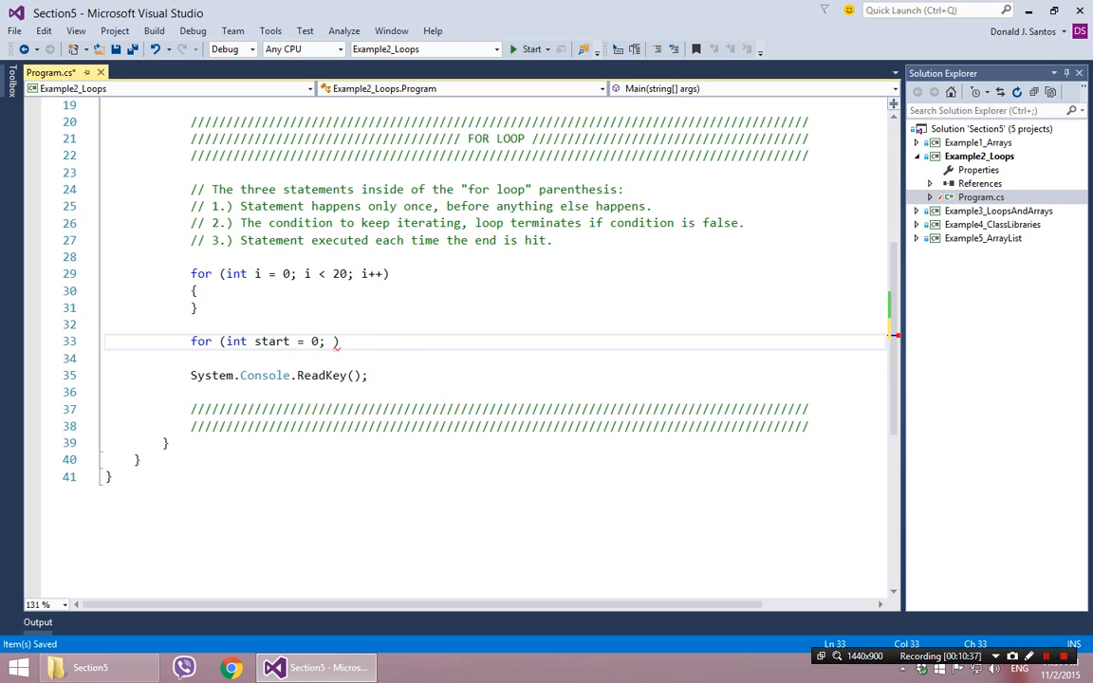
type("start")
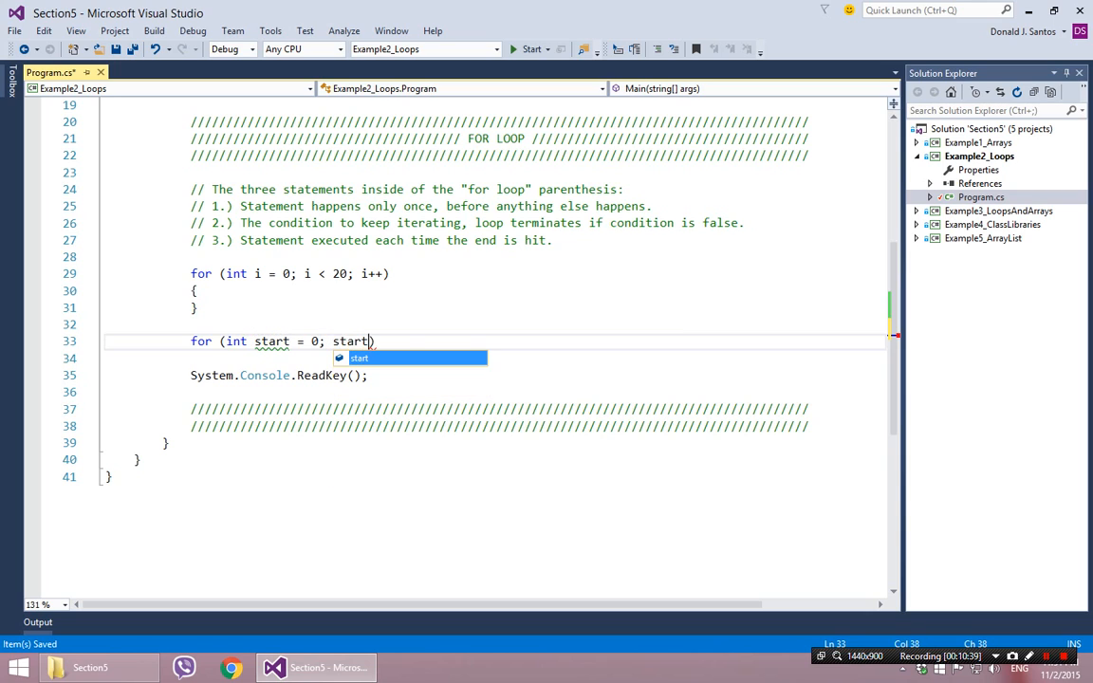
type("<")
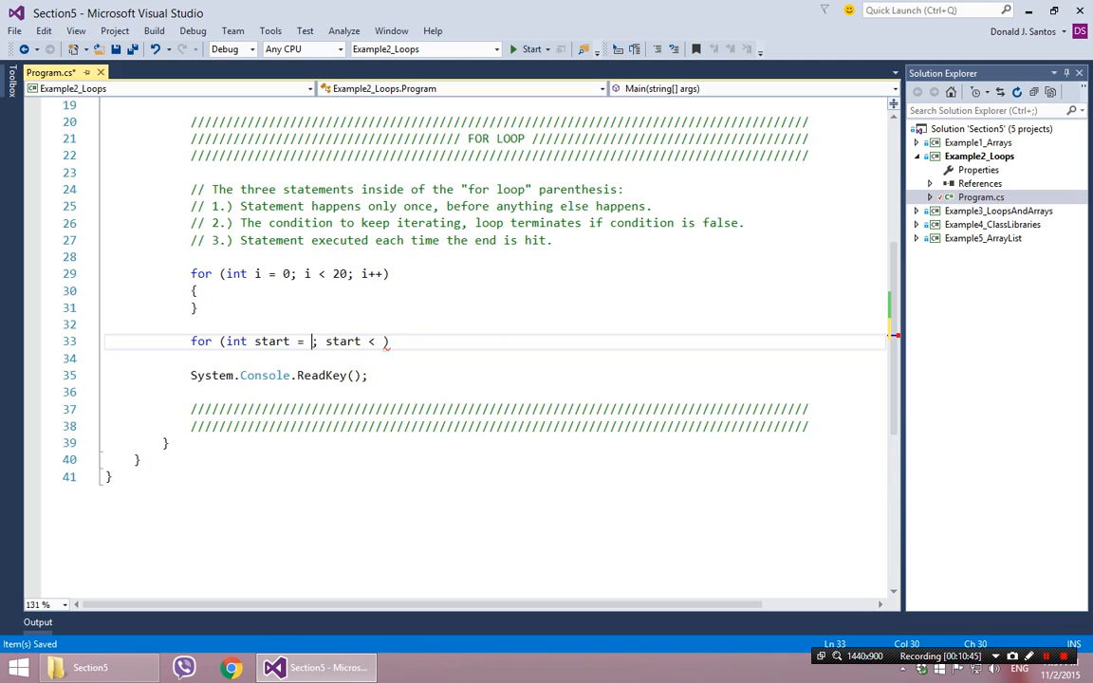
type("20")
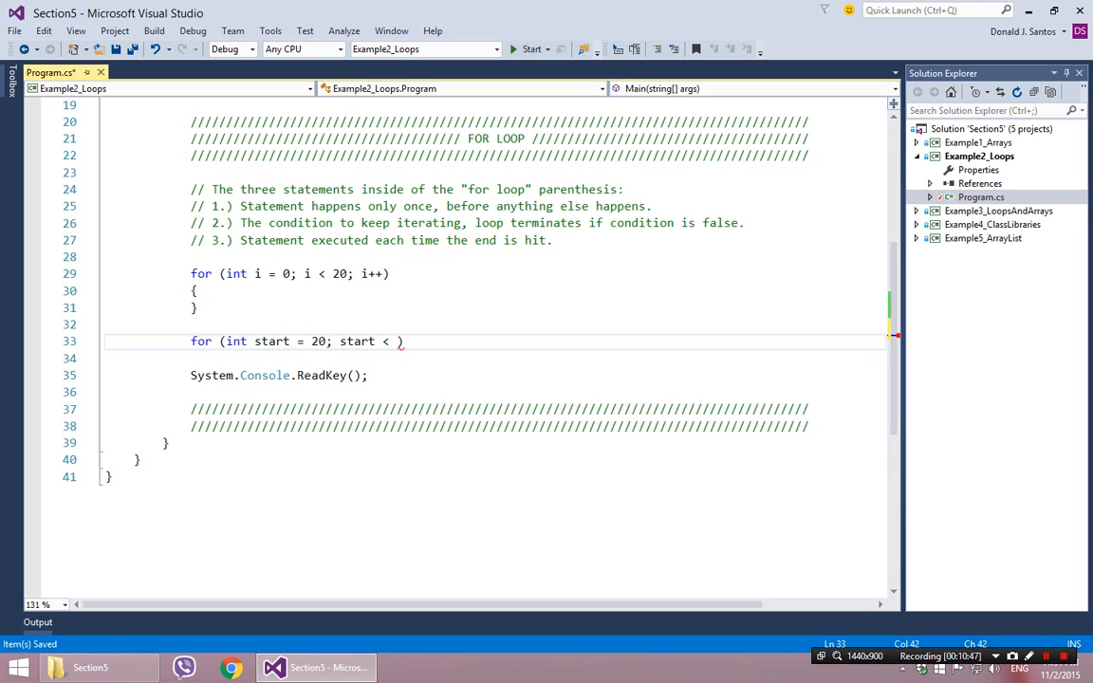
type("31")
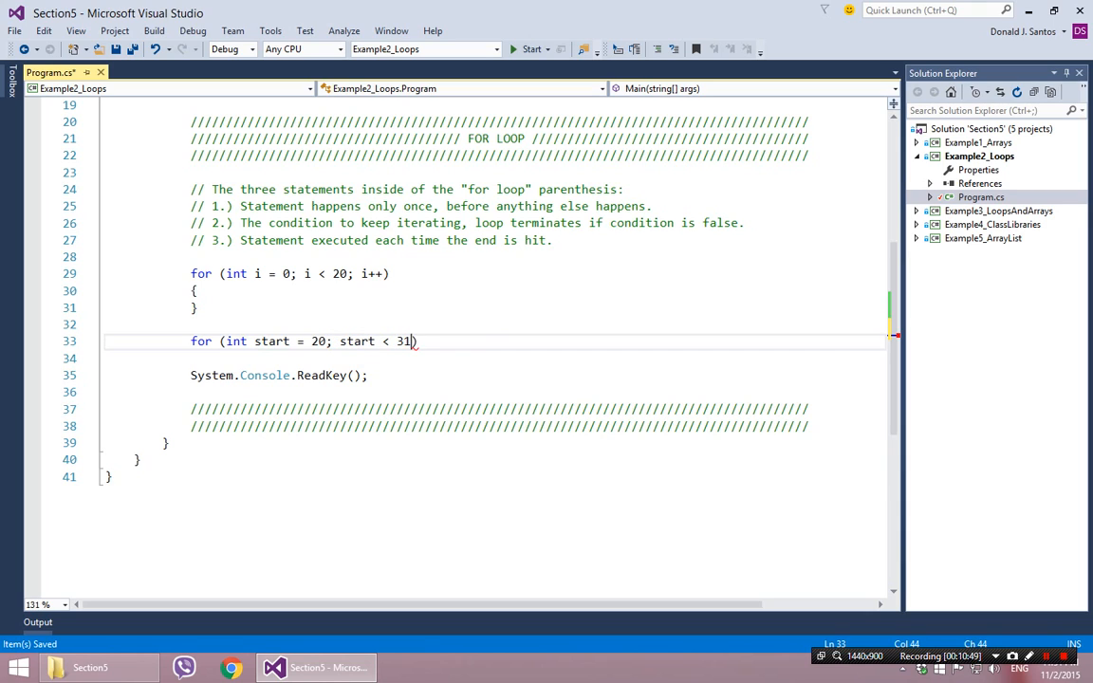
key("Backspace")
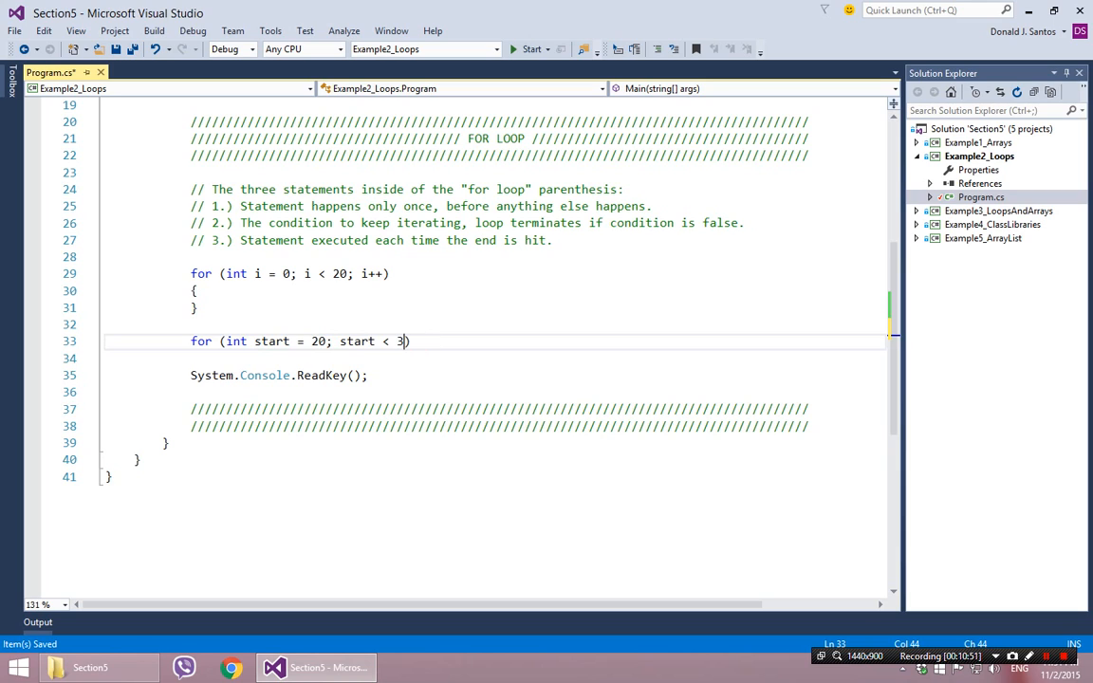
type("=")
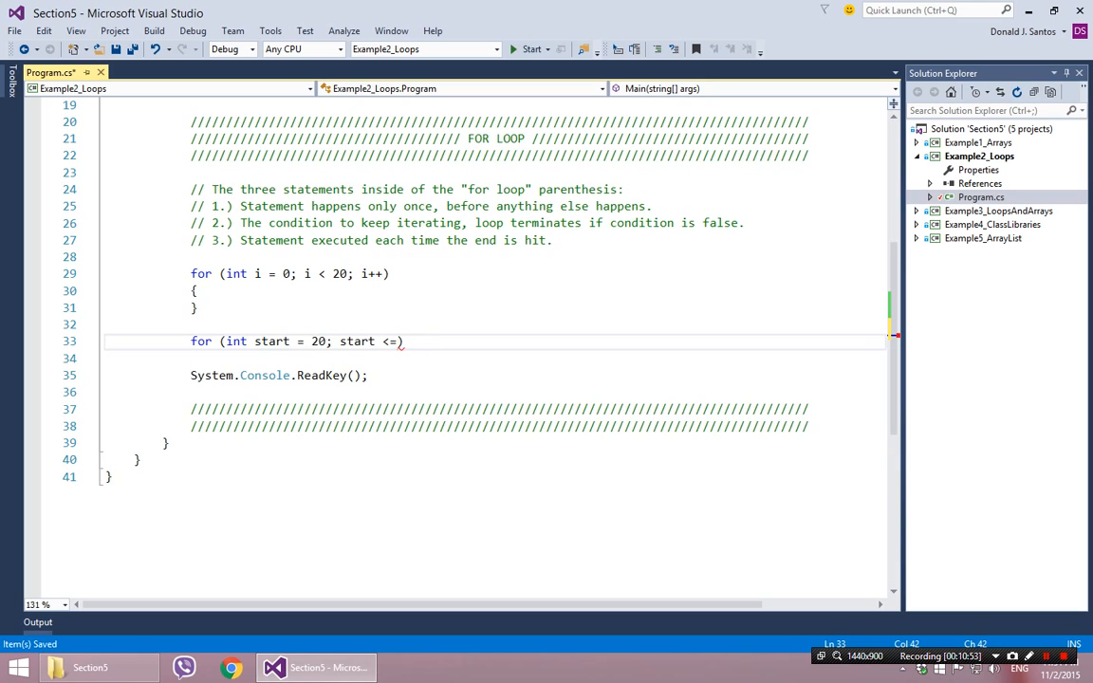
type("31; st")
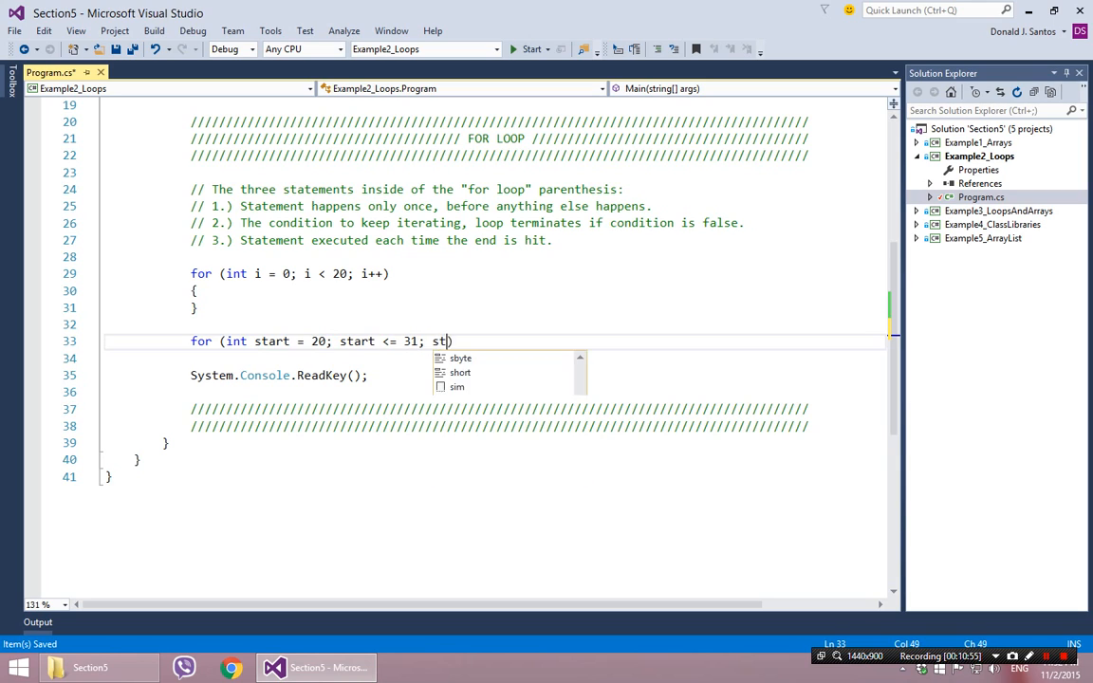
type("art++)")
left_click(496, 359)
type("{")
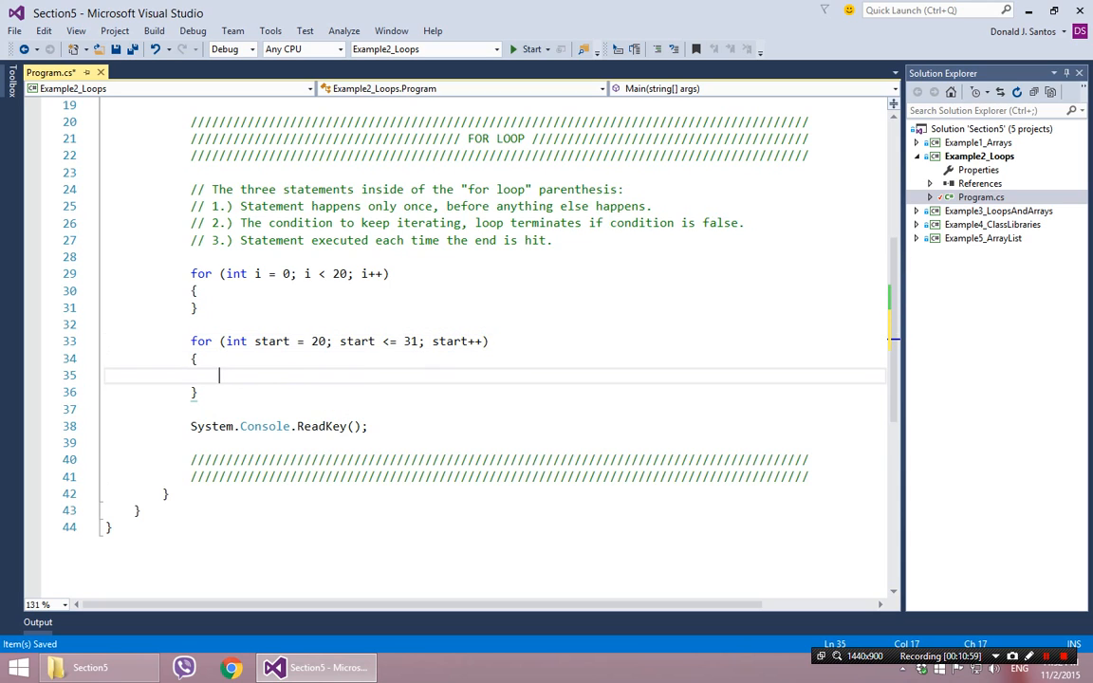
Step: Give the second loop the body System.Console.WriteLine(start);
type("System.")
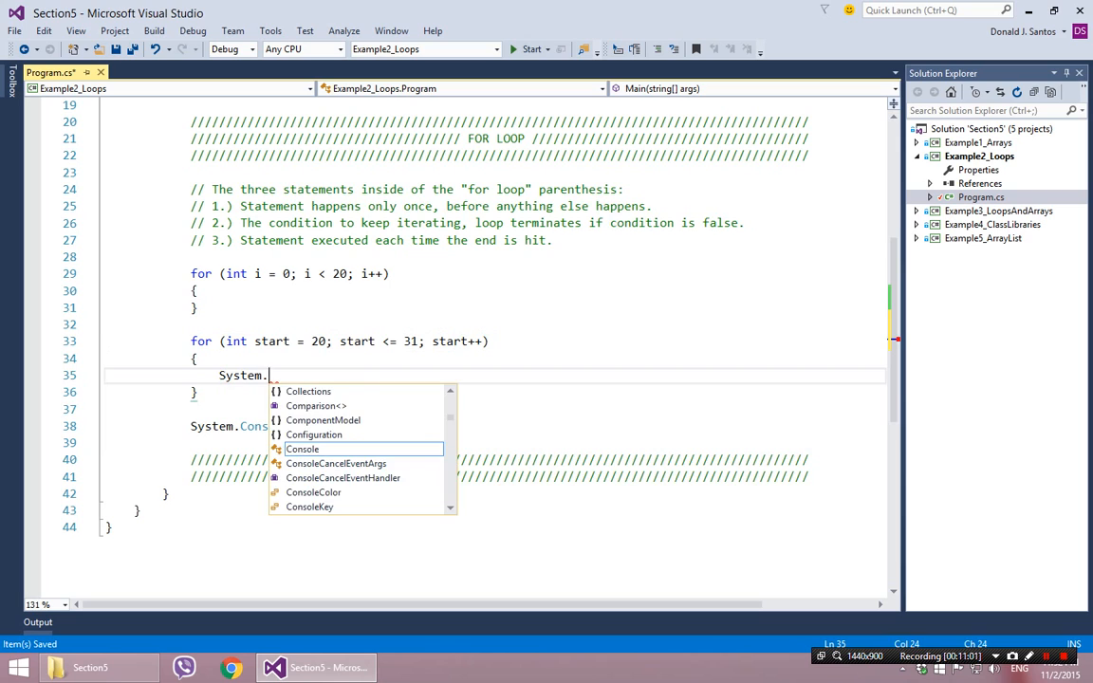
type("Console.WriteLine")
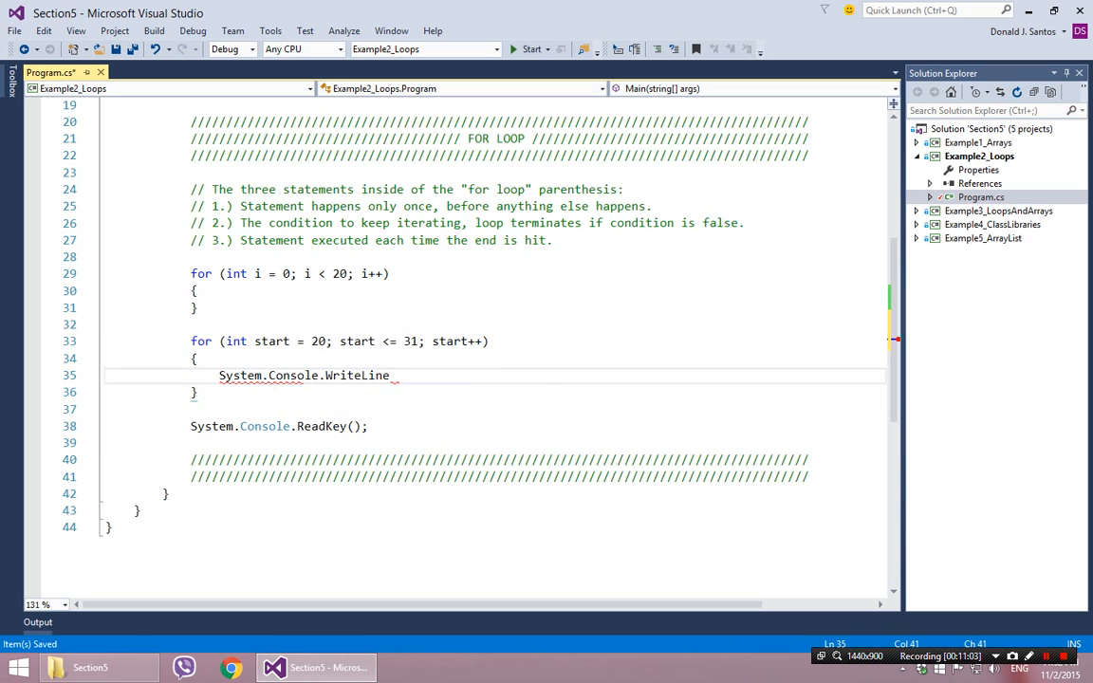
type("(start")
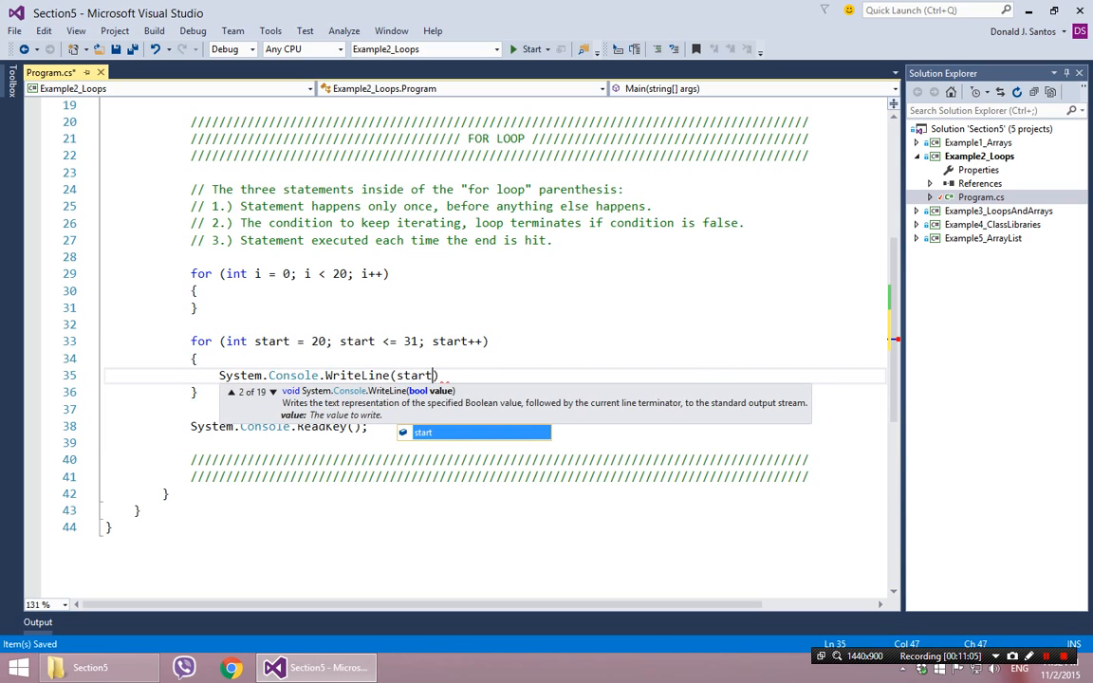
type(");")
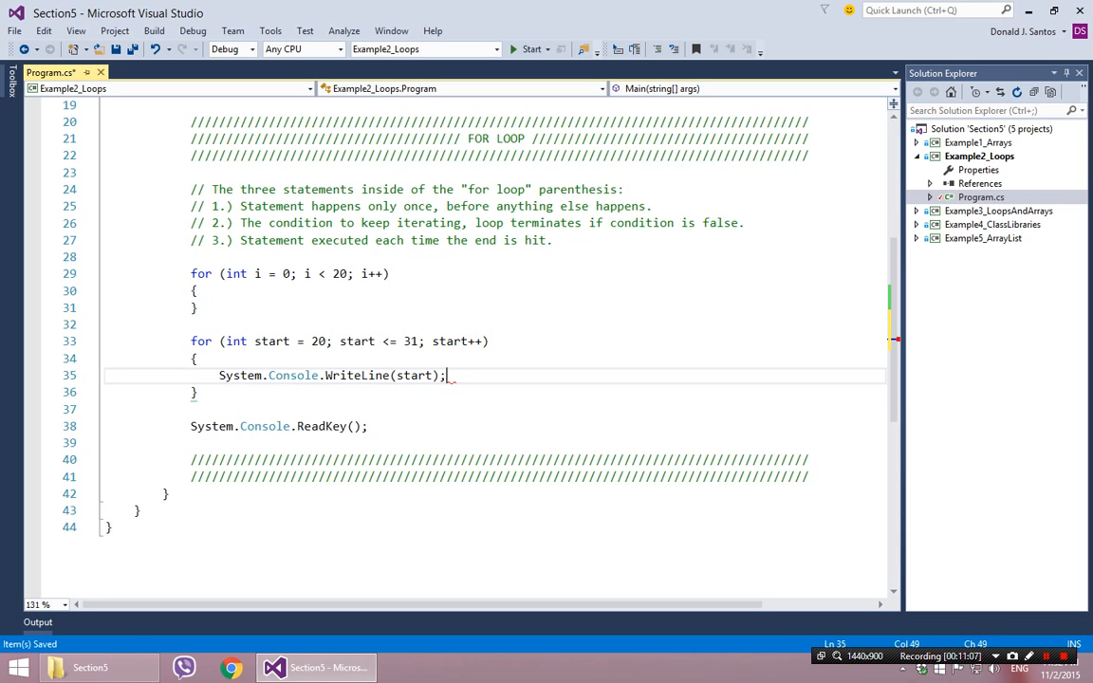
left_click(450, 342)
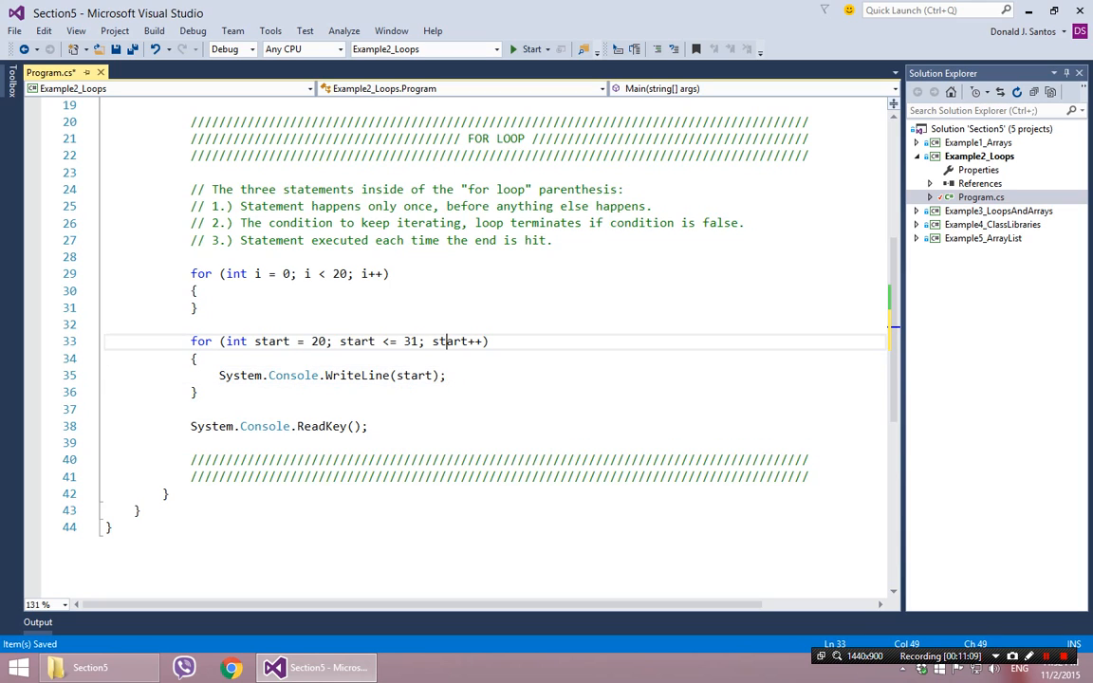
Step: Rename start to num across the file and change the upper limit from 31 to 30
right_click(272, 342)
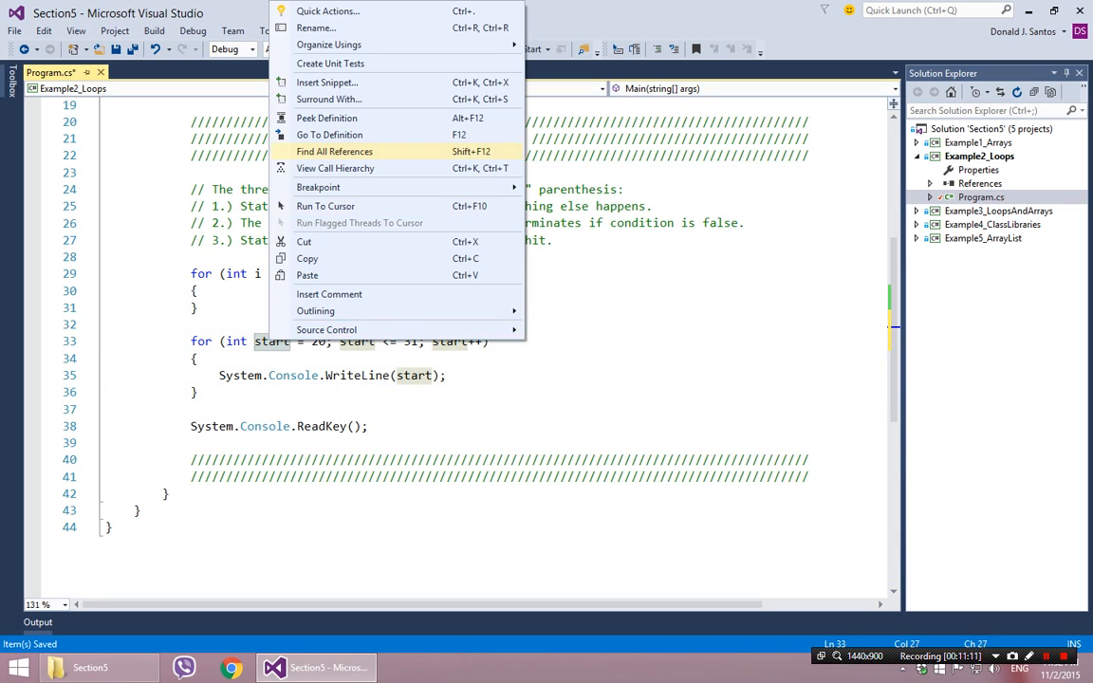
left_click(315, 29)
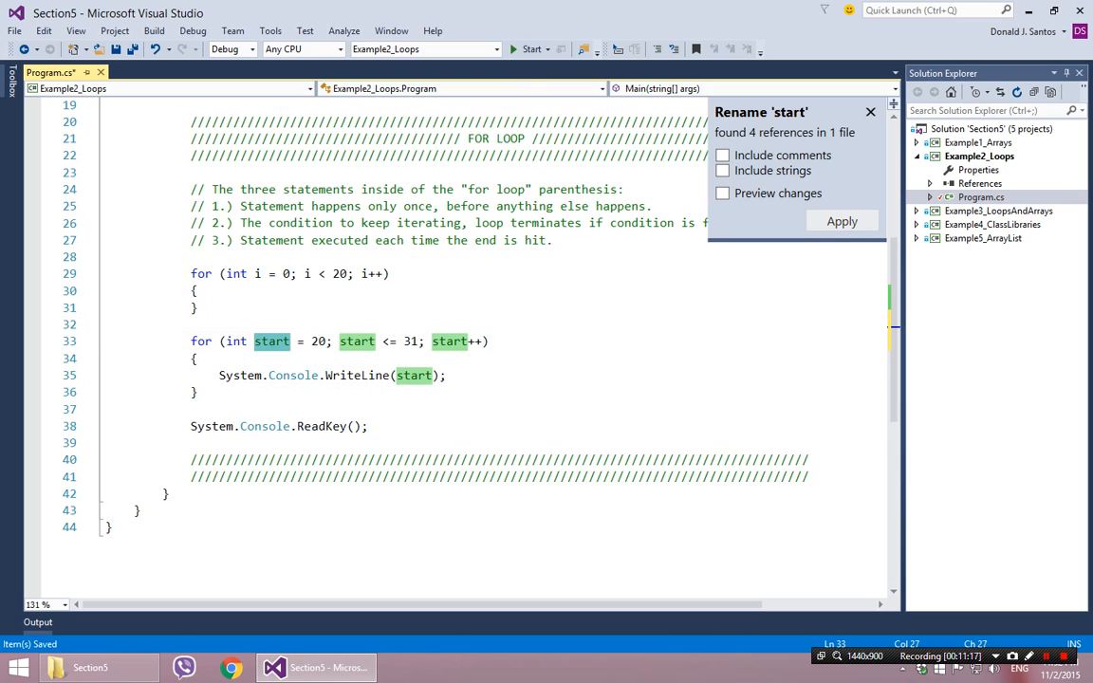
left_click(841, 220)
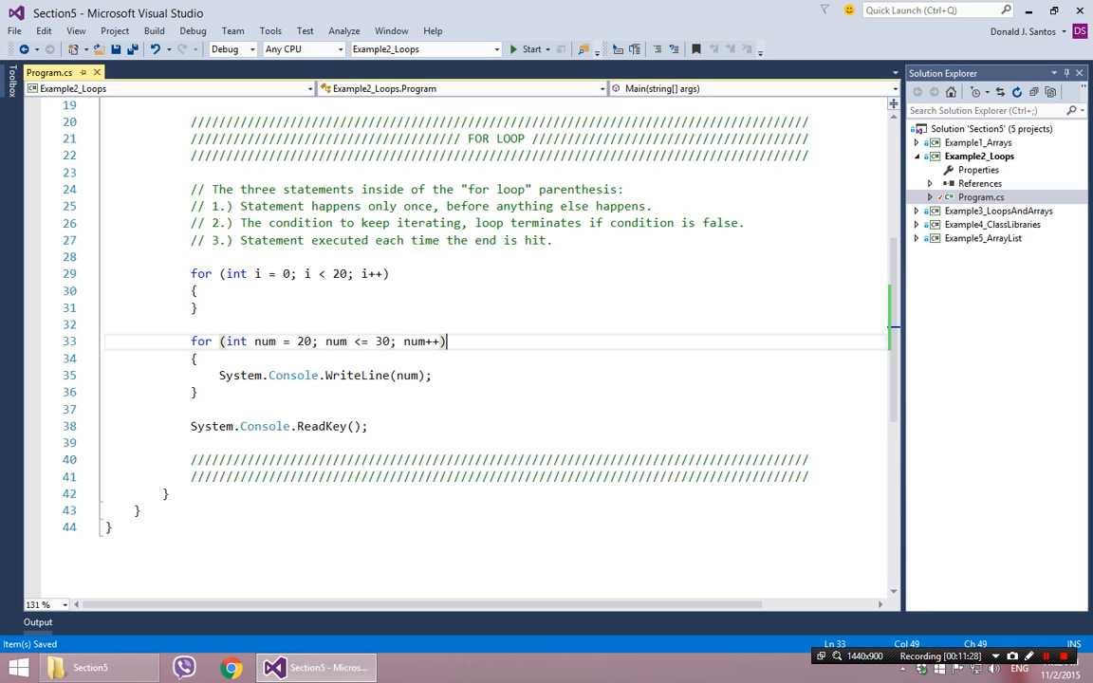
left_click(531, 50)
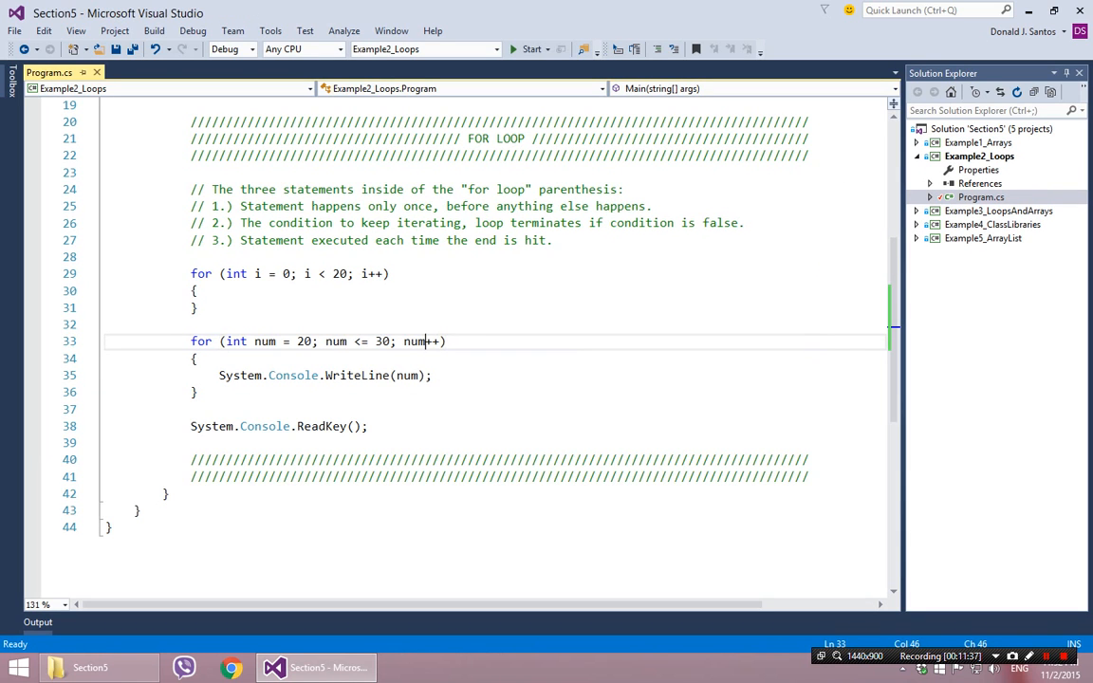
Step: Rewrite the header as for (int num = 30; num >= 20; num--) and highlight the new condition
left_click(302, 342)
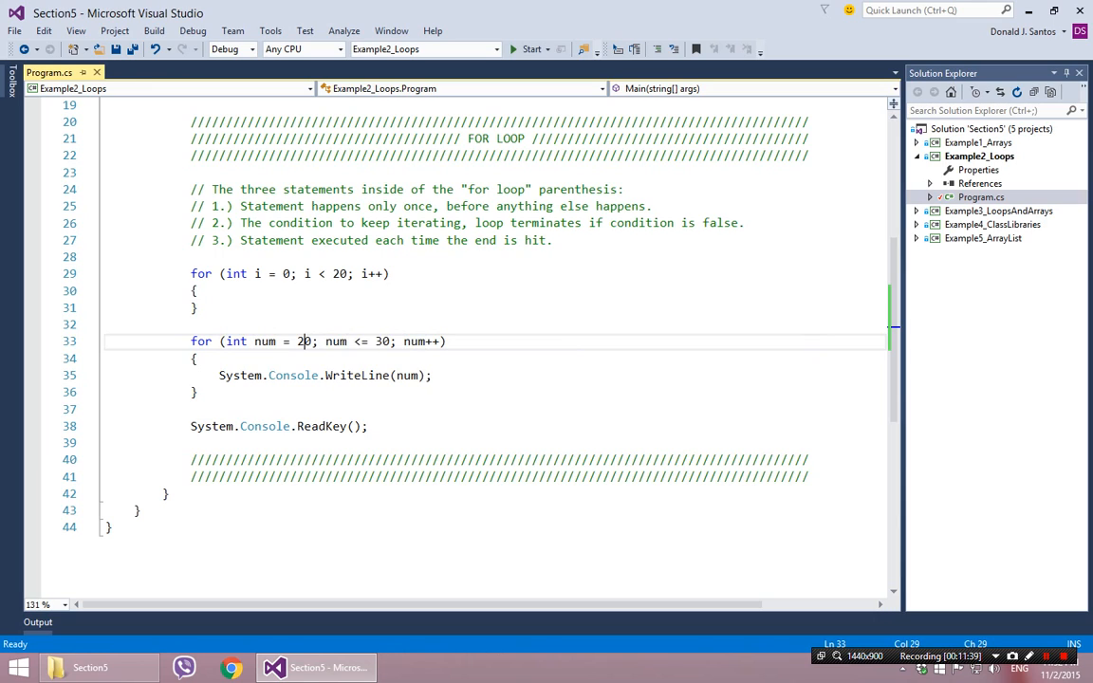
type("30")
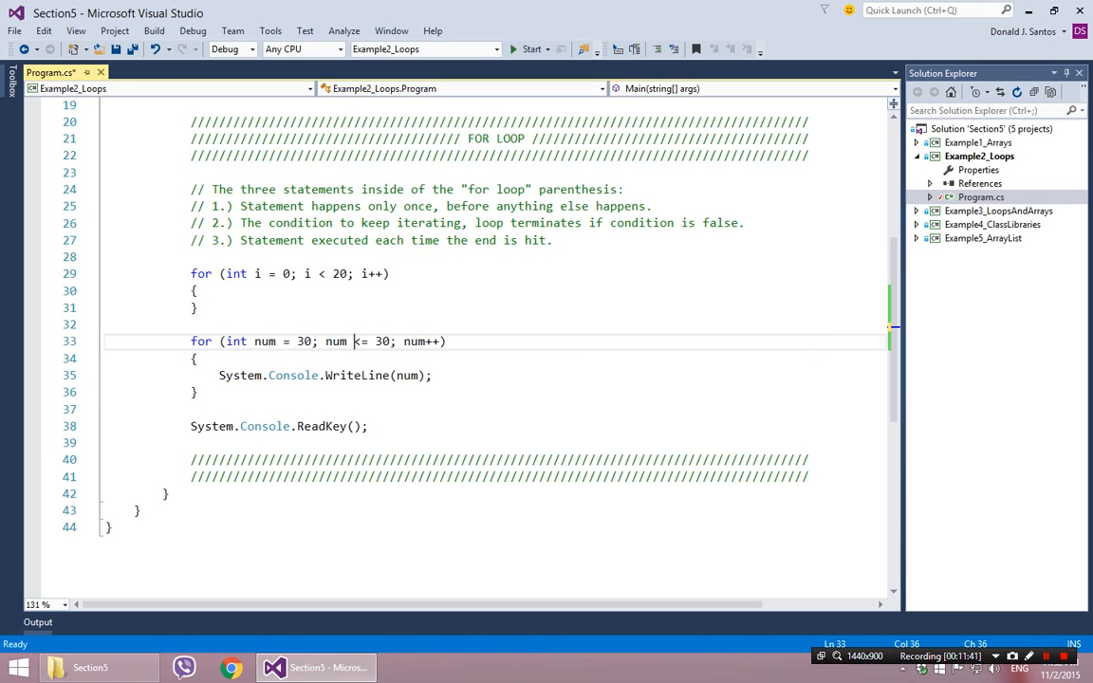
type(">=")
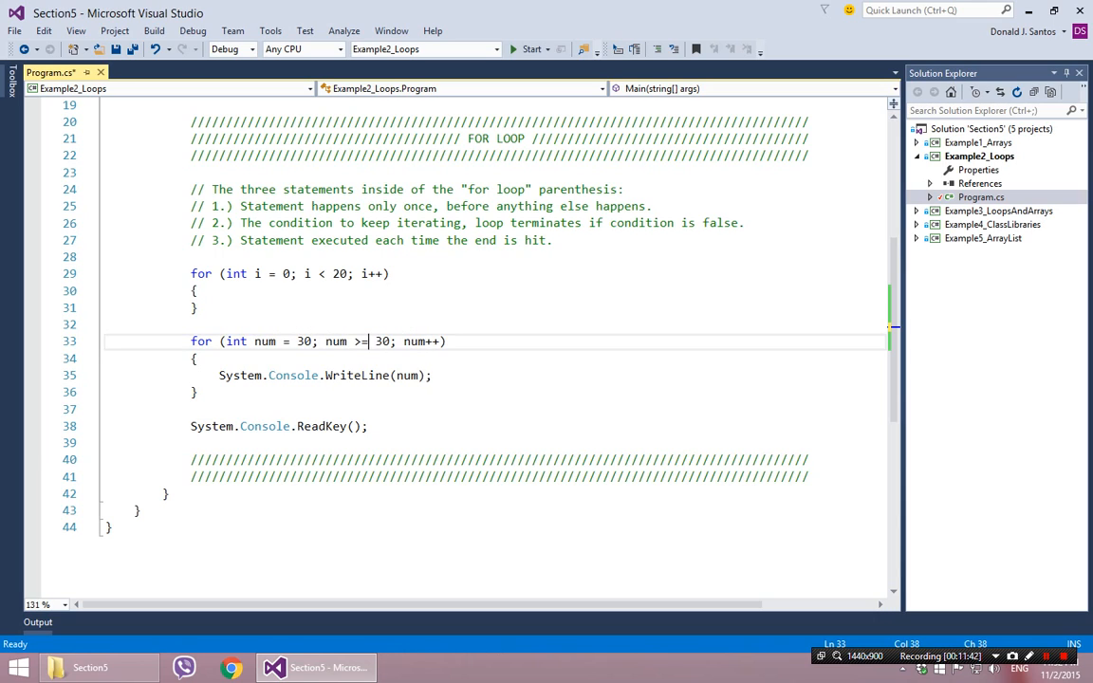
type("20")
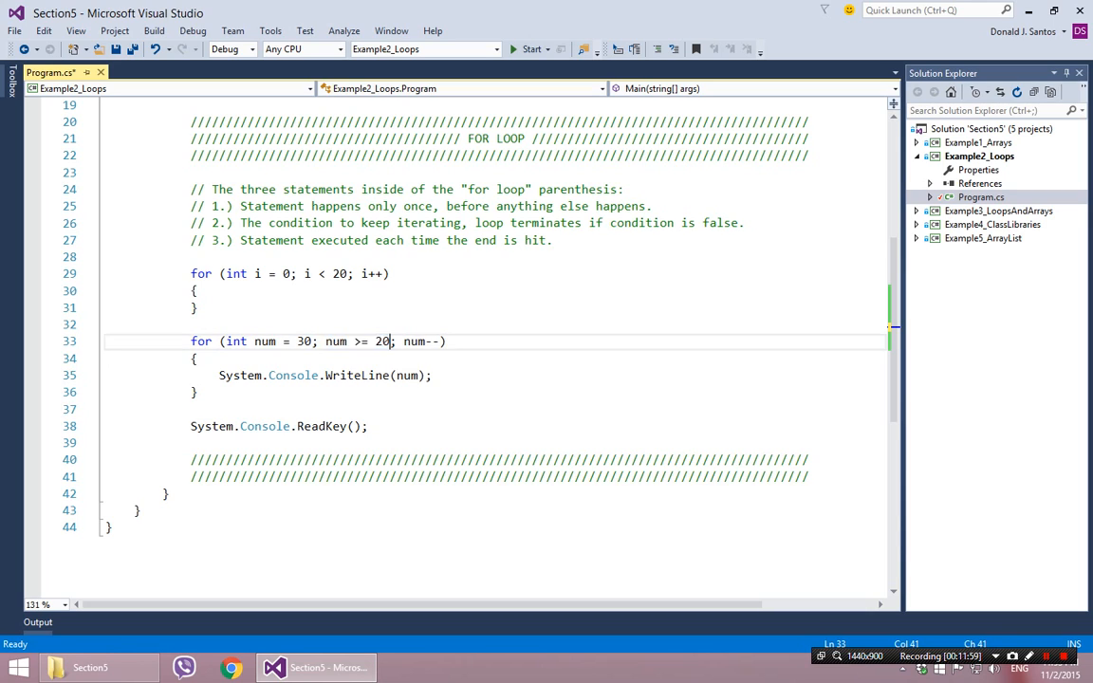
double_click(413, 341)
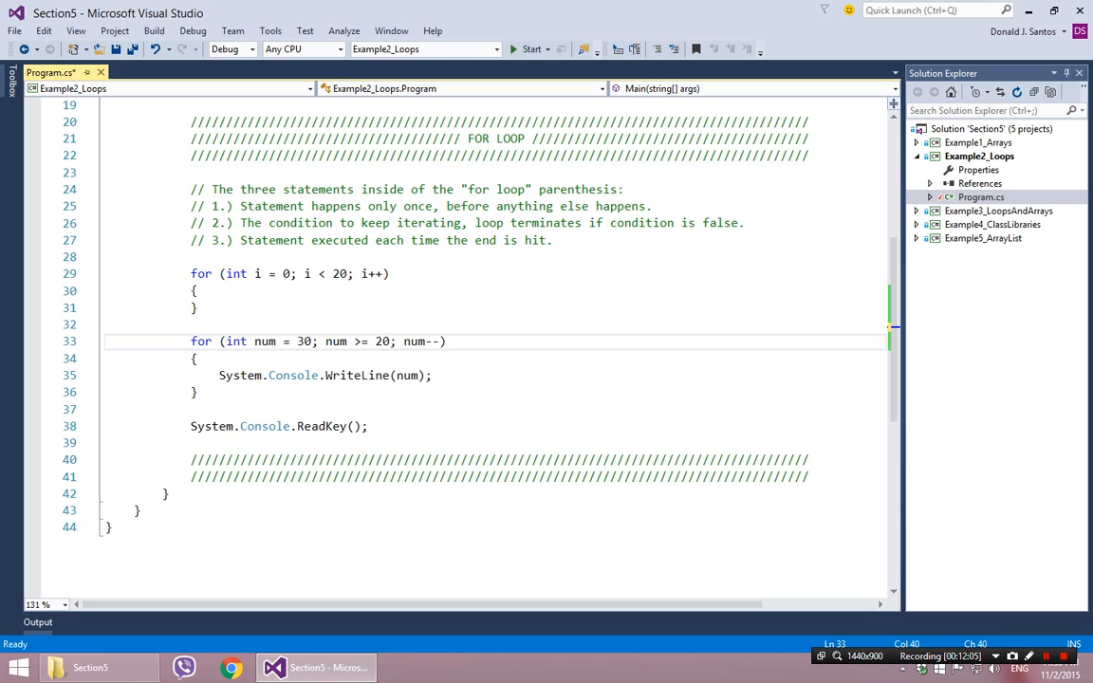
double_click(335, 342)
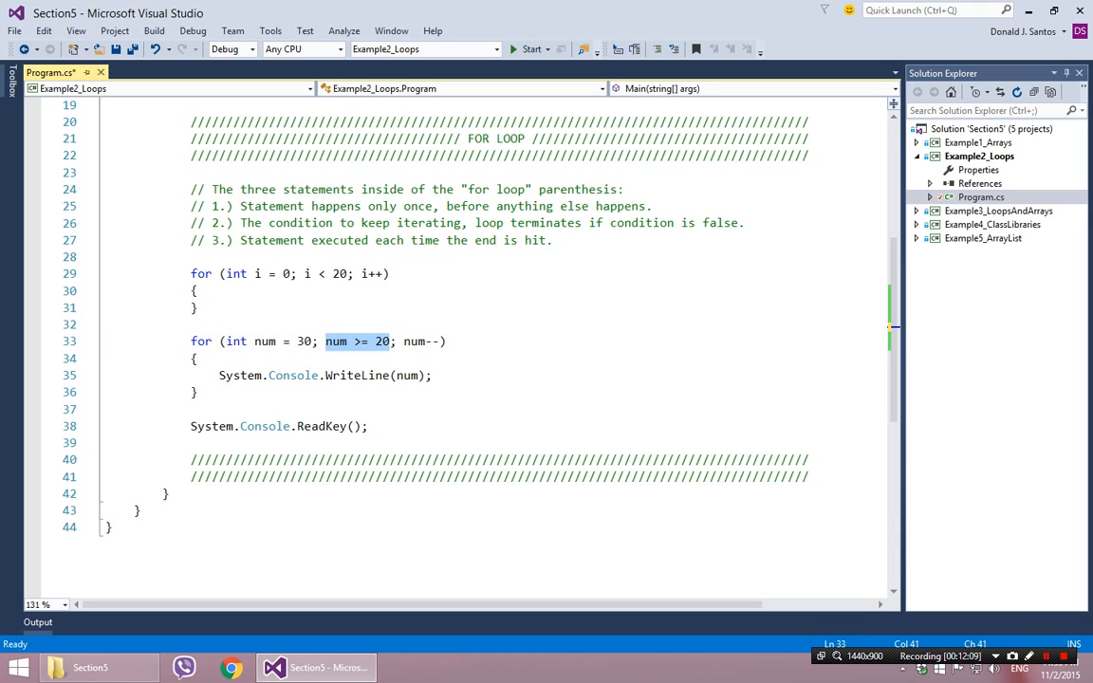
left_click(531, 49)
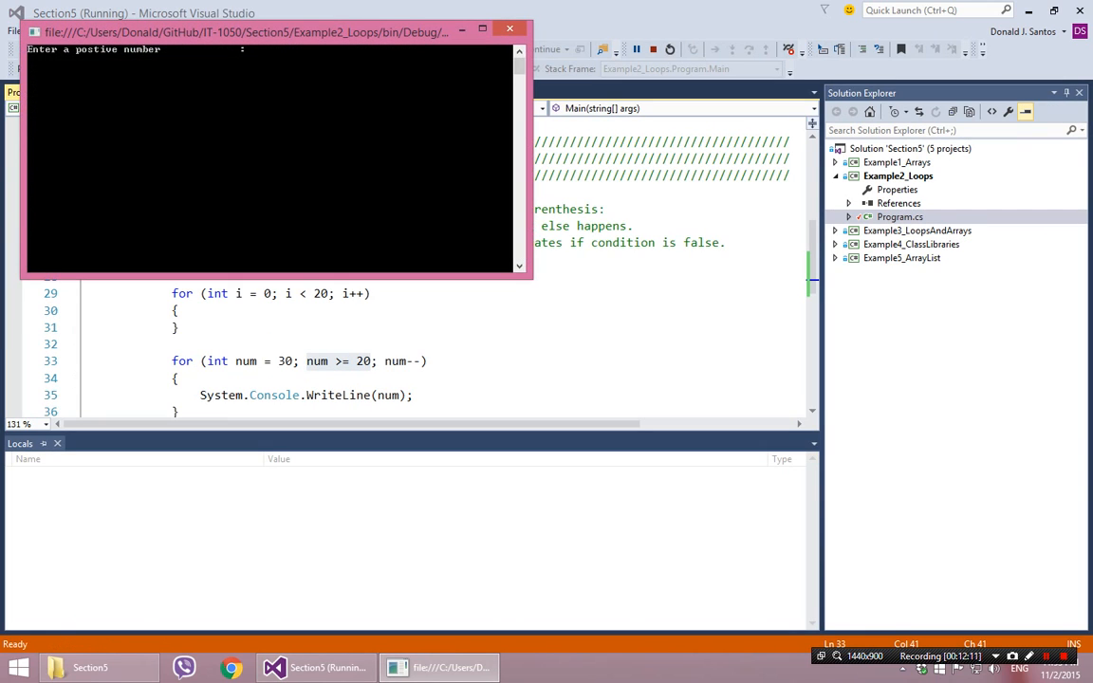
type("5")
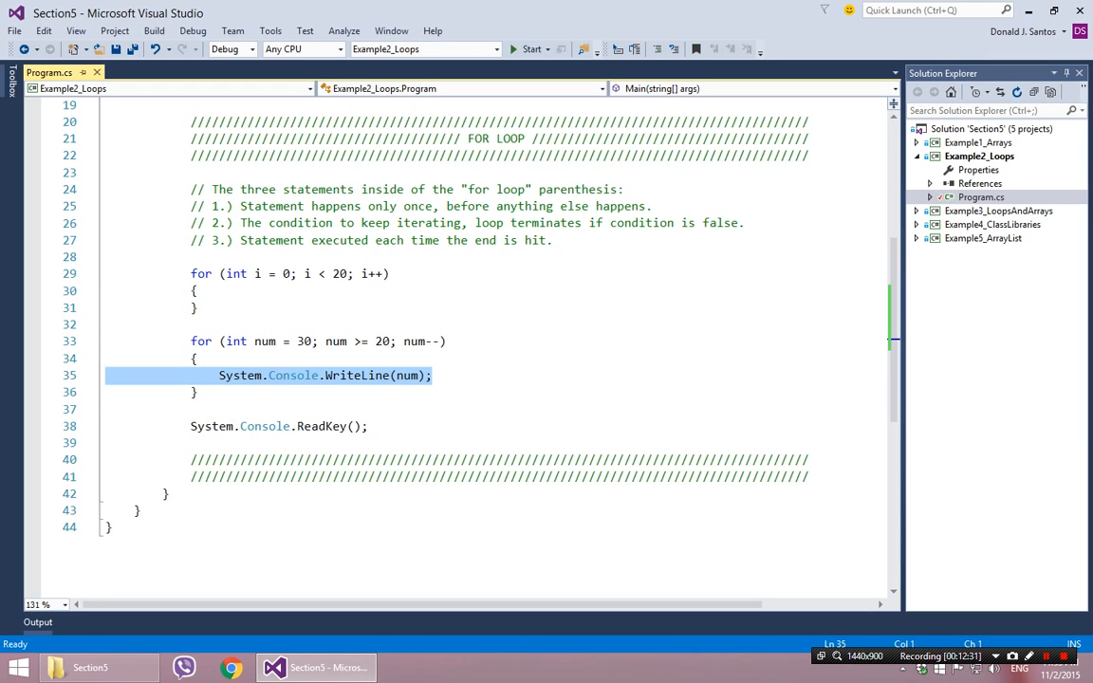
Step: Change the first for loop's condition from i < 20 back to i < 10
left_click(430, 376)
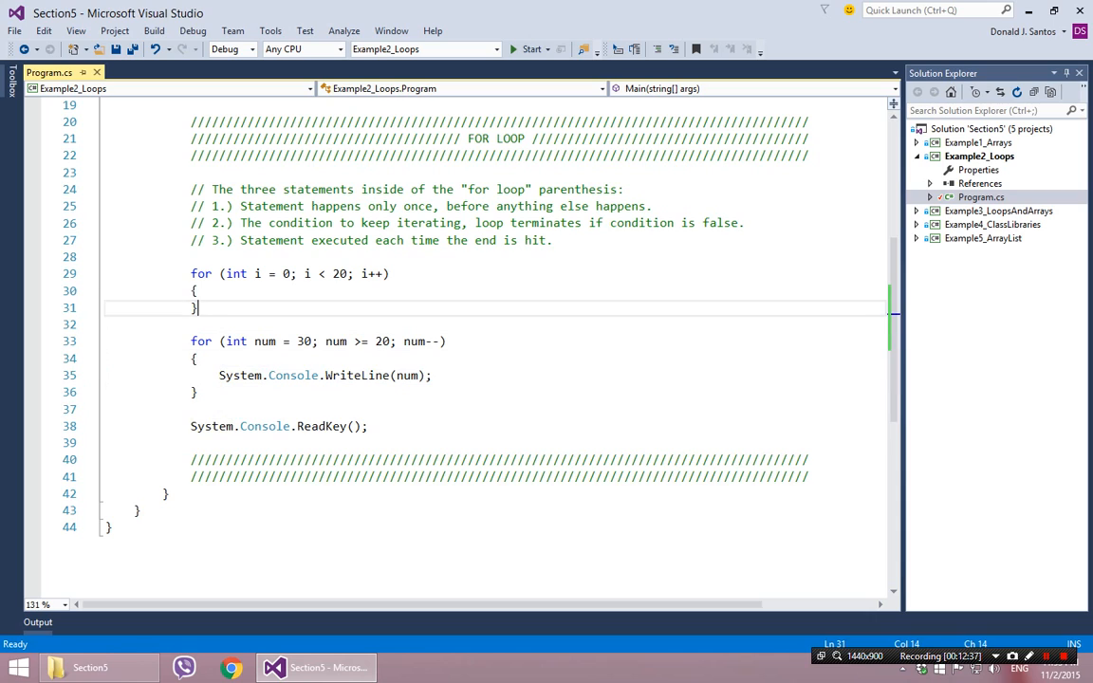
left_click(389, 274)
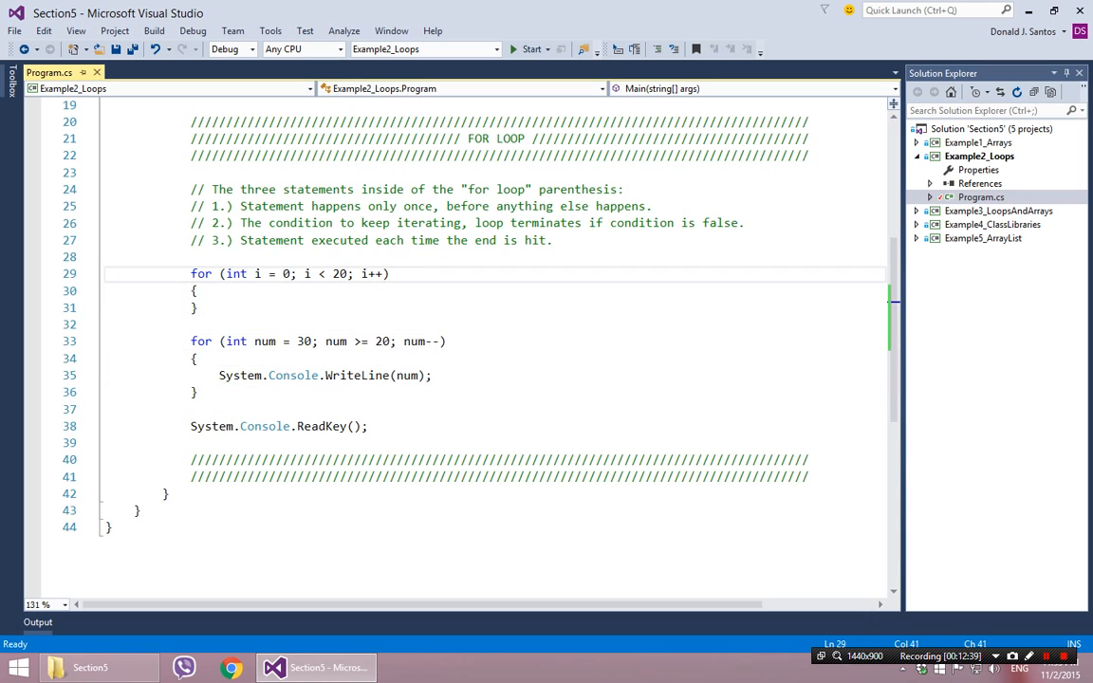
left_click(387, 274)
type("1")
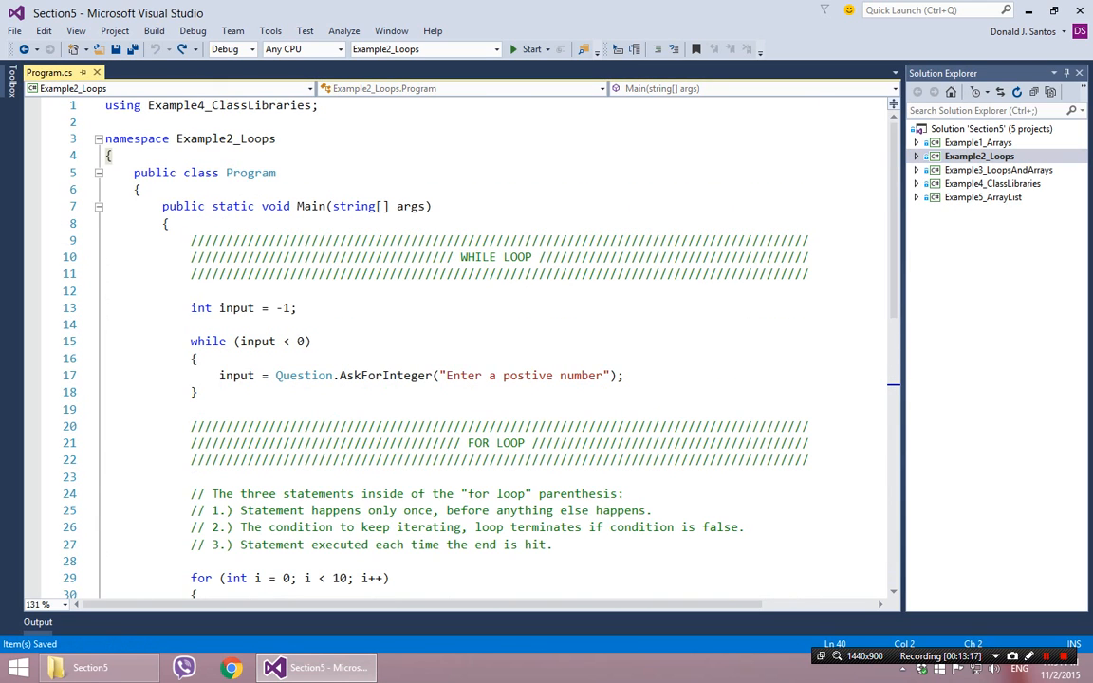
left_click(171, 224)
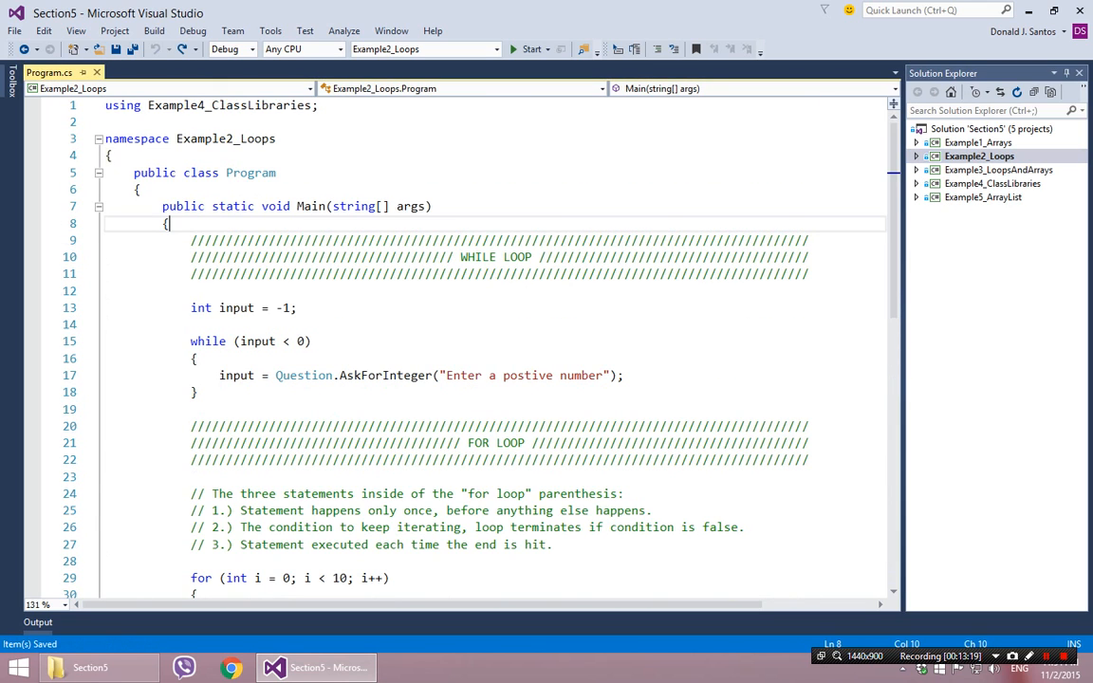